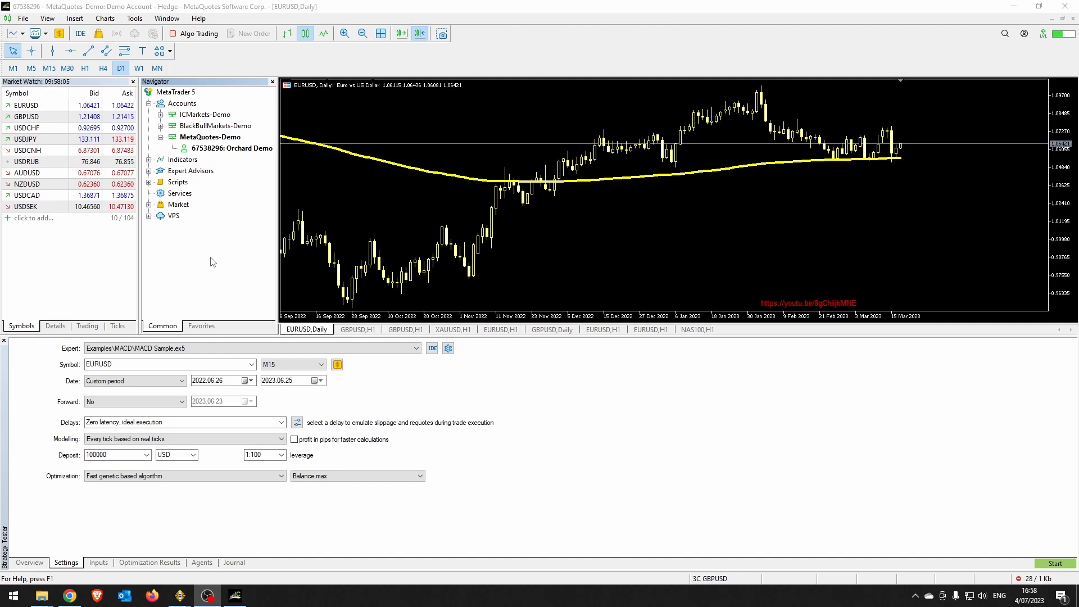
pyautogui.moveTo(239, 265)
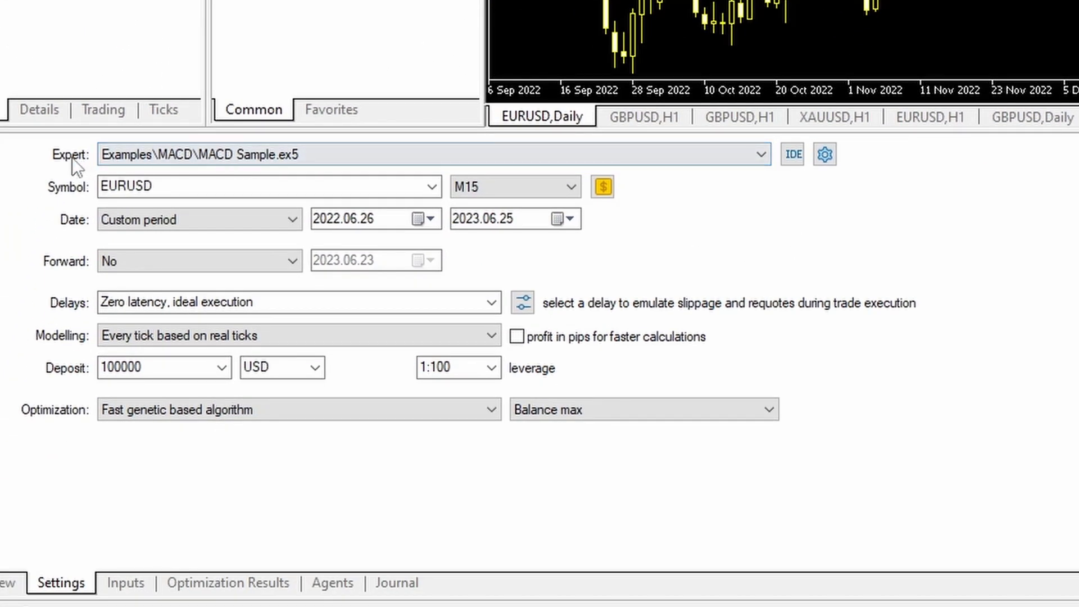
# - Select MACD Sample as the expert and set the test period to 2022.06.12–2023.06.11
pyautogui.click(761, 154)
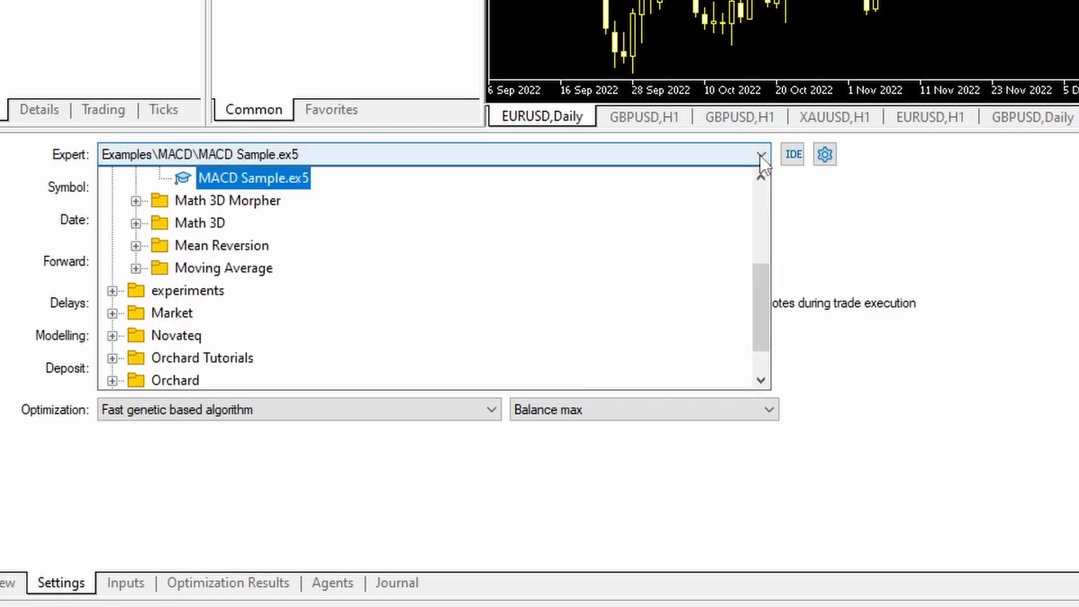
pyautogui.scroll(3)
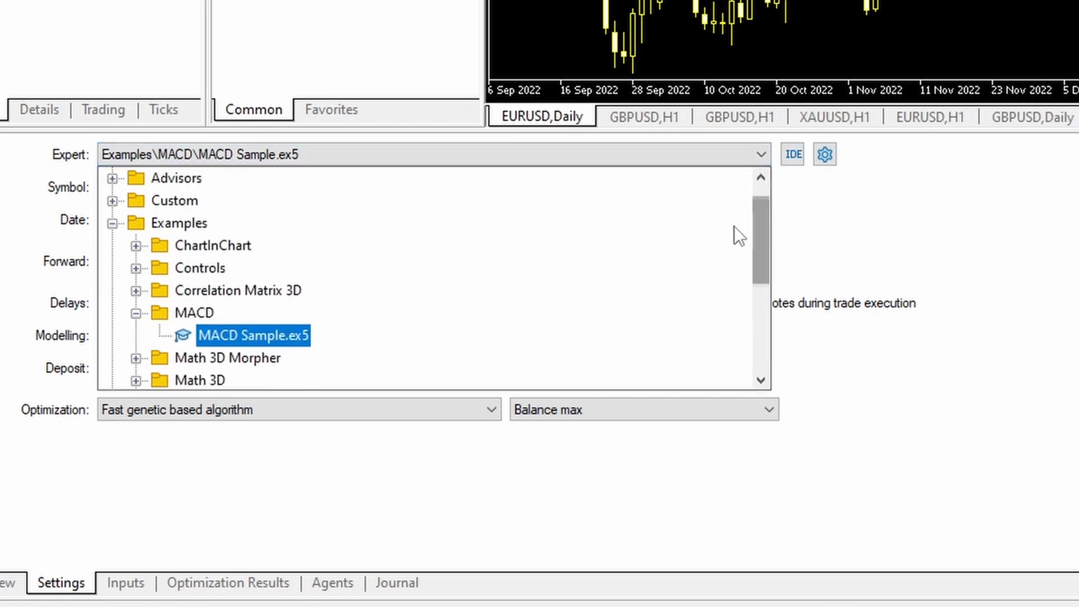
pyautogui.moveTo(275, 354)
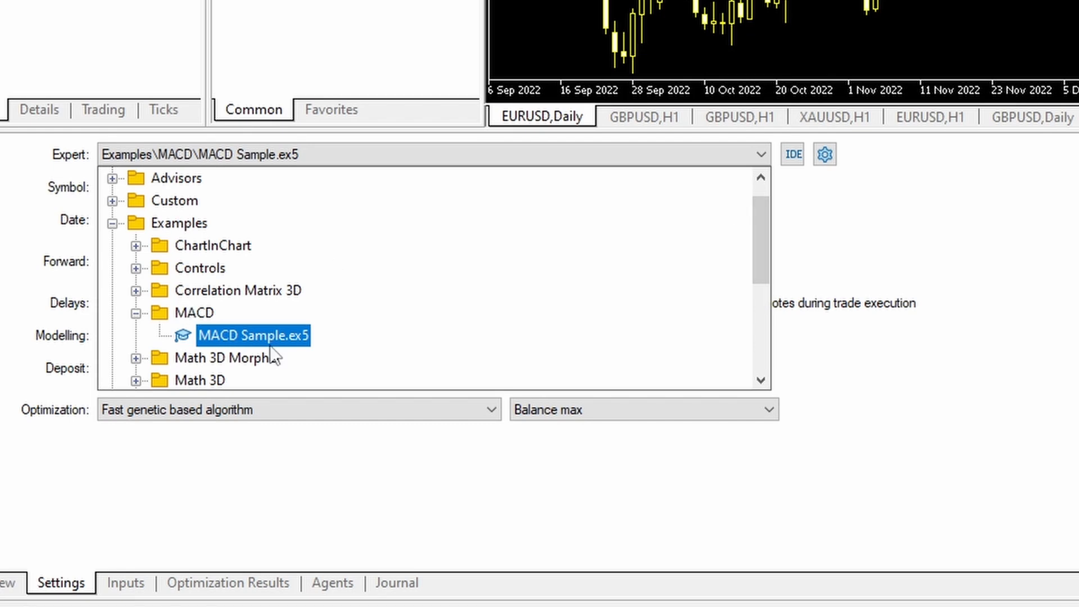
pyautogui.doubleClick(262, 335)
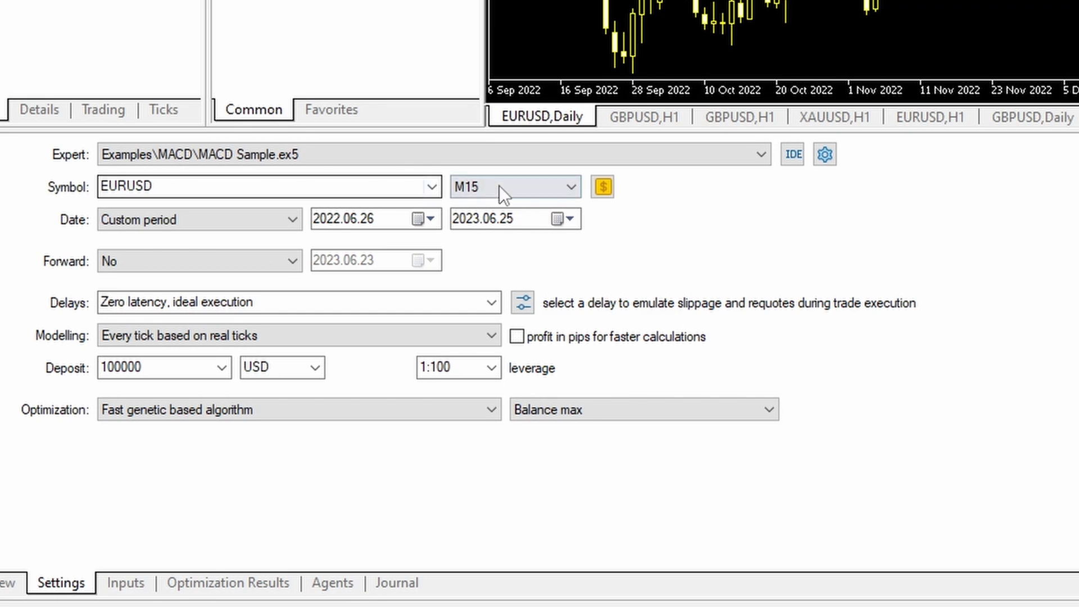
pyautogui.click(428, 219)
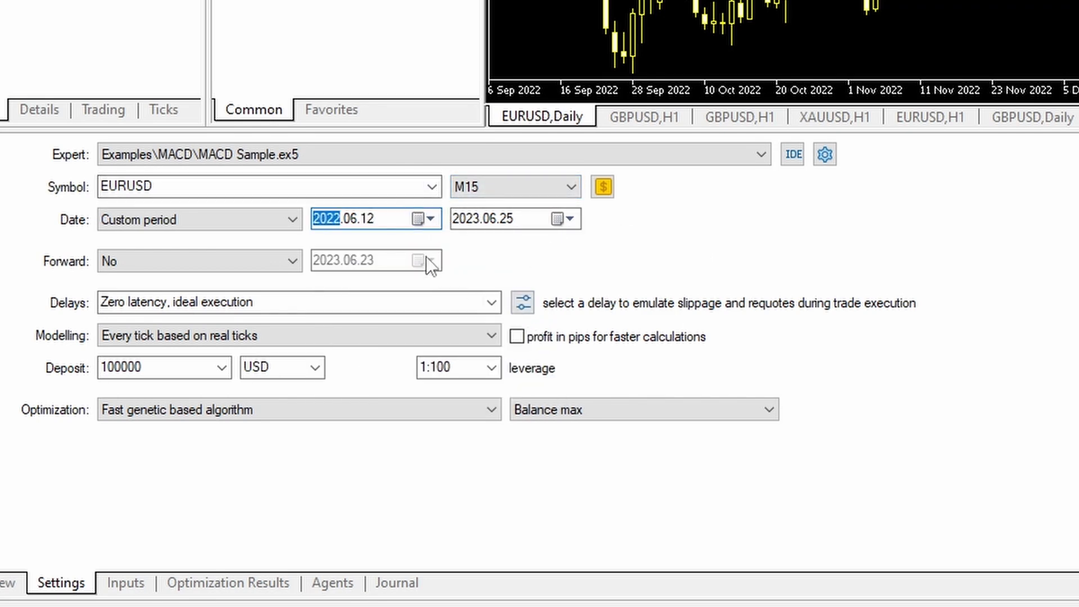
pyautogui.click(558, 219)
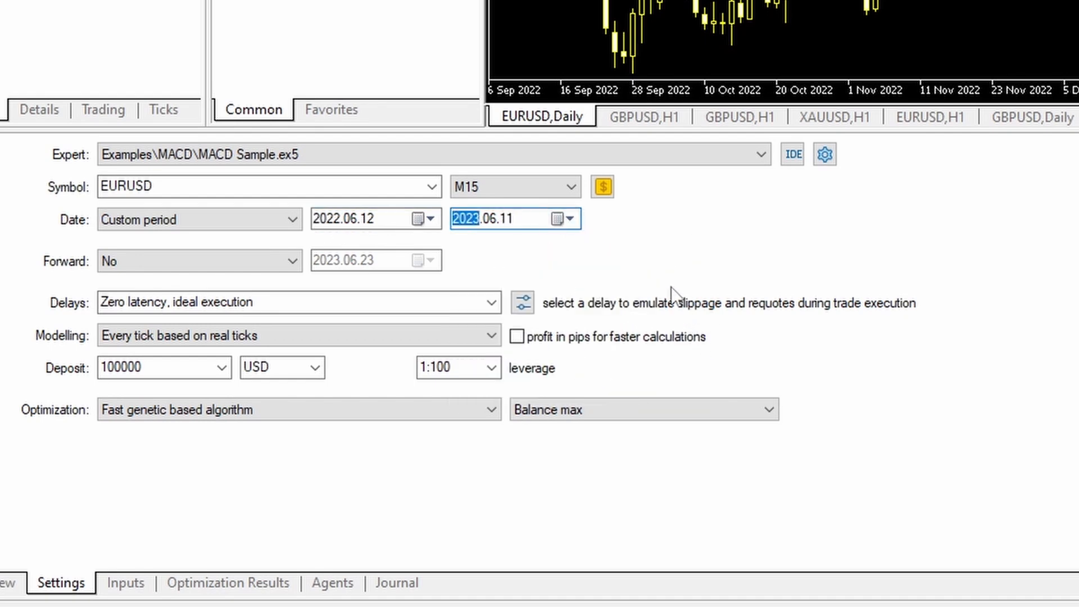
pyautogui.moveTo(563, 252)
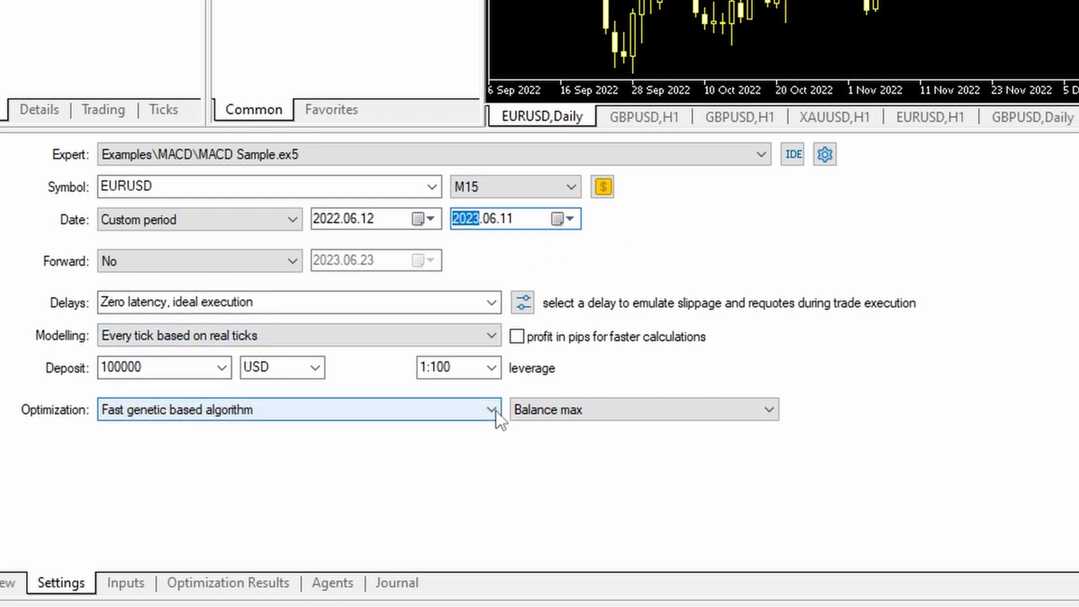
# - Choose Slow complete algorithm as the optimization method
pyautogui.click(489, 409)
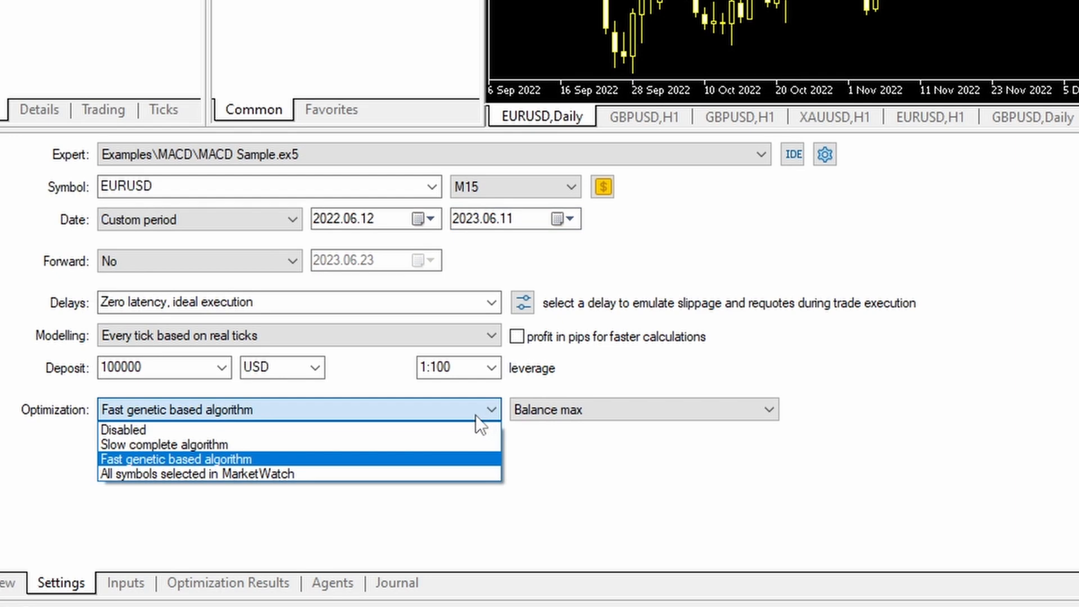
pyautogui.moveTo(227, 444)
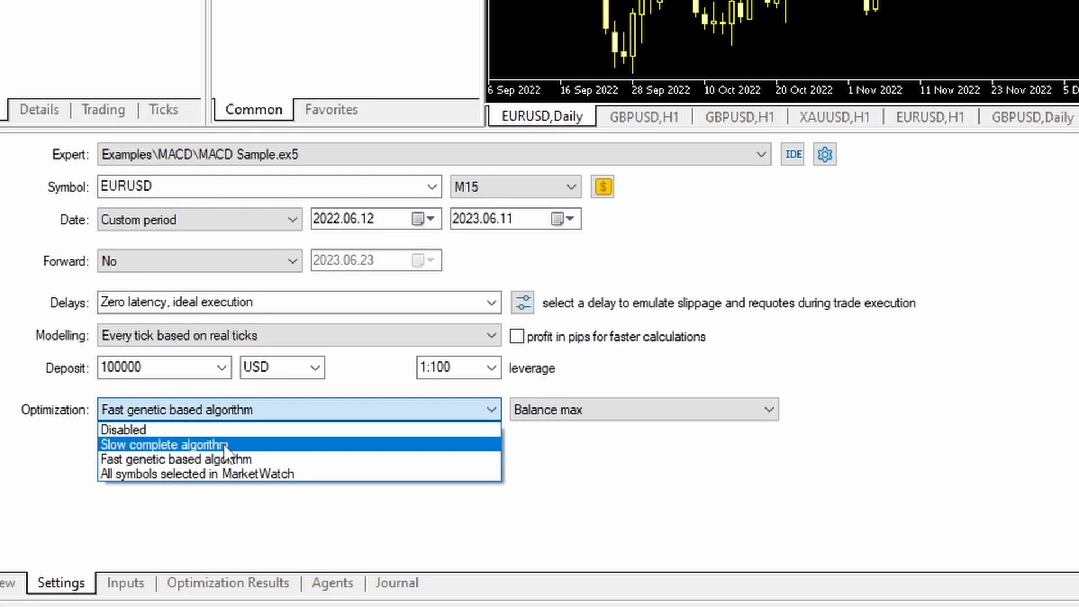
pyautogui.moveTo(255, 459)
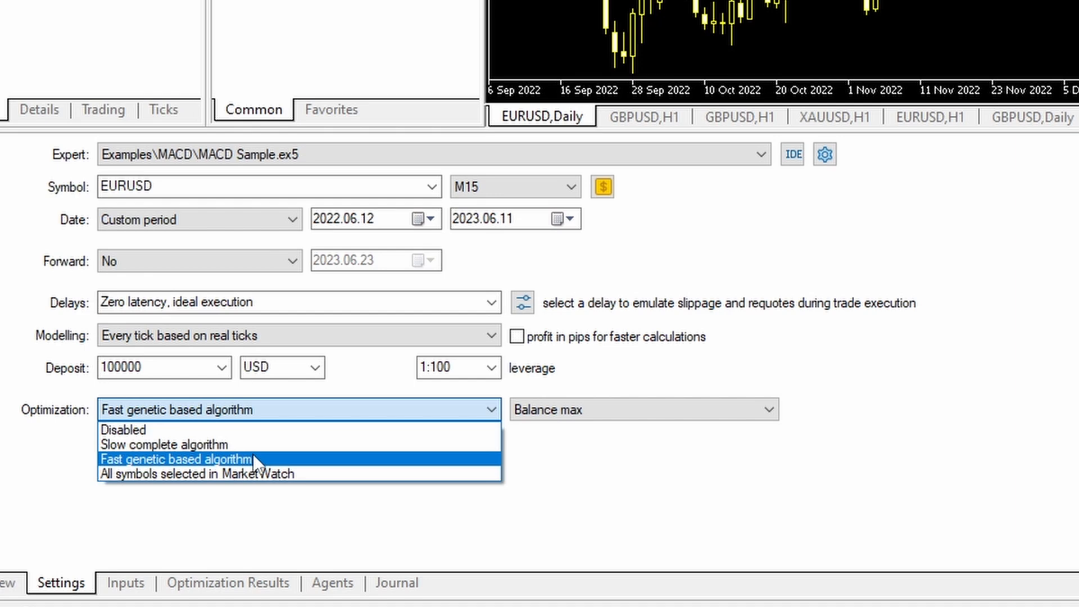
pyautogui.moveTo(266, 474)
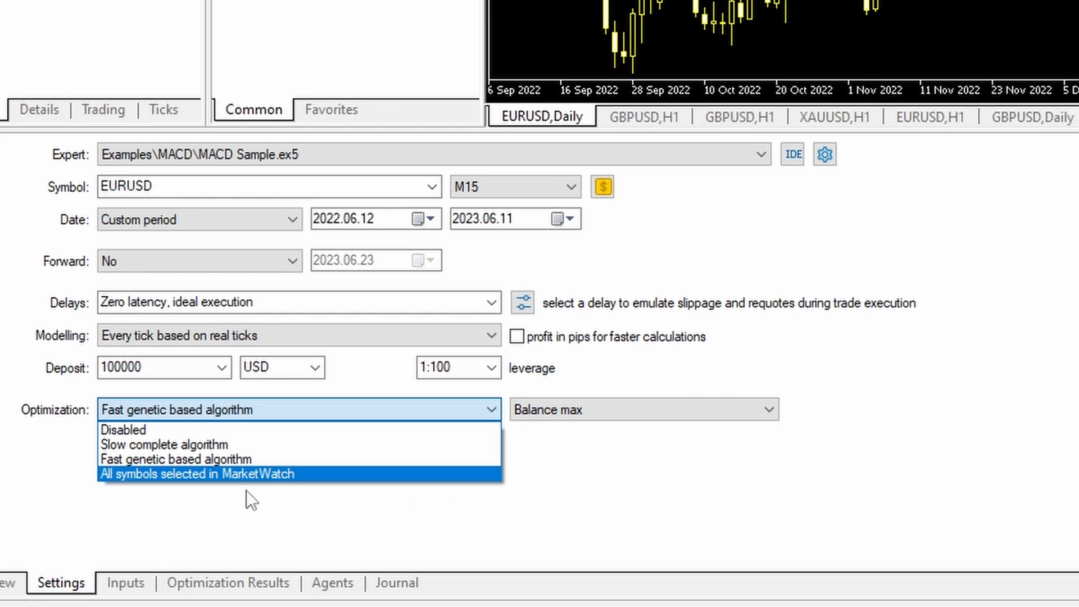
pyautogui.moveTo(243, 509)
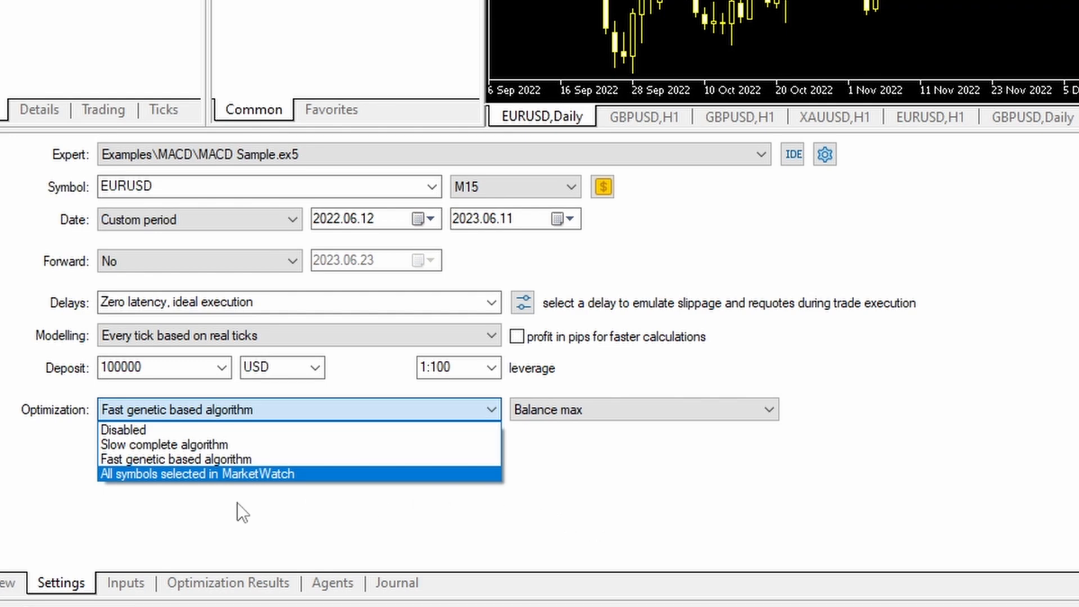
pyautogui.click(166, 444)
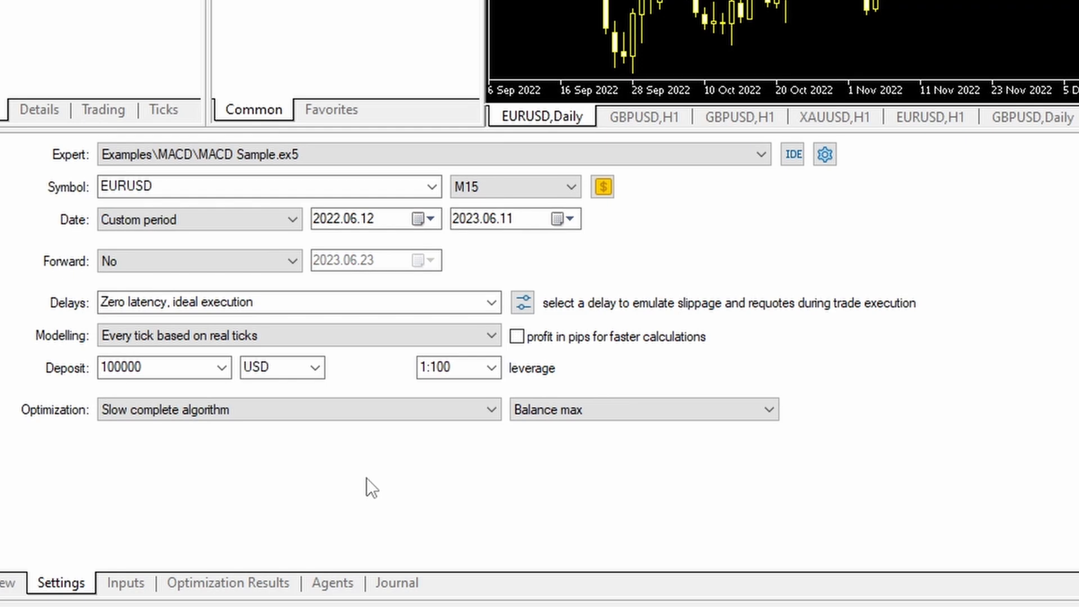
pyautogui.moveTo(373, 506)
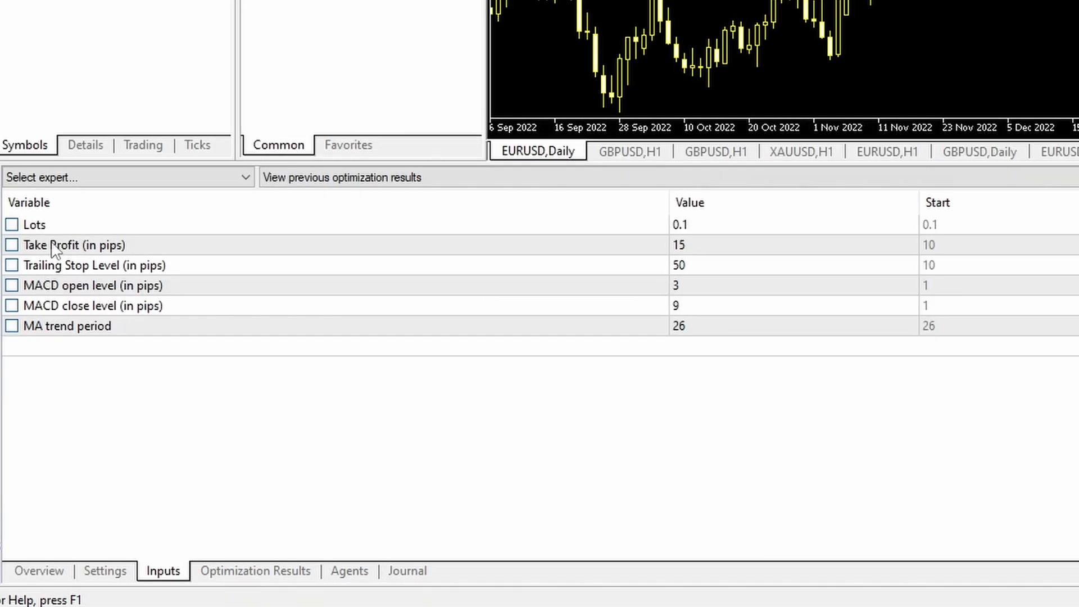
pyautogui.moveTo(688, 230)
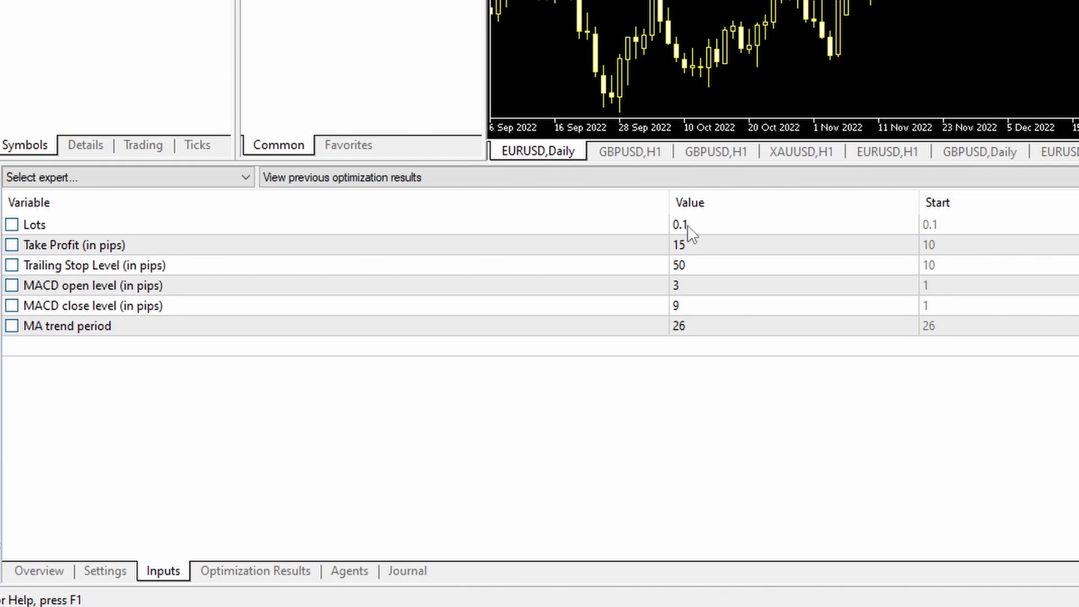
pyautogui.moveTo(386, 254)
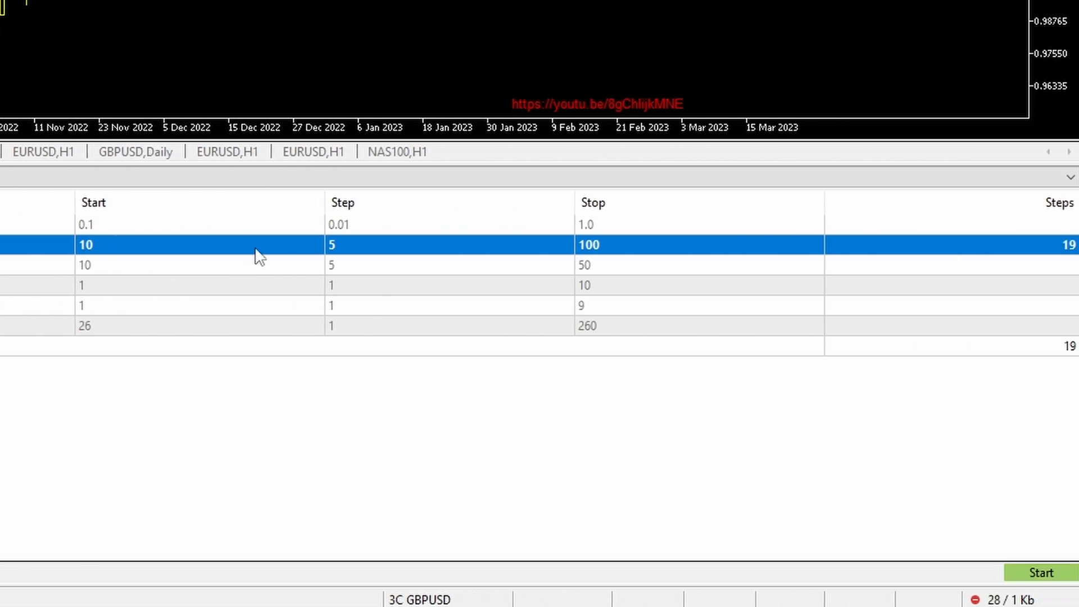
pyautogui.moveTo(623, 249)
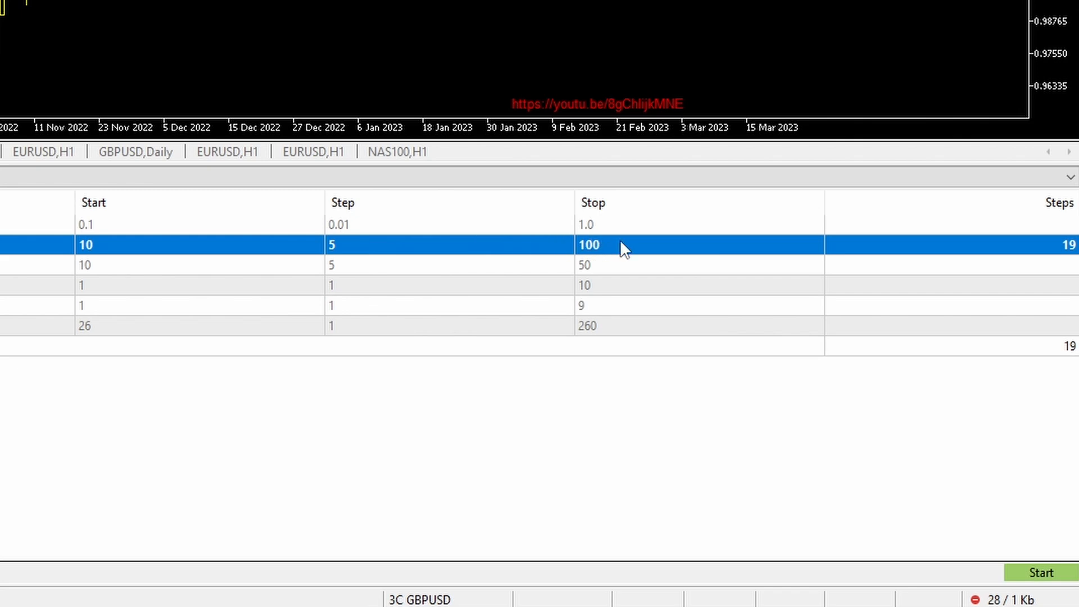
pyautogui.moveTo(1052, 260)
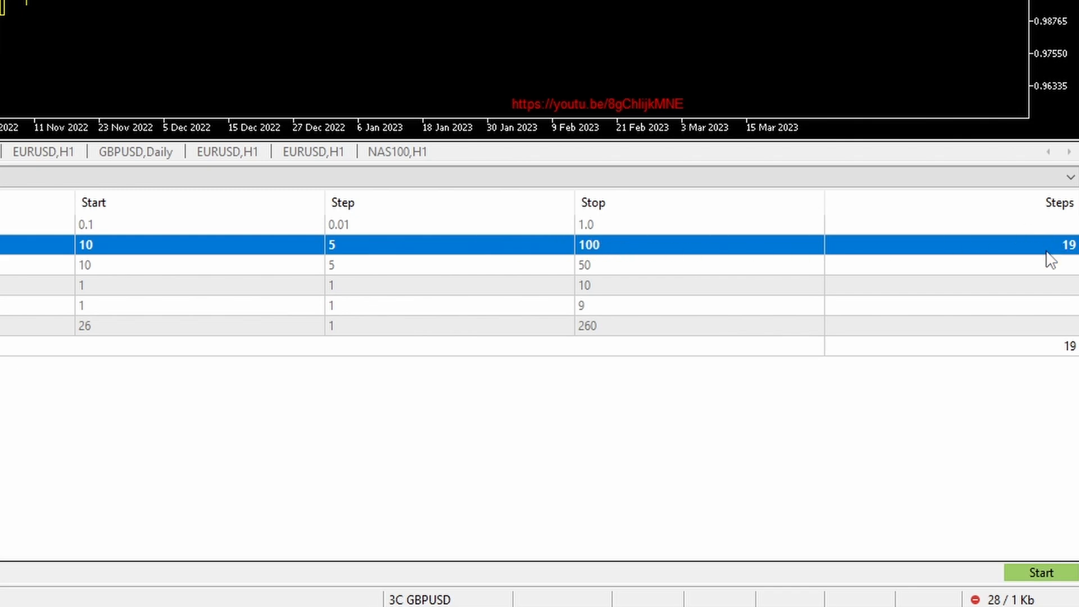
pyautogui.moveTo(1063, 247)
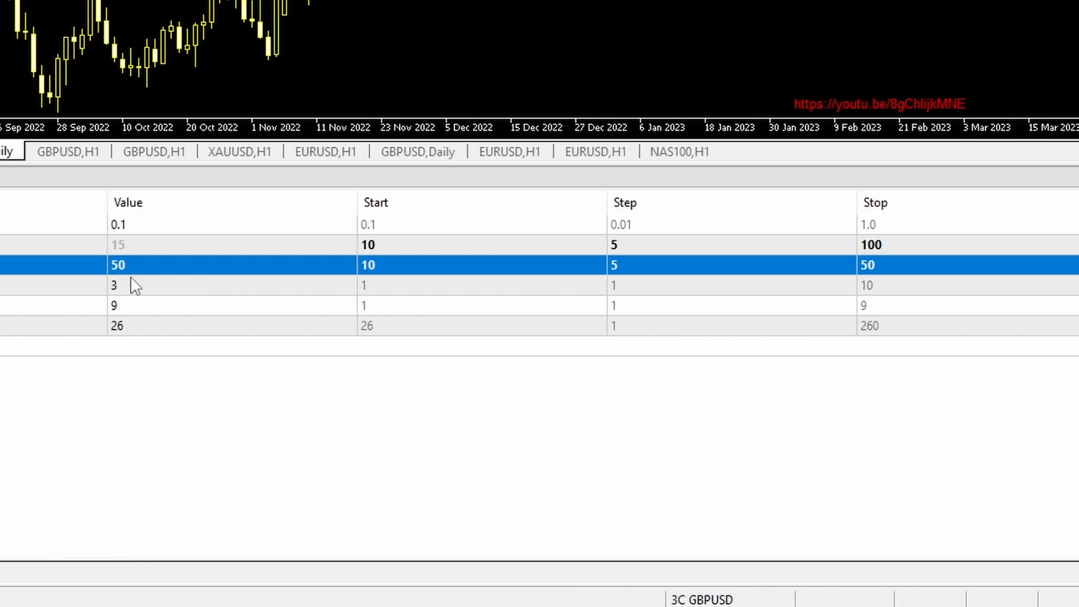
# - Include MACD close level in the optimization alongside Take Profit, Trailing Stop and MACD open level
pyautogui.hscroll(3)
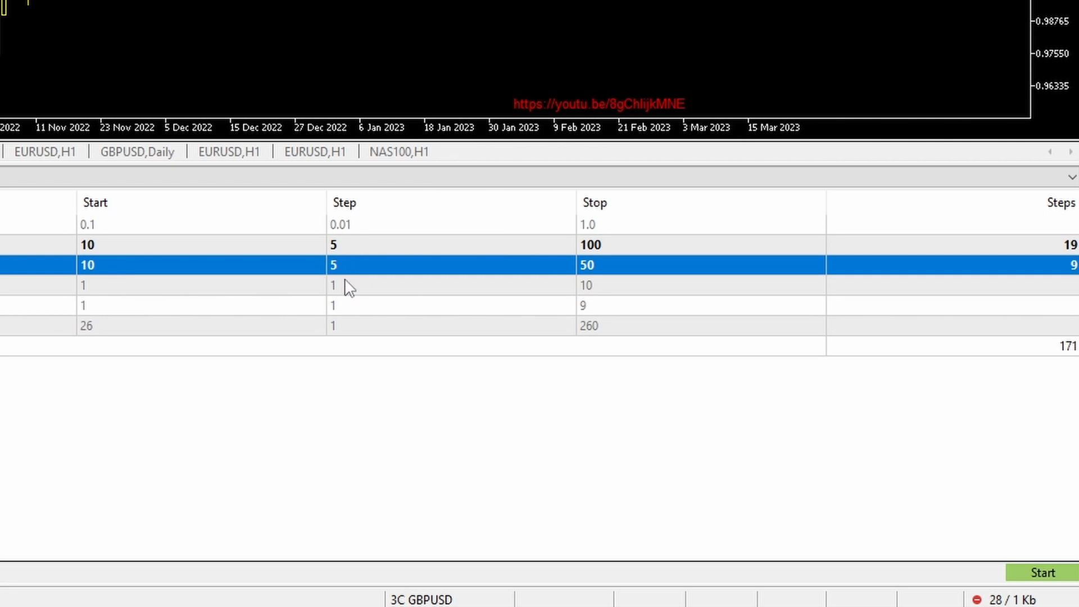
pyautogui.moveTo(614, 283)
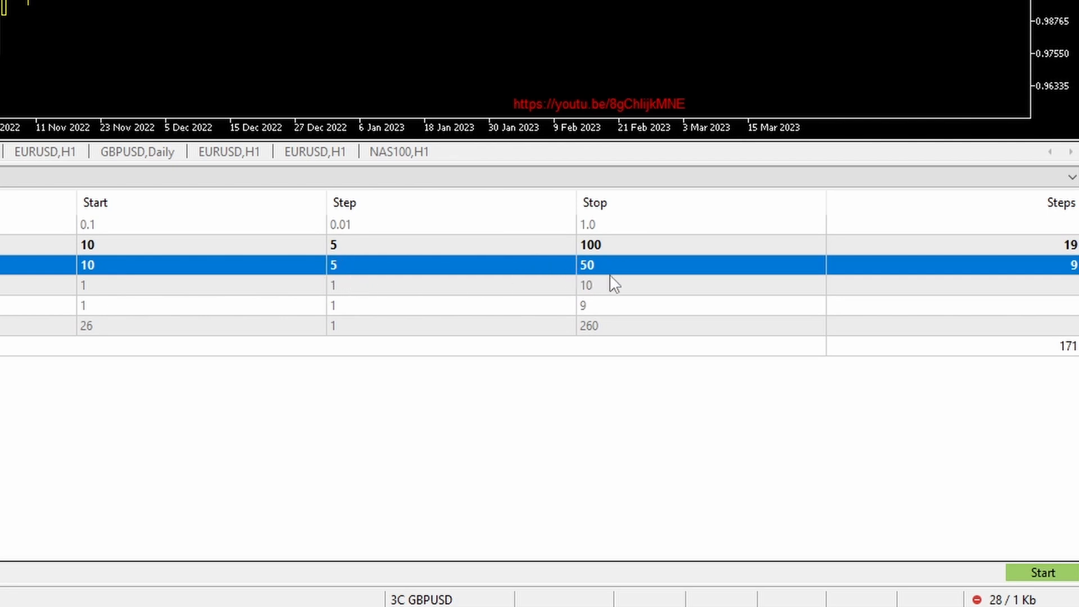
pyautogui.moveTo(1072, 276)
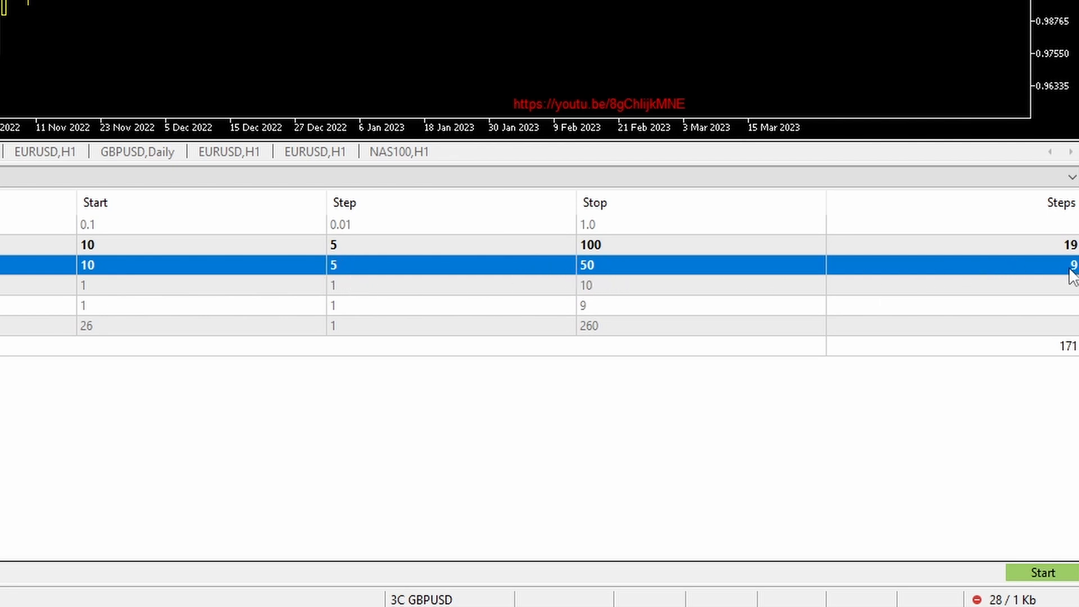
pyautogui.moveTo(1074, 344)
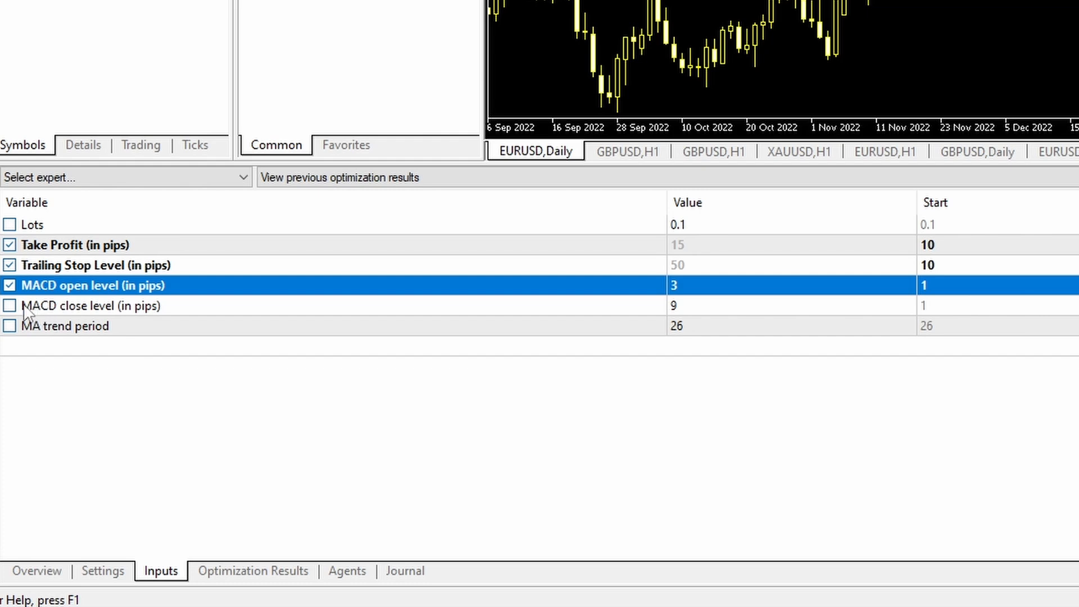
pyautogui.click(10, 306)
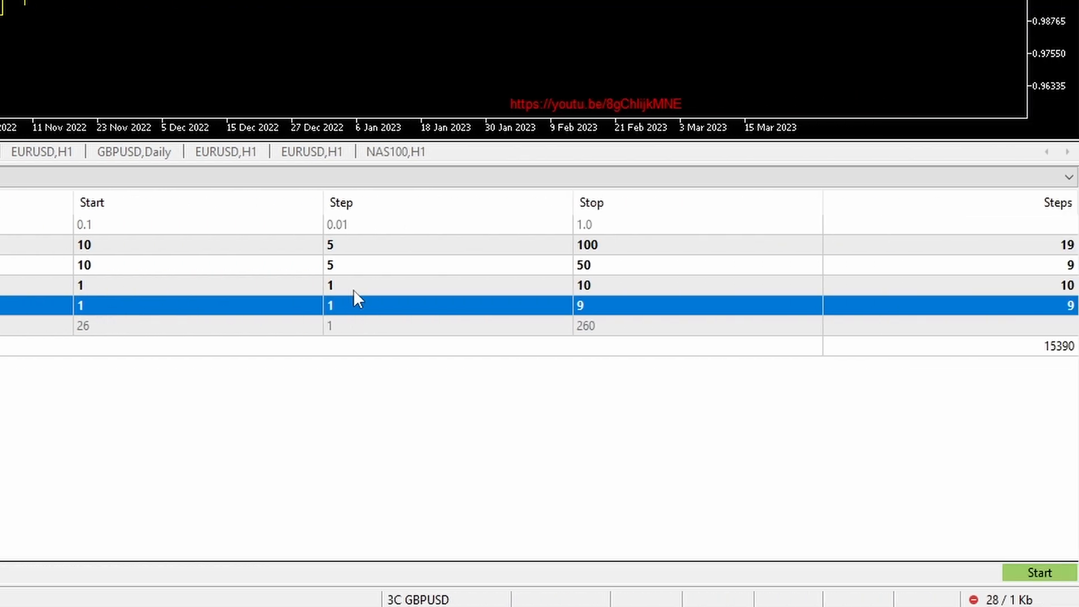
pyautogui.moveTo(604, 310)
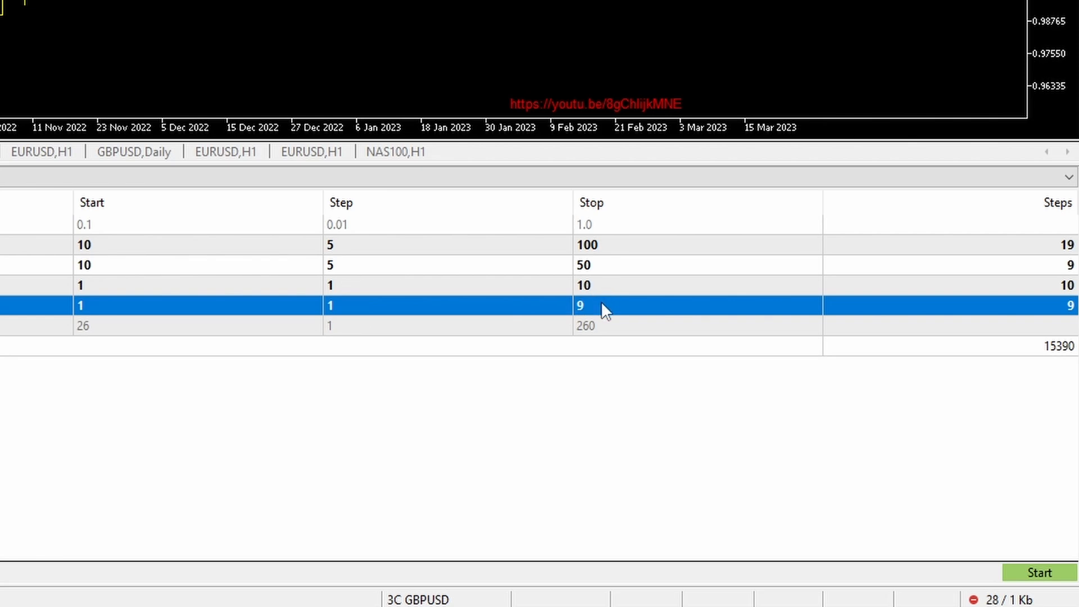
pyautogui.moveTo(1031, 364)
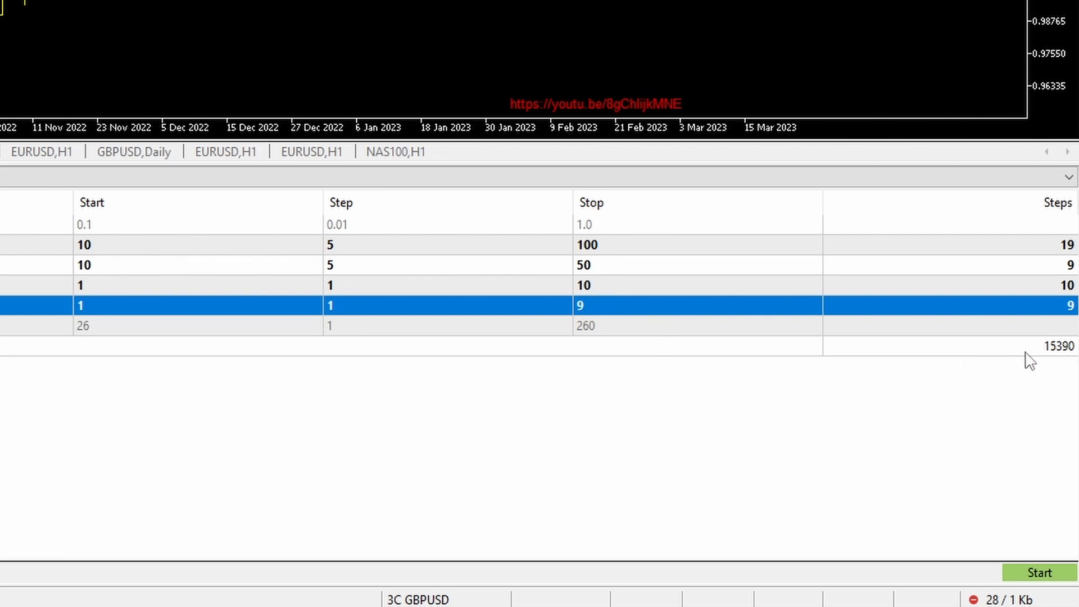
pyautogui.moveTo(1059, 364)
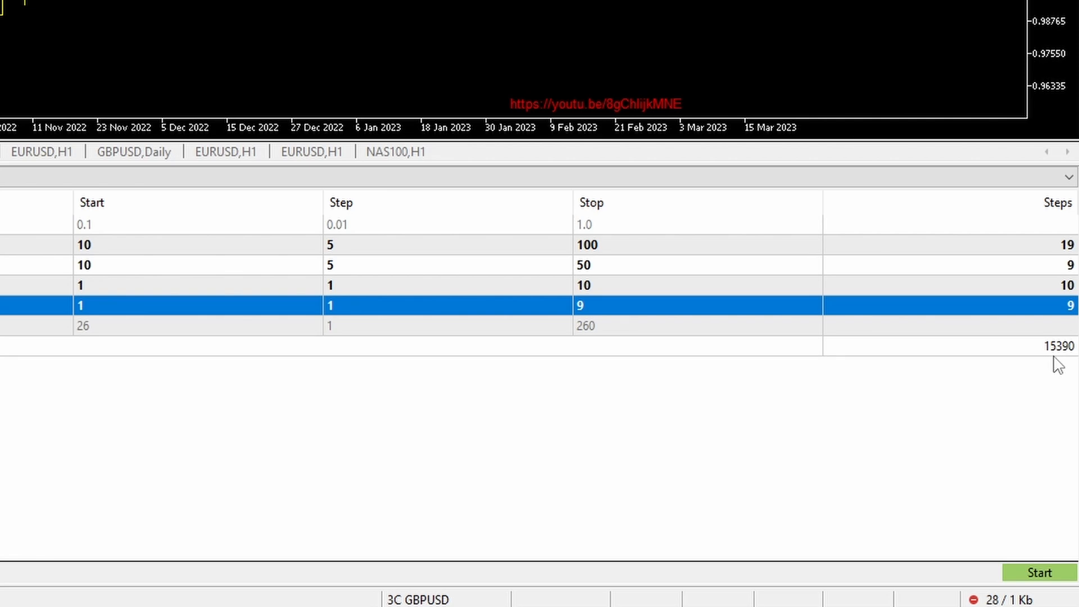
pyautogui.moveTo(1058, 372)
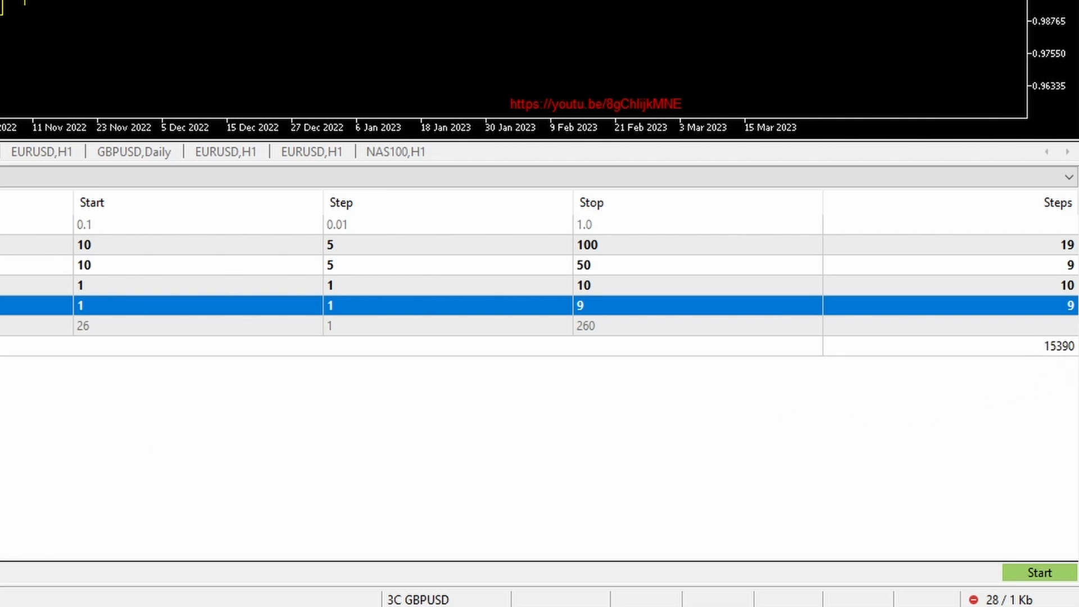
# - Start the 15,390-pass optimization and stop it after about 16 passes
pyautogui.click(108, 571)
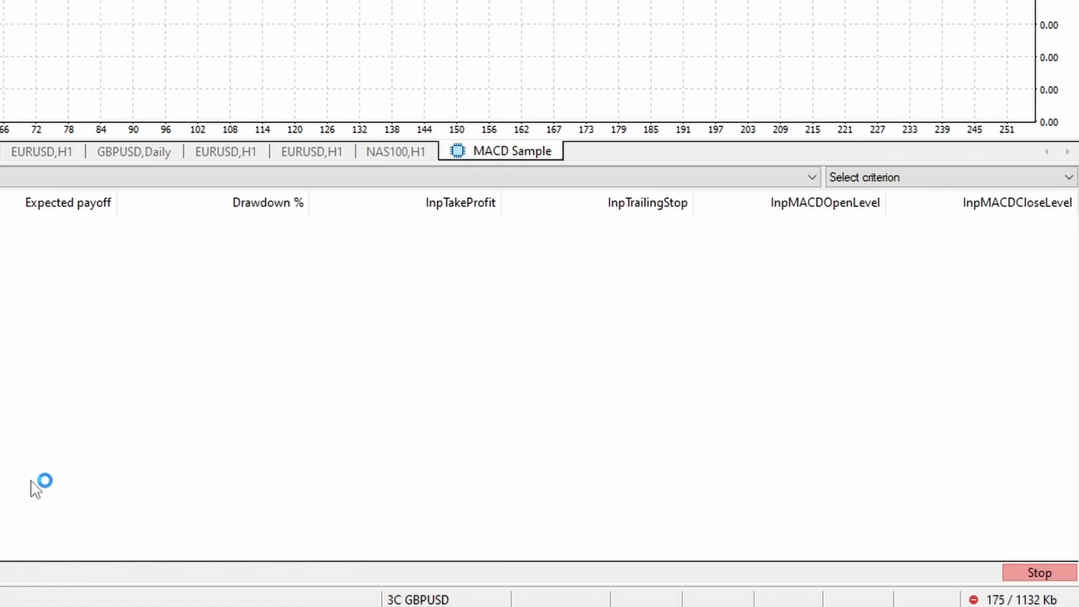
pyautogui.moveTo(34, 489)
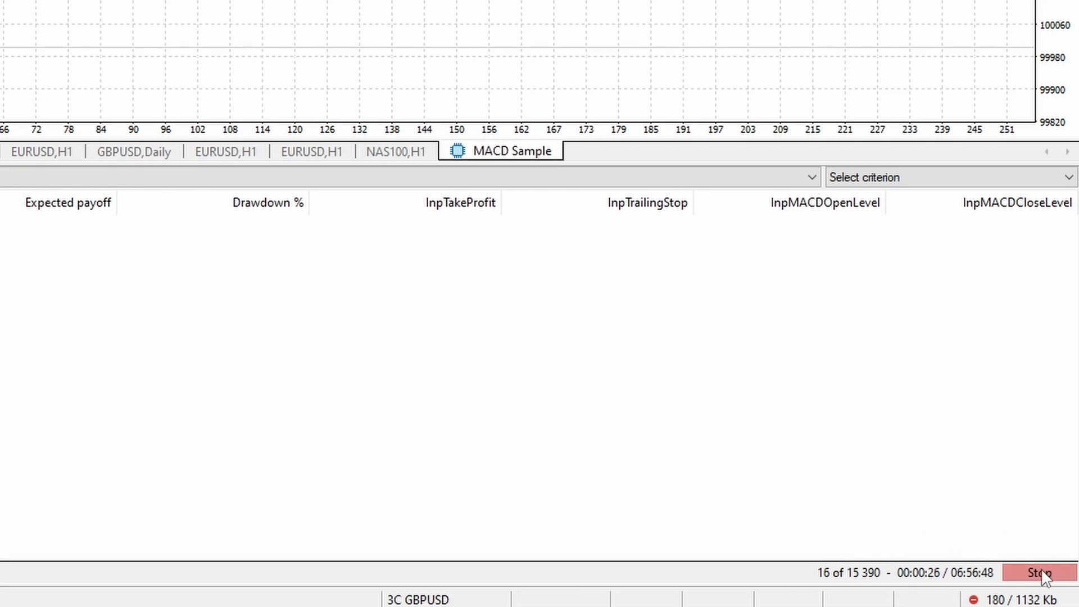
pyautogui.click(1038, 574)
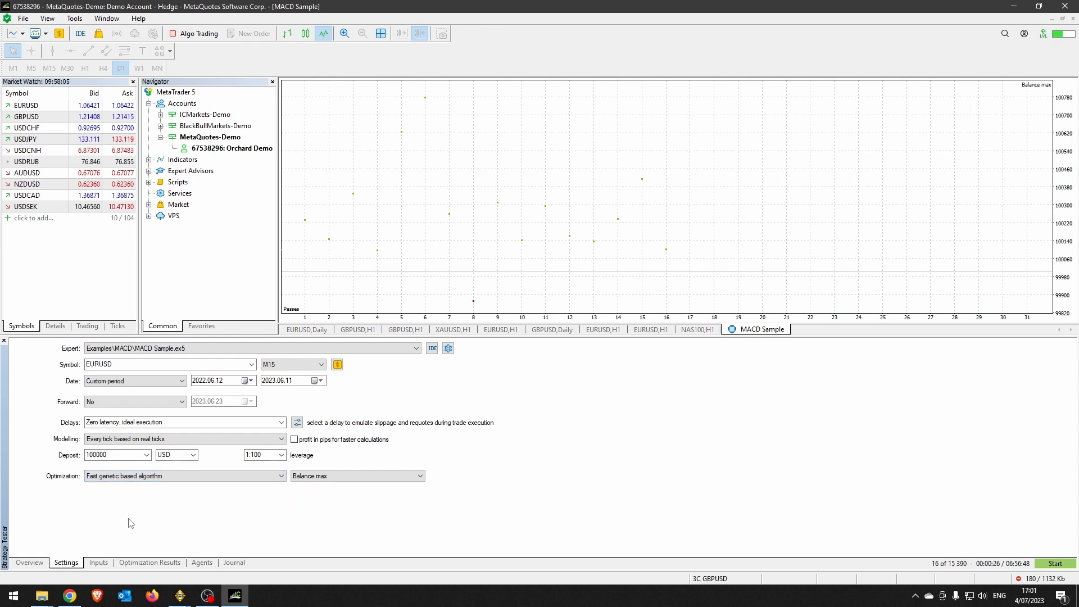
pyautogui.moveTo(125, 522)
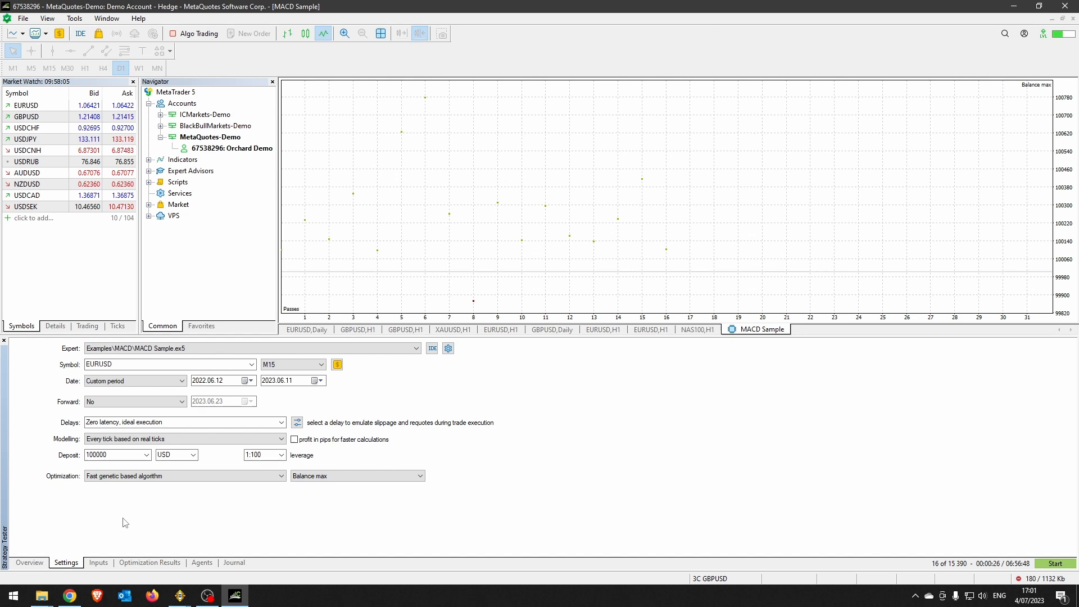
pyautogui.moveTo(204, 494)
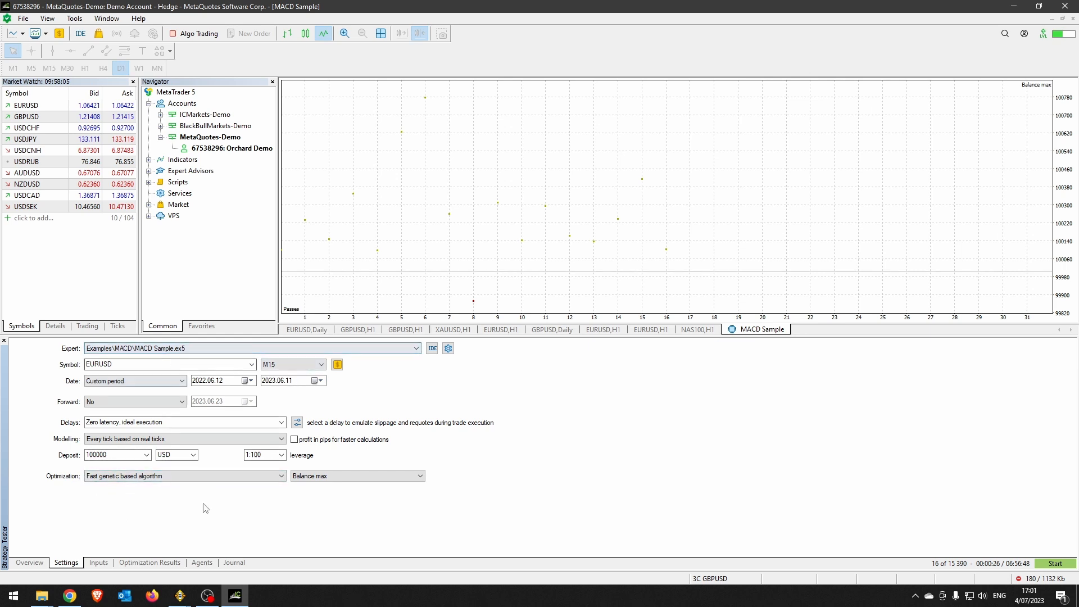
# - Show the Inputs list with the four optimized parameter ranges
pyautogui.click(97, 562)
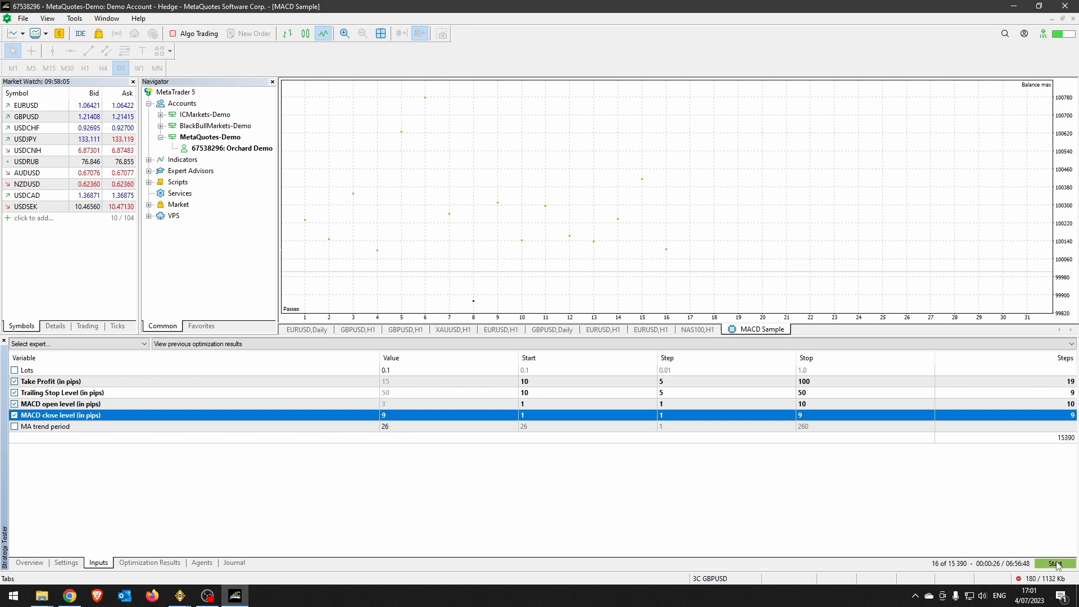
# - Run a new optimization and begin exporting its results to XML for Excel
pyautogui.click(1054, 563)
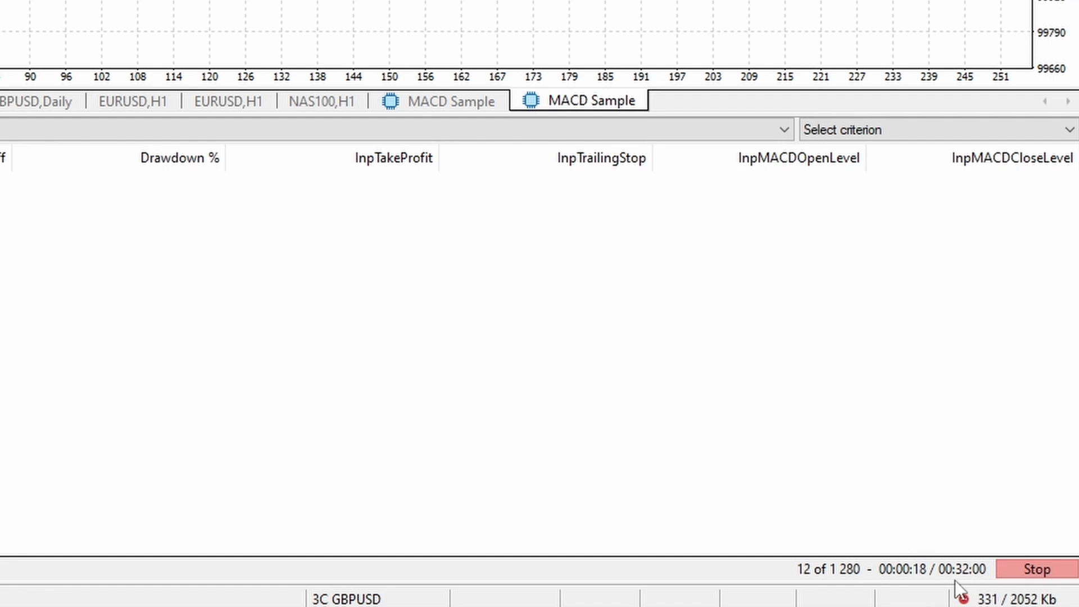
pyautogui.moveTo(679, 532)
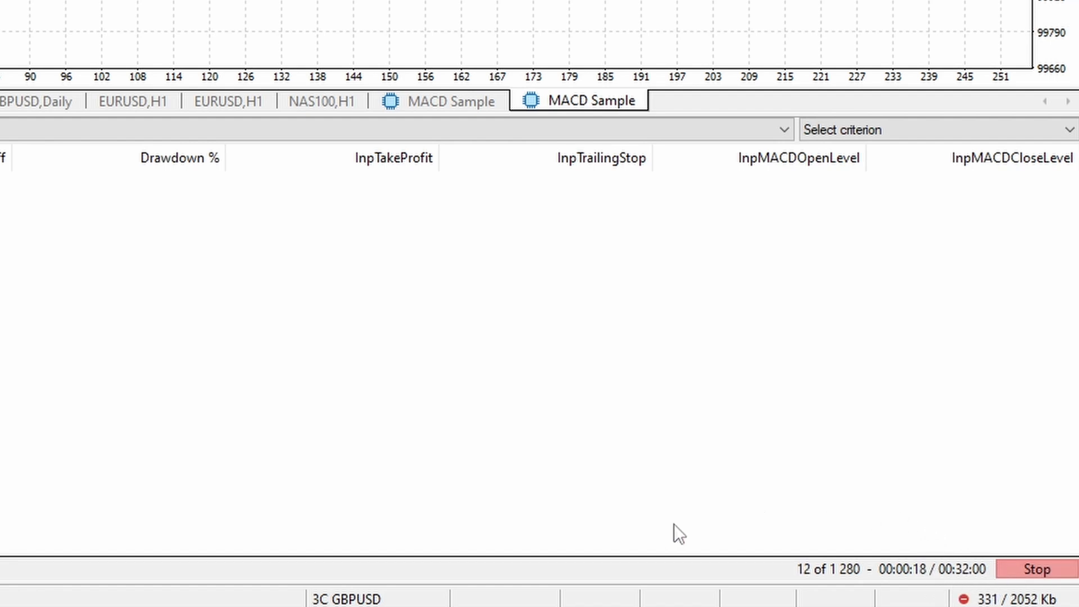
pyautogui.moveTo(709, 512)
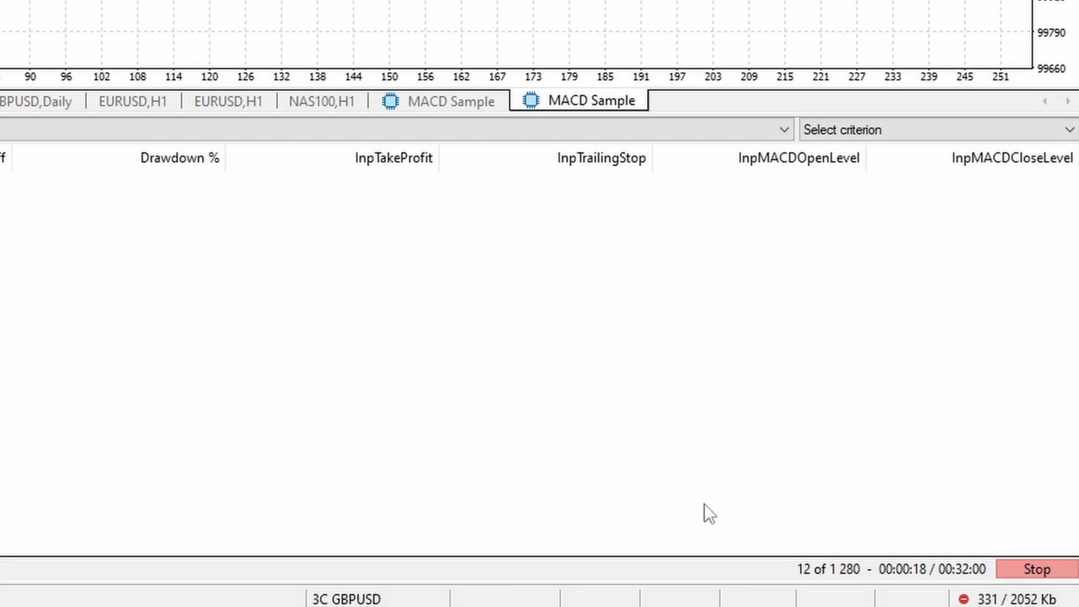
pyautogui.moveTo(581, 513)
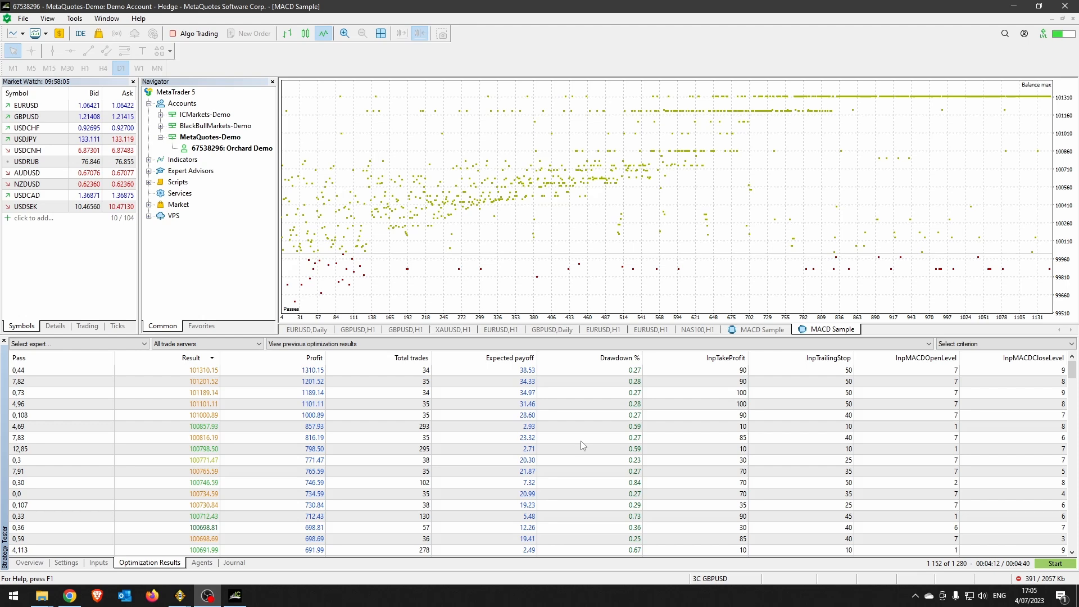
pyautogui.moveTo(121, 380)
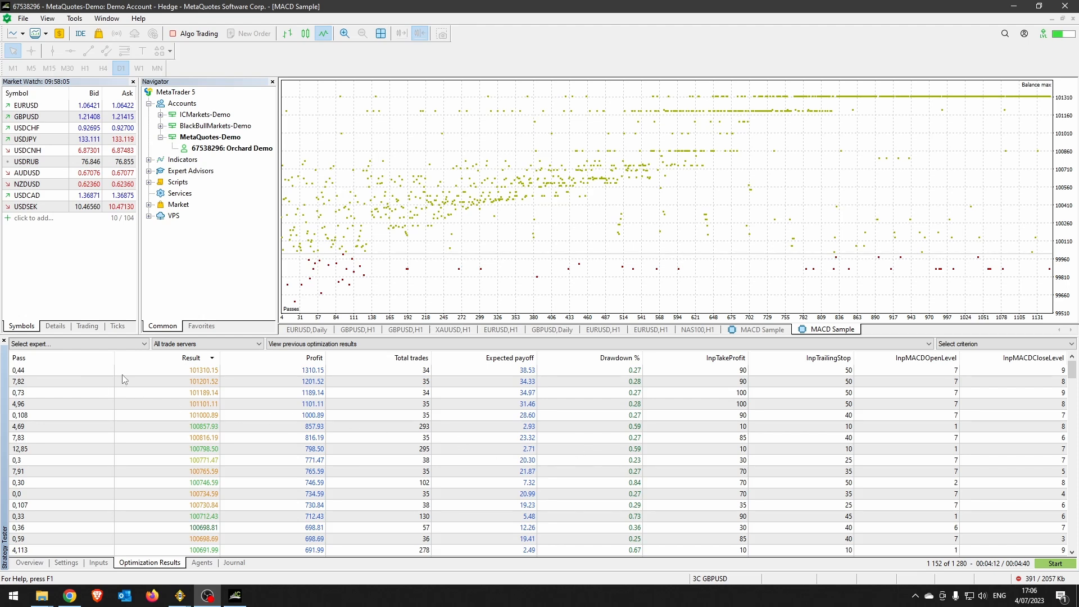
pyautogui.moveTo(290, 377)
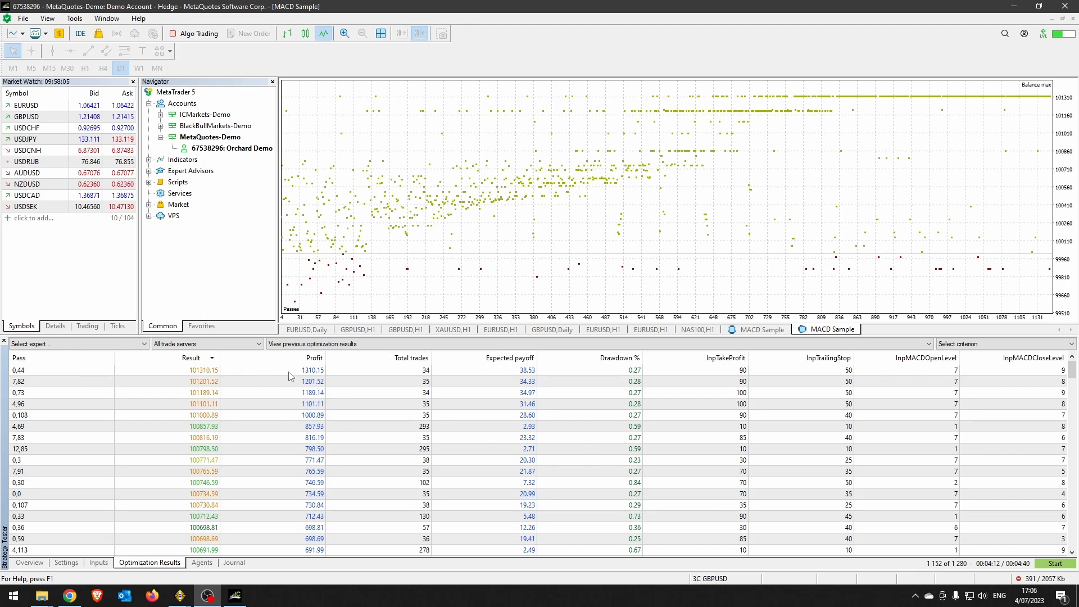
pyautogui.moveTo(590, 376)
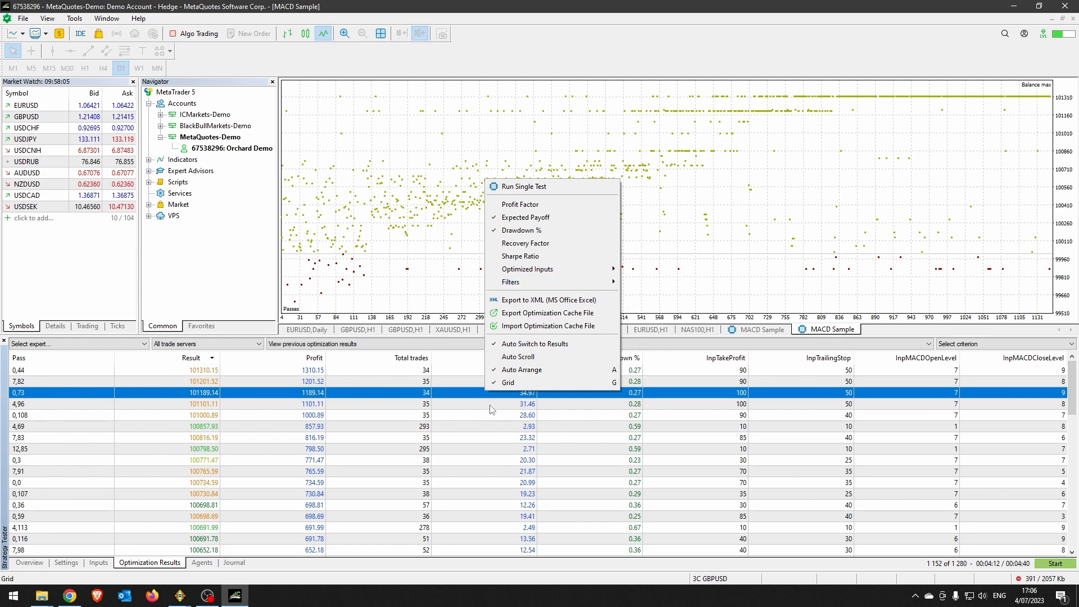
pyautogui.moveTo(522, 345)
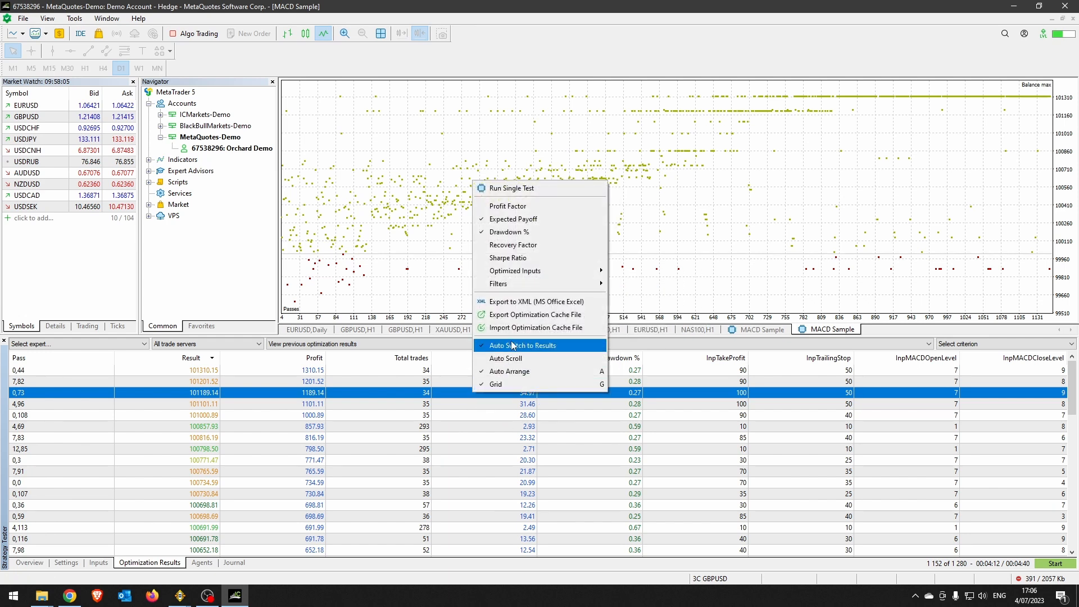
pyautogui.click(537, 301)
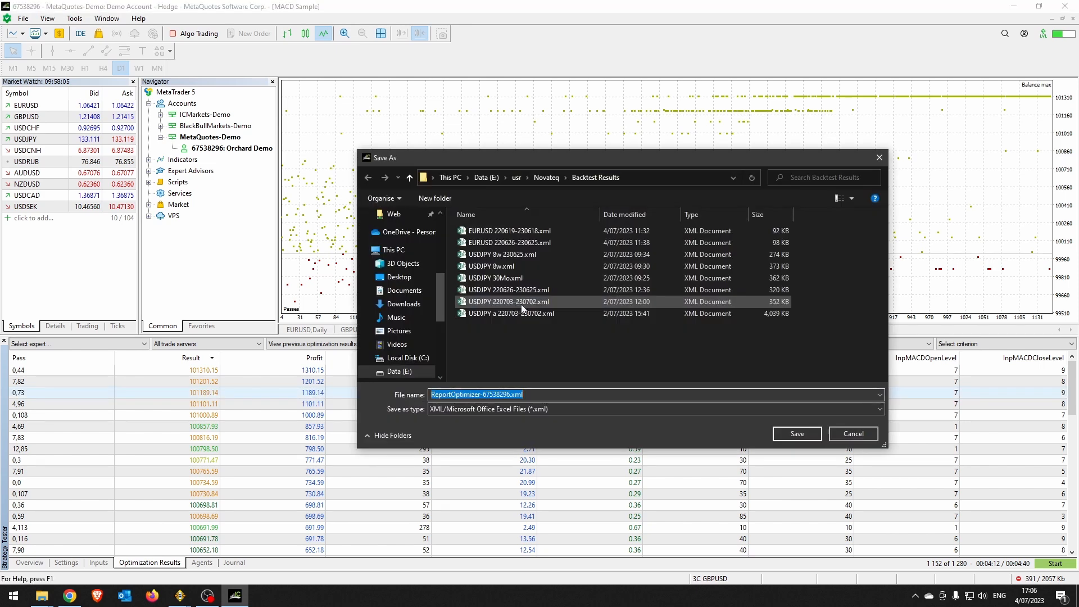
# - Save the XML export and convert the results data in Excel into a table
pyautogui.click(796, 434)
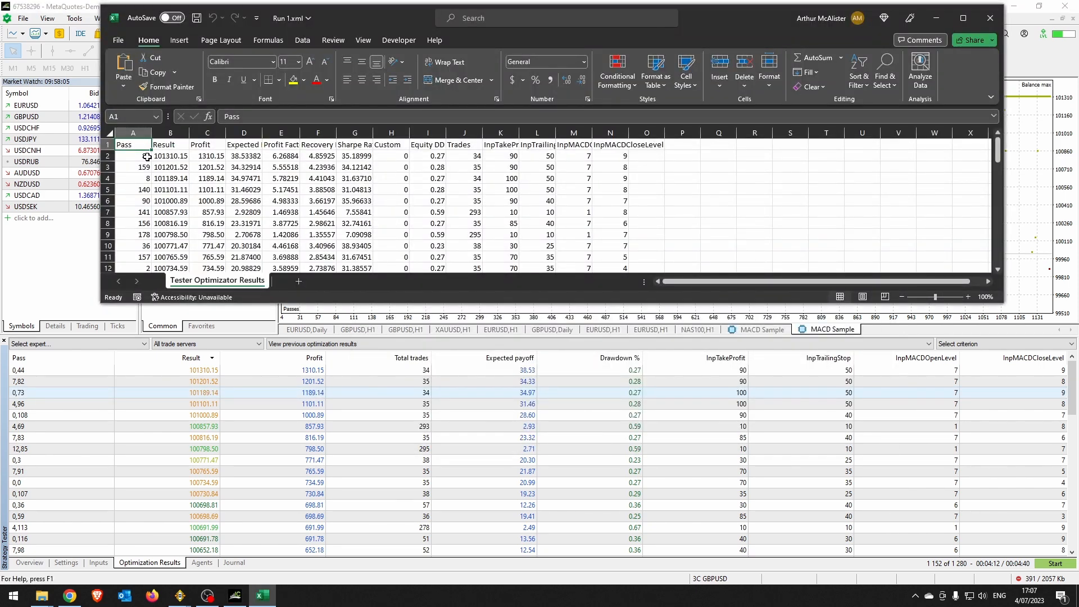
pyautogui.click(133, 155)
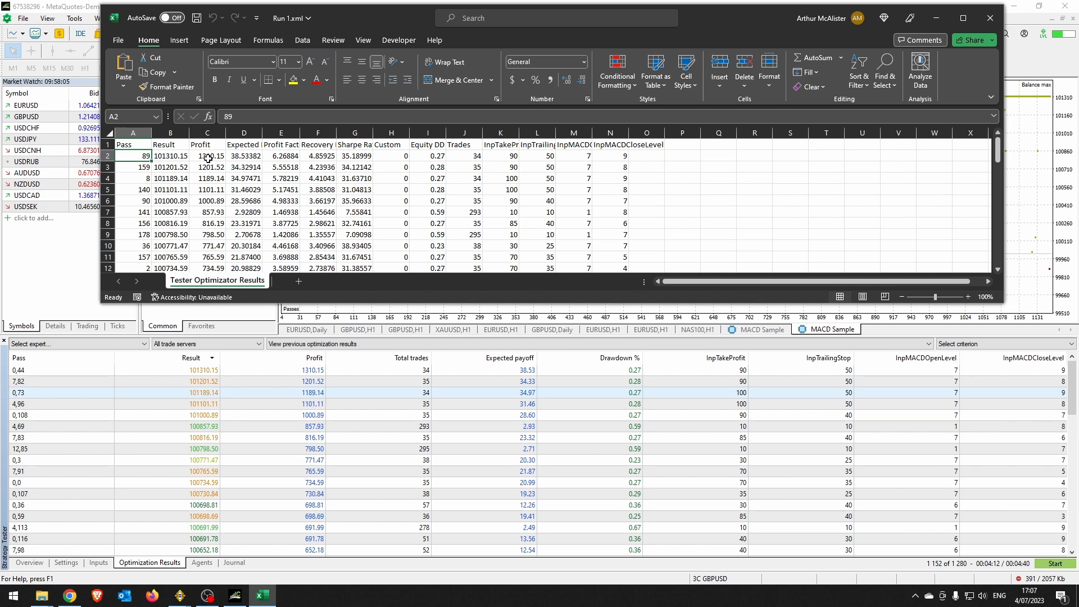
pyautogui.click(207, 155)
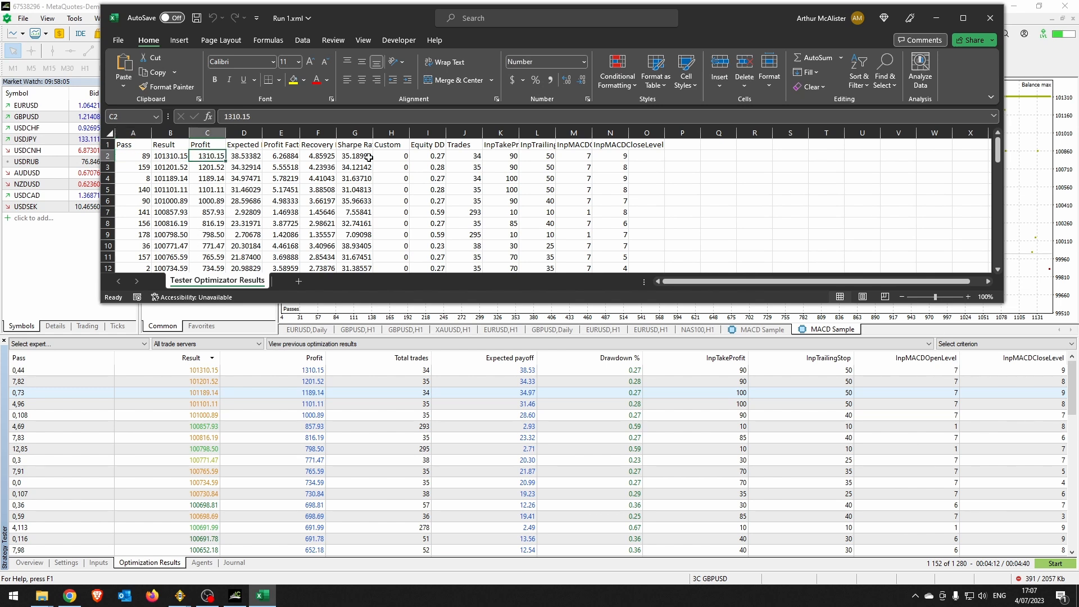
pyautogui.click(317, 155)
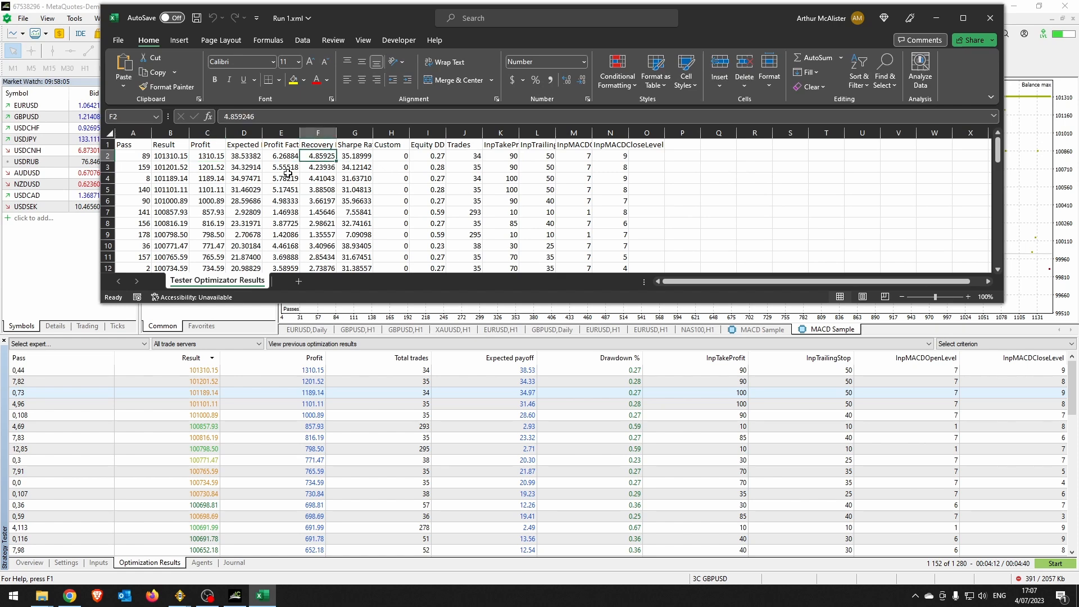
pyautogui.click(179, 40)
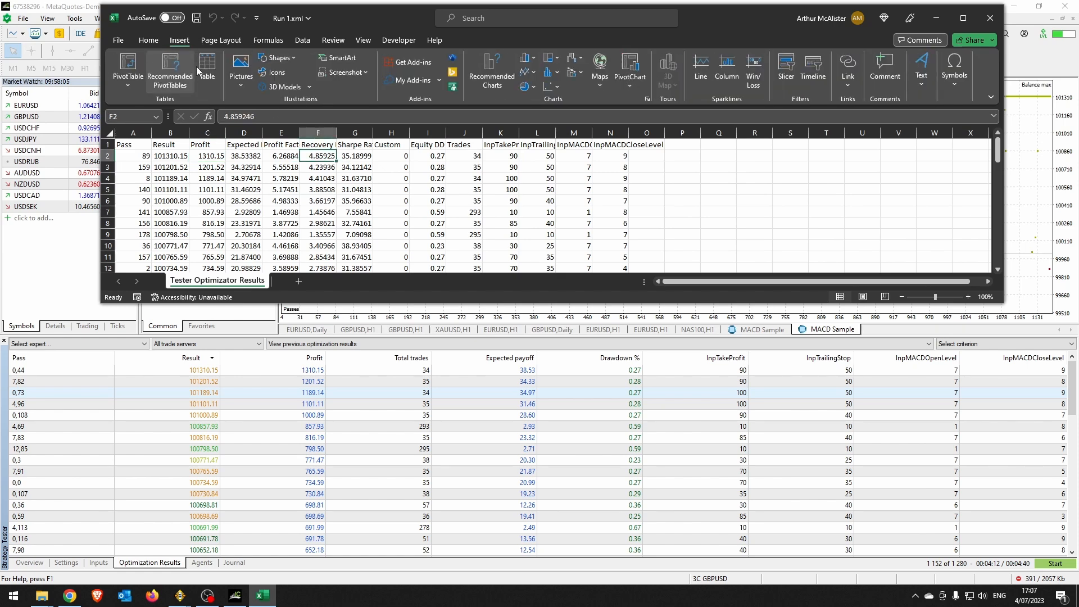
pyautogui.click(207, 69)
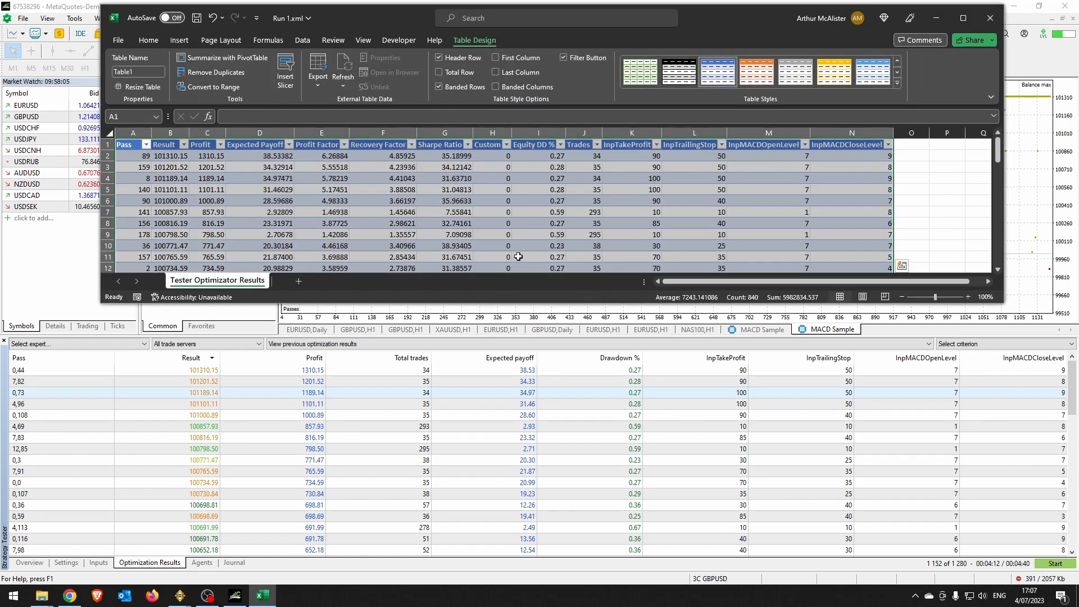
pyautogui.moveTo(724, 18)
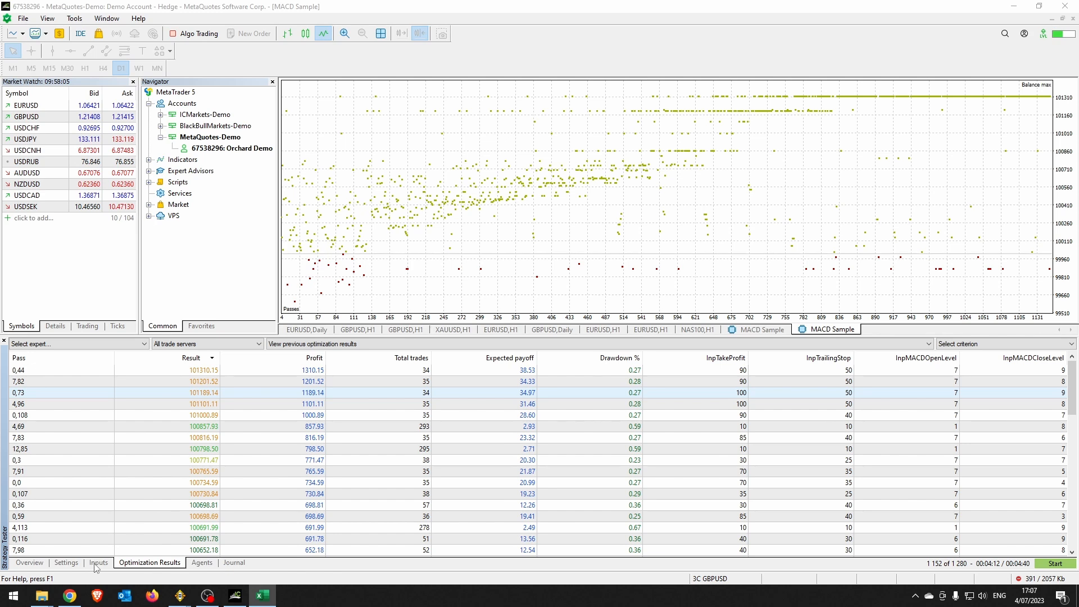
# - Set the test period to 2022.06.19–2023.06.18 and start the optimization on it
pyautogui.click(65, 562)
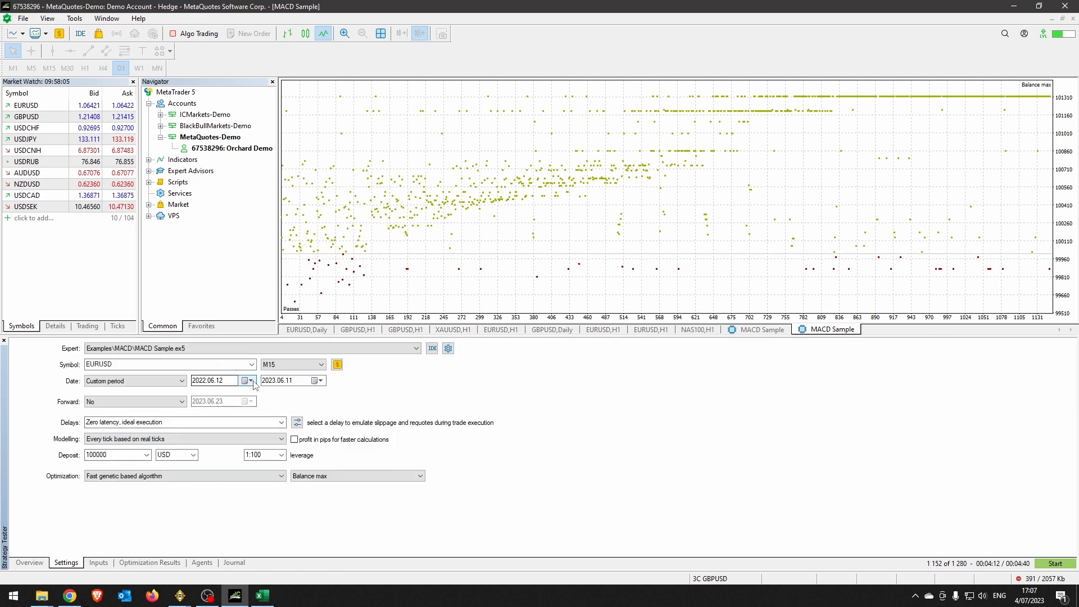
pyautogui.click(251, 381)
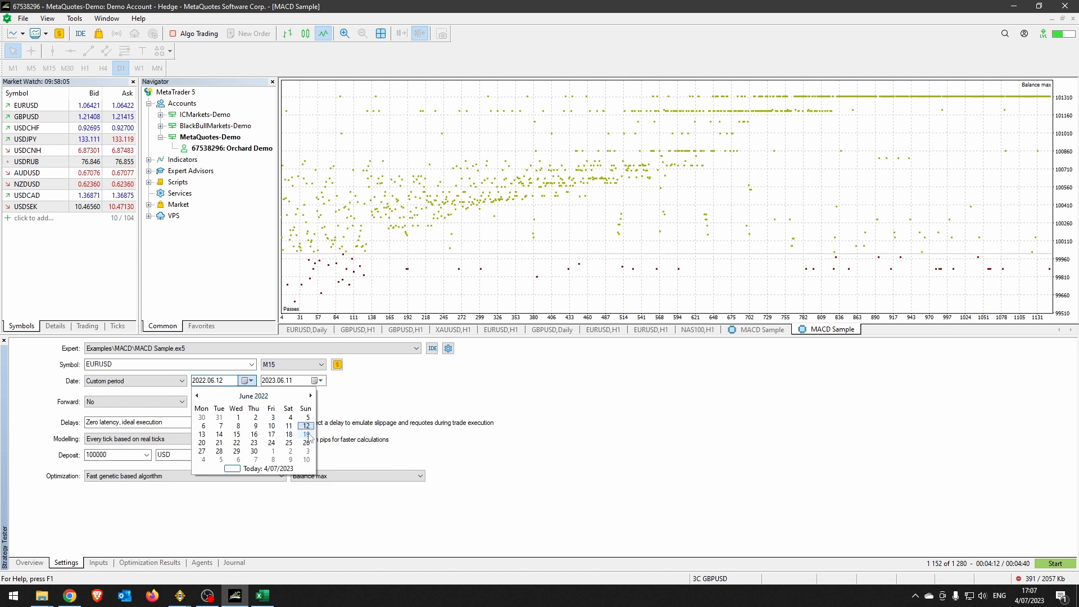
pyautogui.click(317, 381)
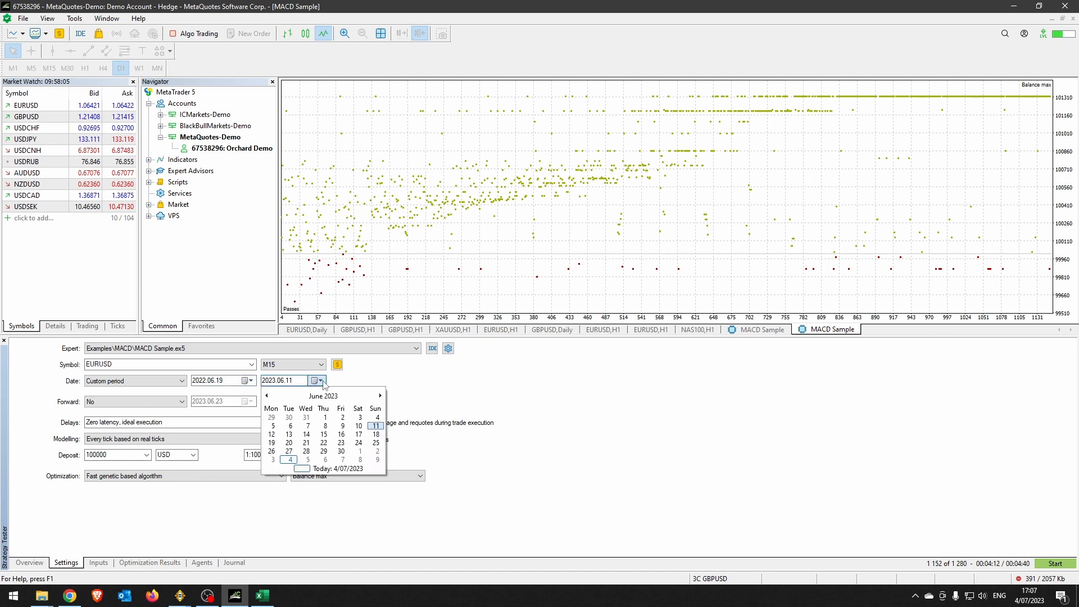
pyautogui.click(376, 434)
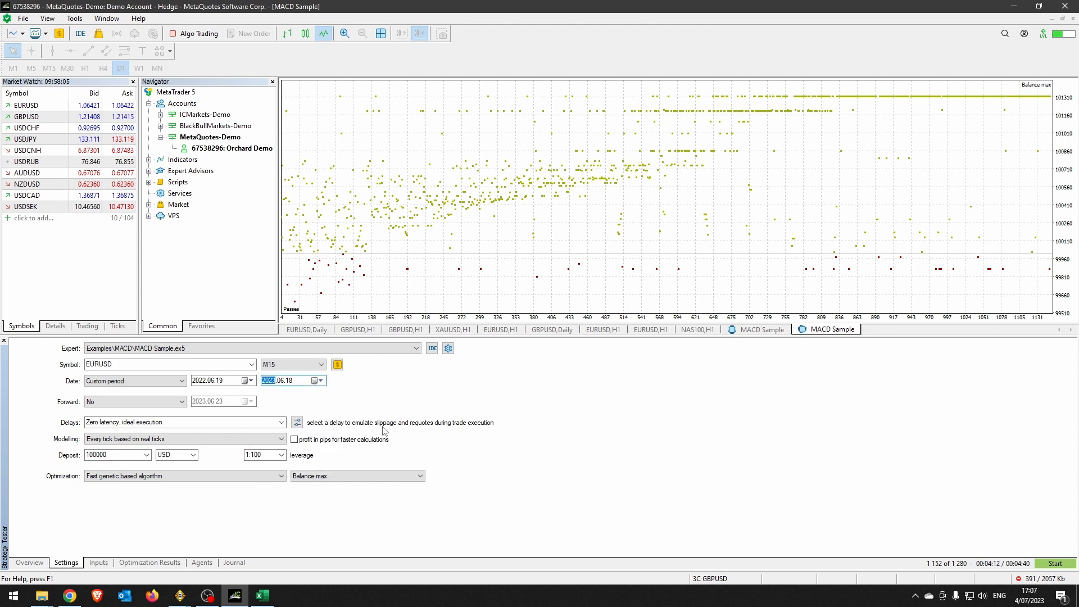
pyautogui.moveTo(353, 404)
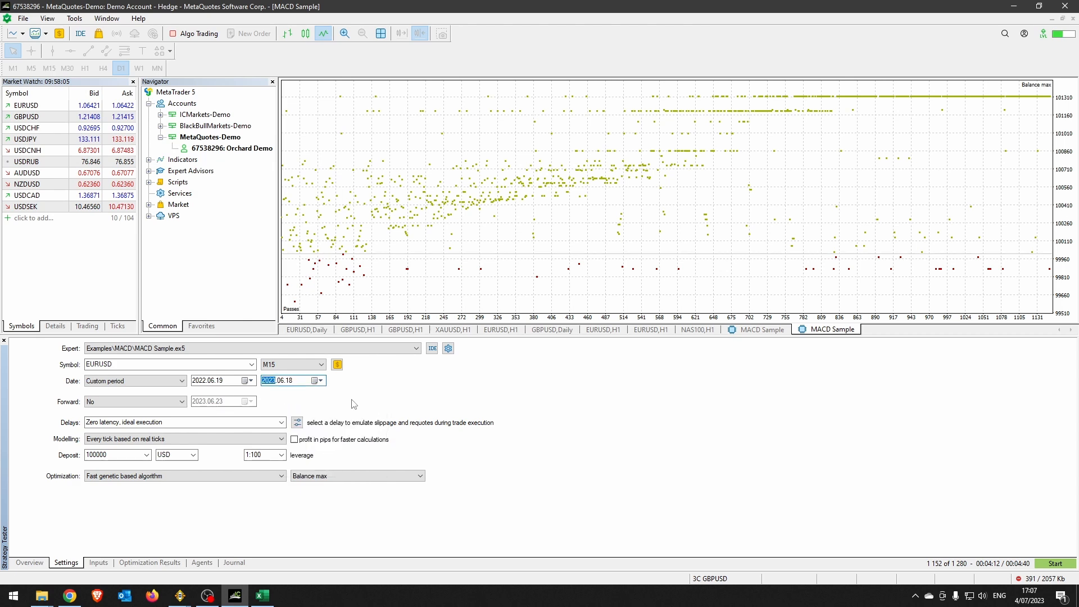
pyautogui.click(149, 562)
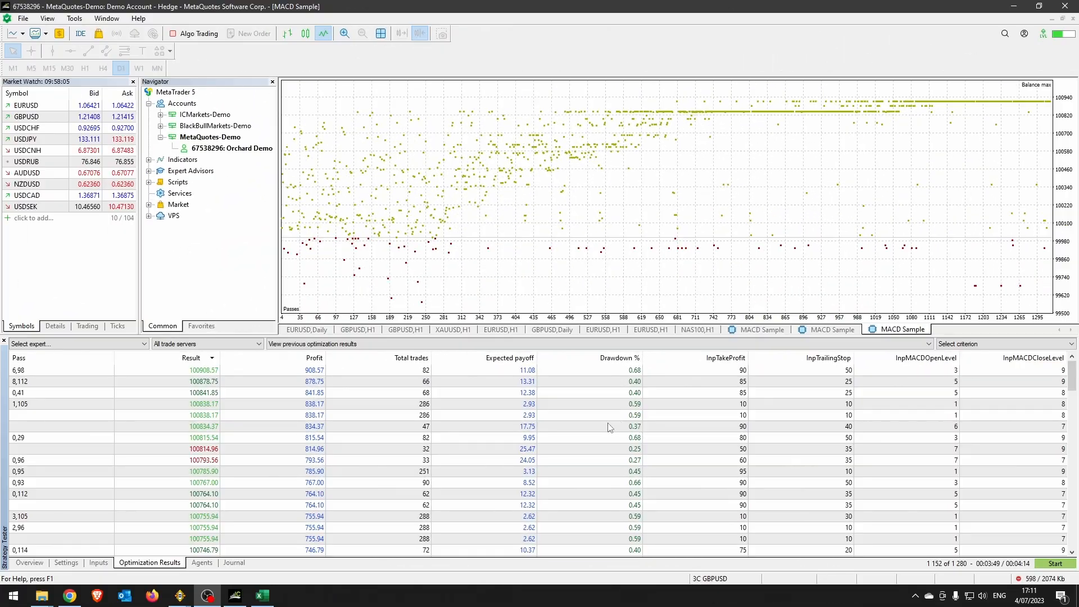
pyautogui.moveTo(356, 421)
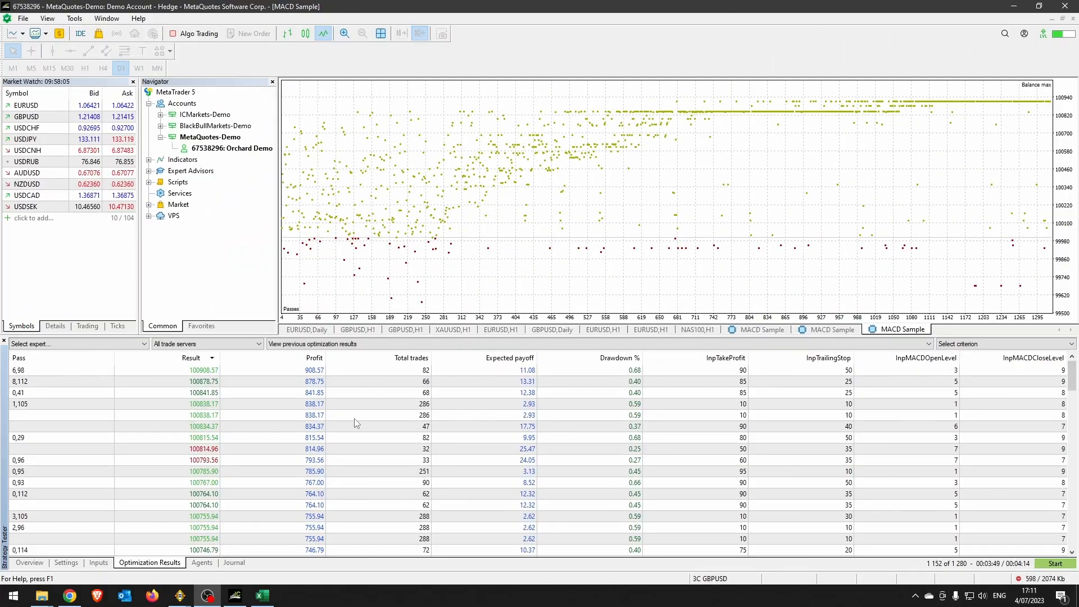
pyautogui.moveTo(736, 383)
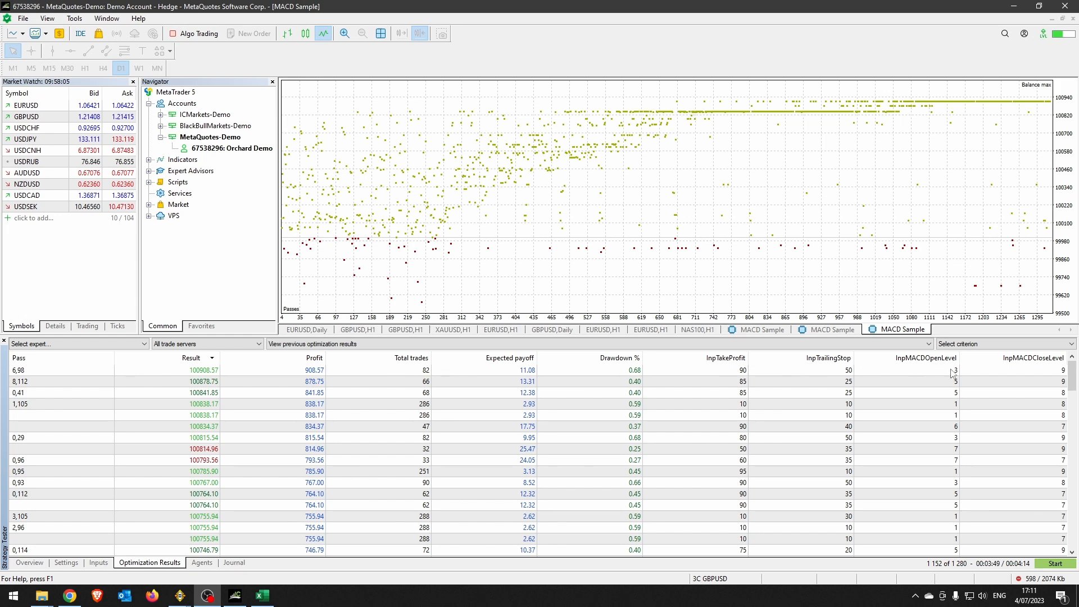
pyautogui.moveTo(505, 418)
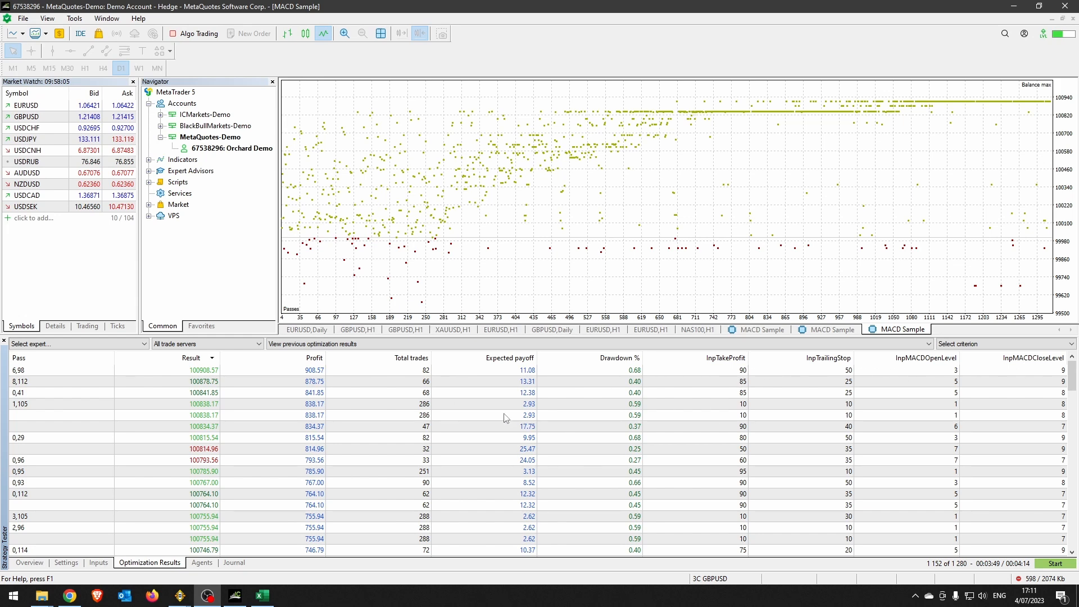
# - Export the second run's Optimization Results to XML (MS Office Excel)
pyautogui.rightClick(504, 415)
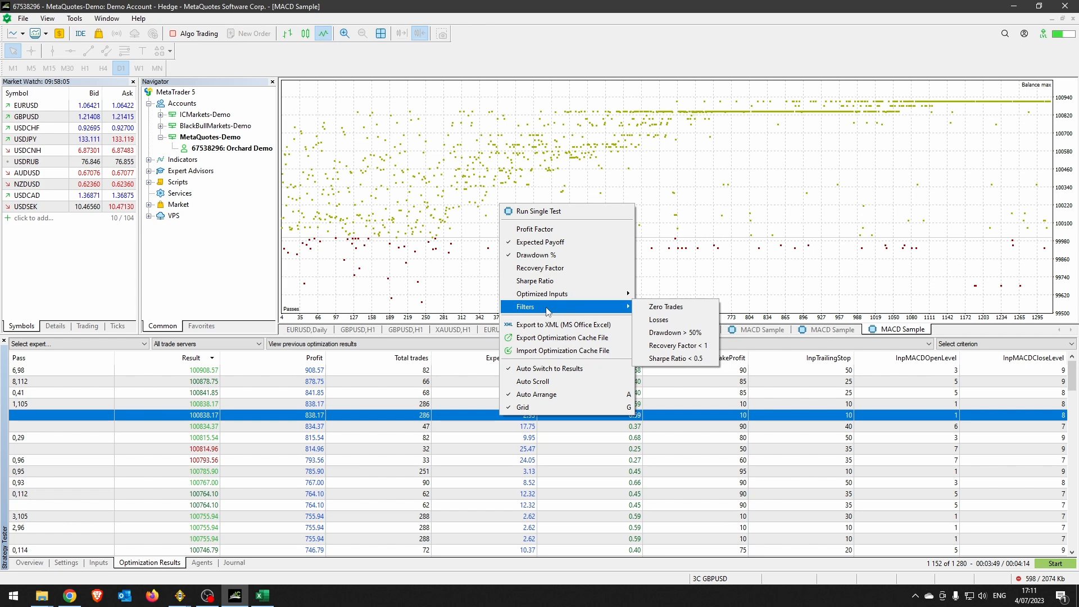
pyautogui.click(563, 324)
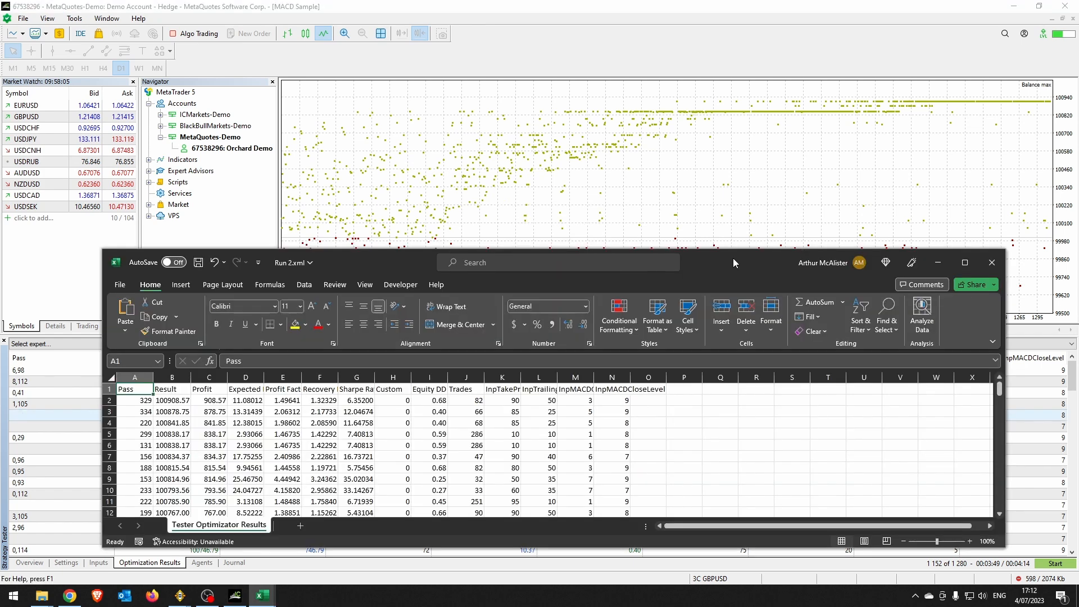
# - Convert the second run's results into an Excel table with headers
pyautogui.click(324, 438)
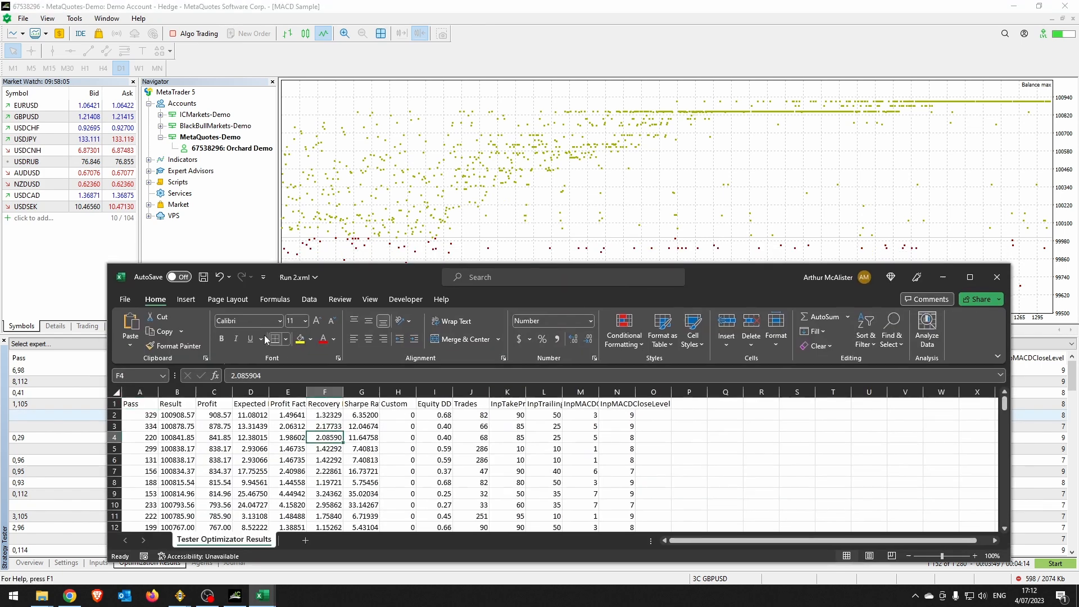
pyautogui.click(214, 329)
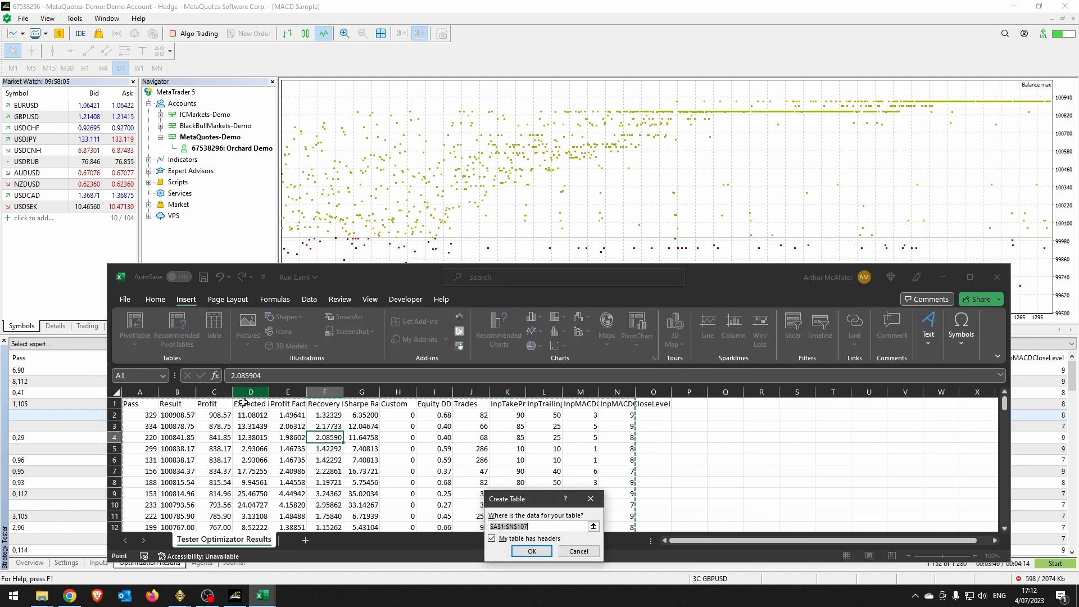
pyautogui.click(530, 551)
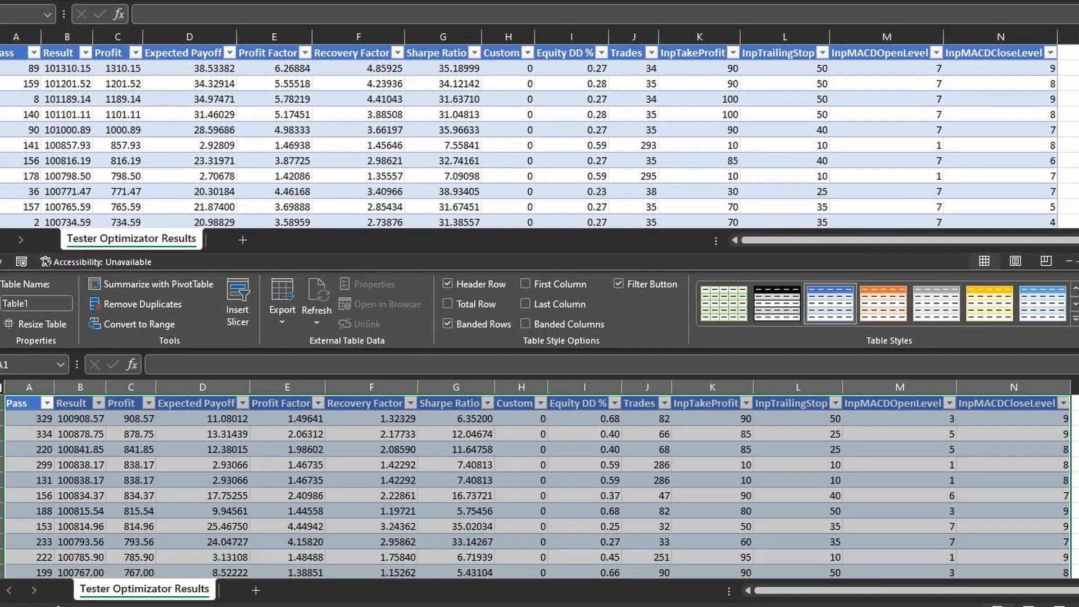
# - Select the best first-run pass row (pass 89) alongside the second-run results table
pyautogui.click(17, 403)
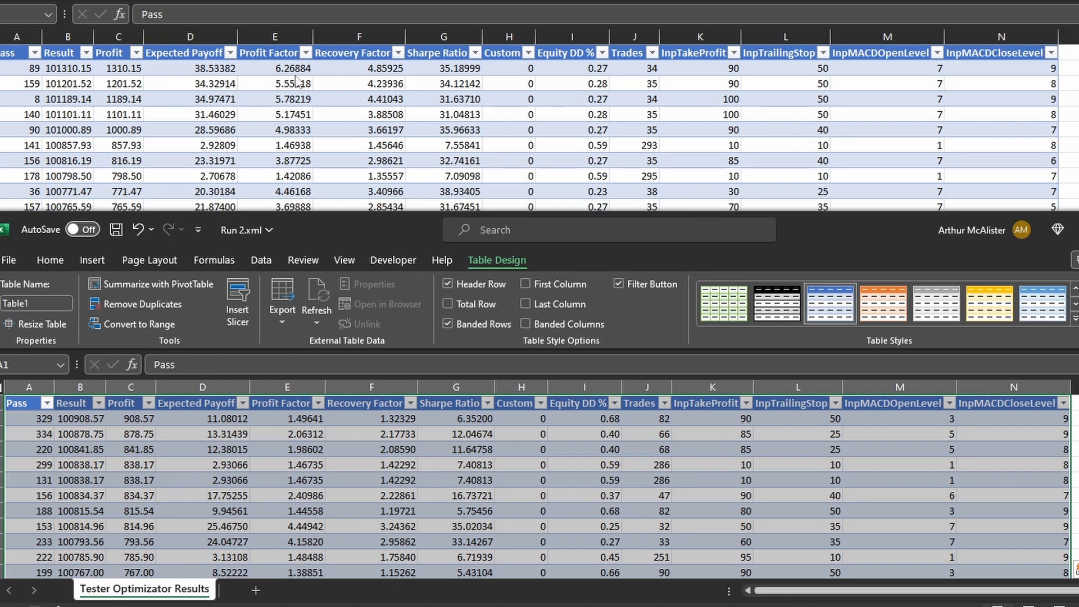
pyautogui.moveTo(700, 79)
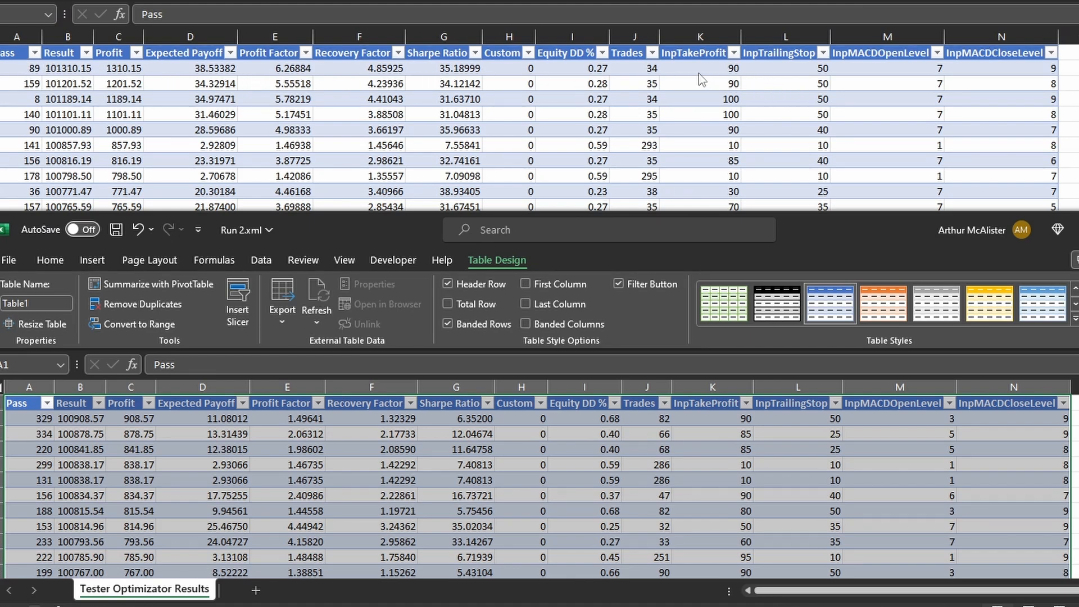
pyautogui.moveTo(819, 74)
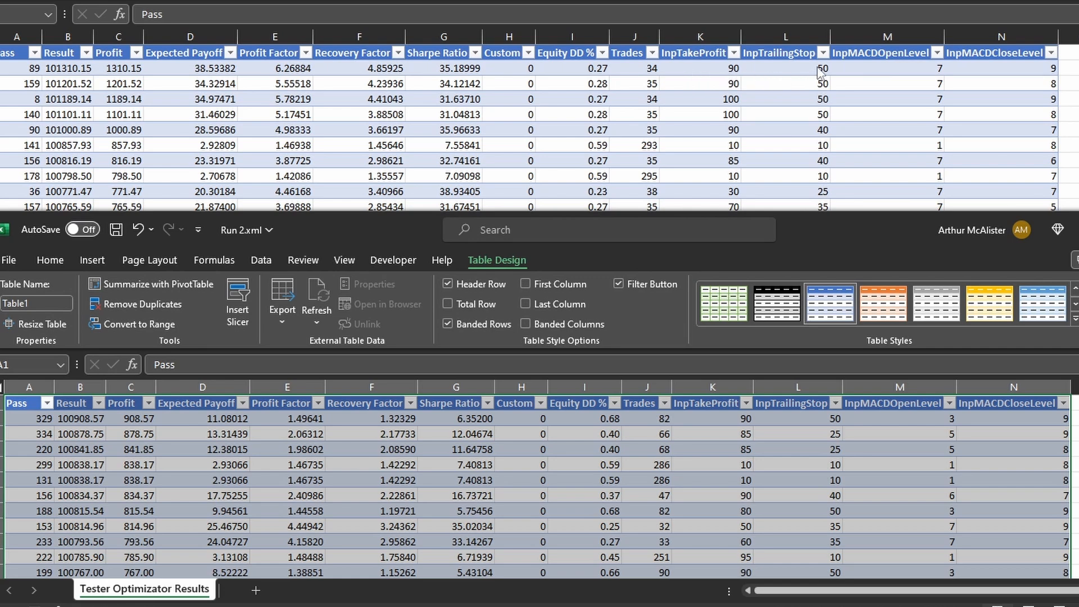
pyautogui.moveTo(1025, 74)
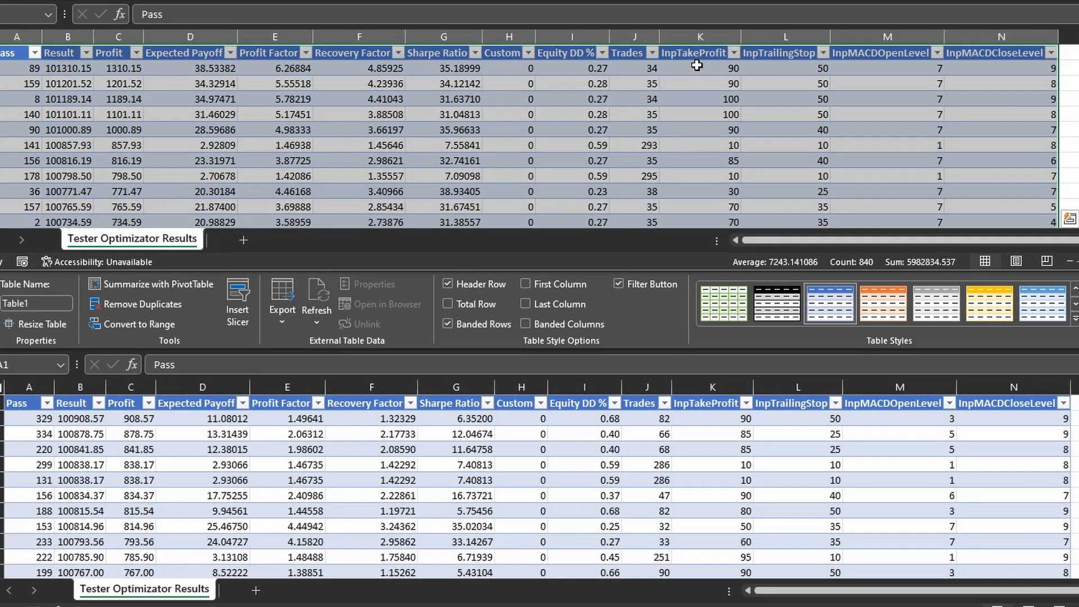
pyautogui.click(698, 67)
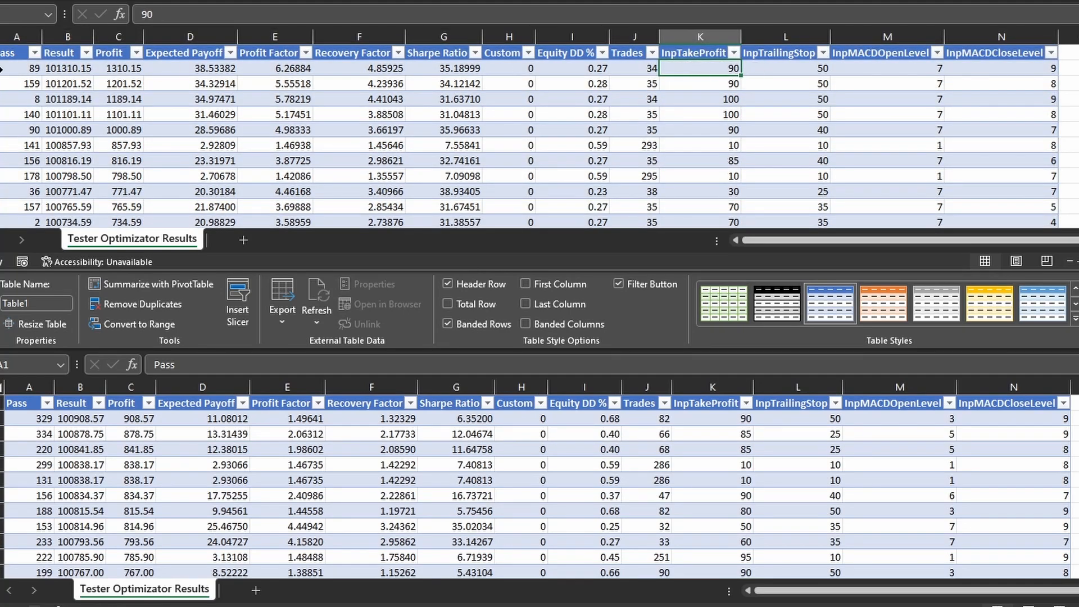
pyautogui.click(16, 67)
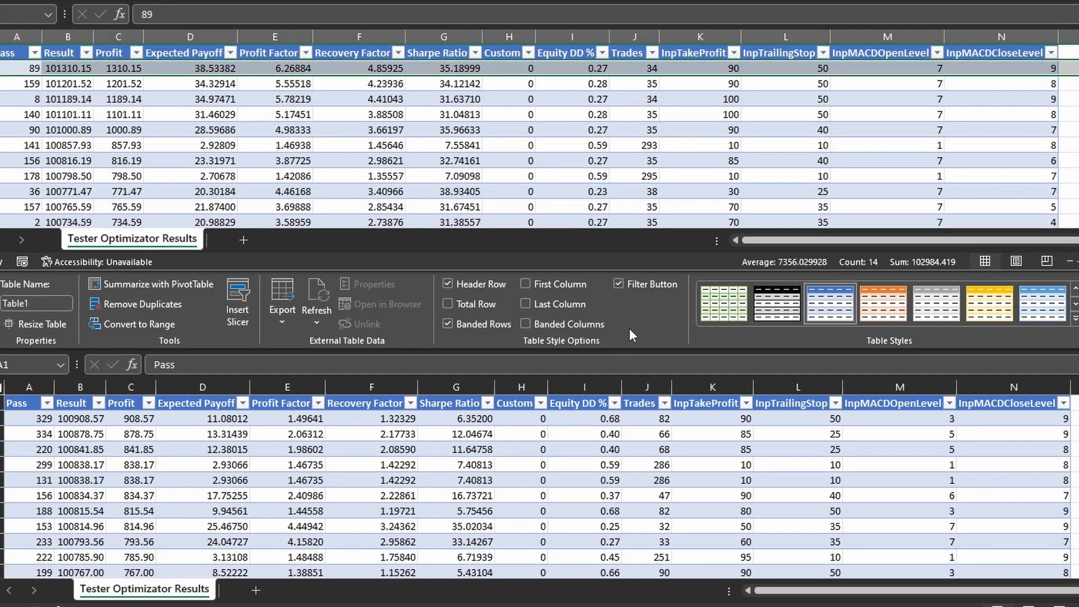
pyautogui.moveTo(739, 422)
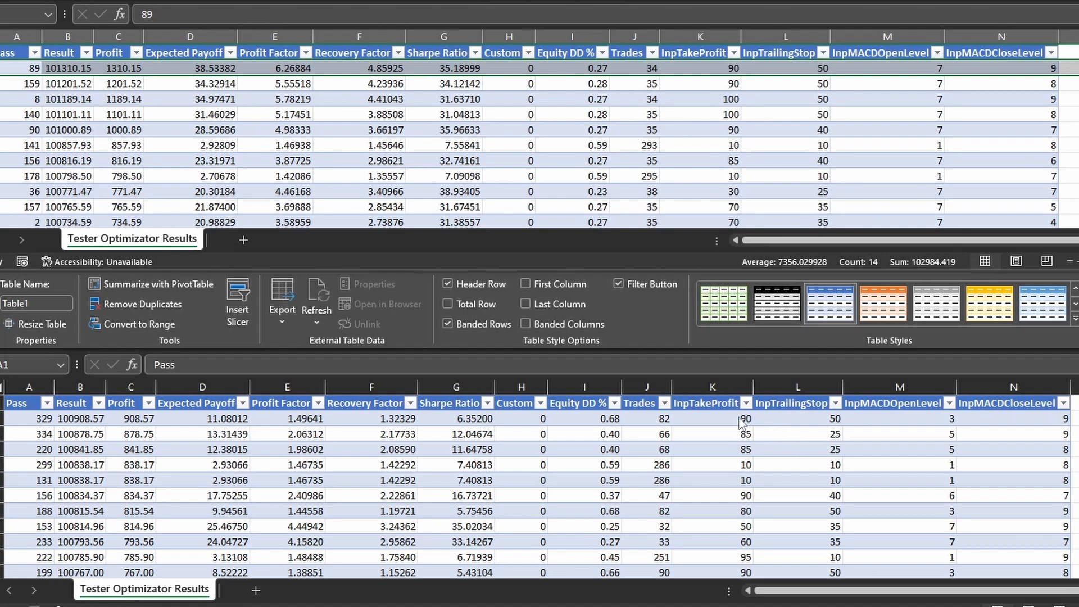
pyautogui.moveTo(746, 415)
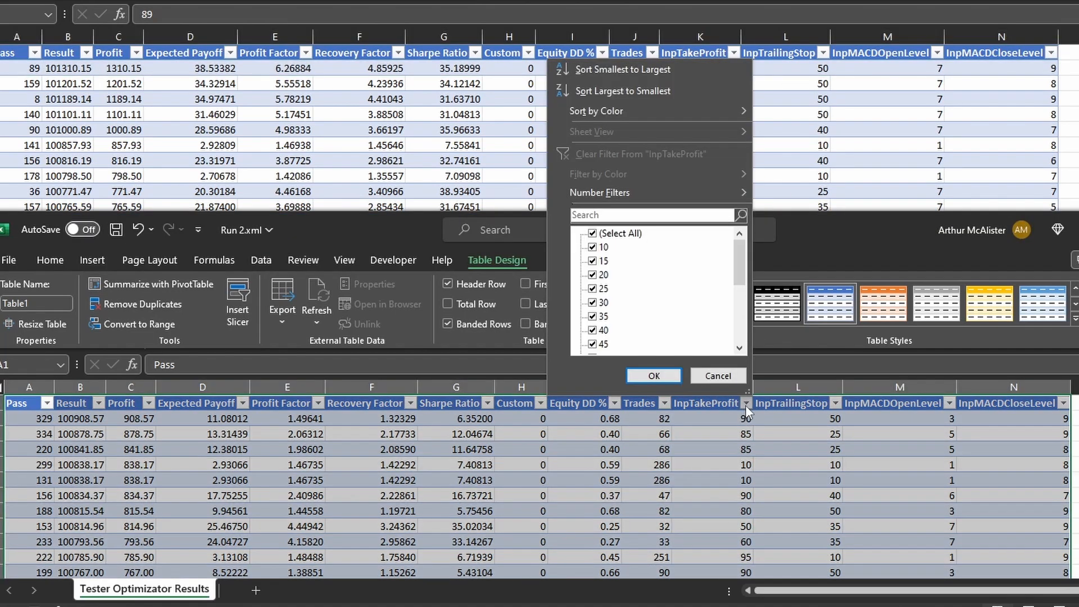
# - Filter the second-run table to InpTakeProfit 90 only
pyautogui.click(594, 234)
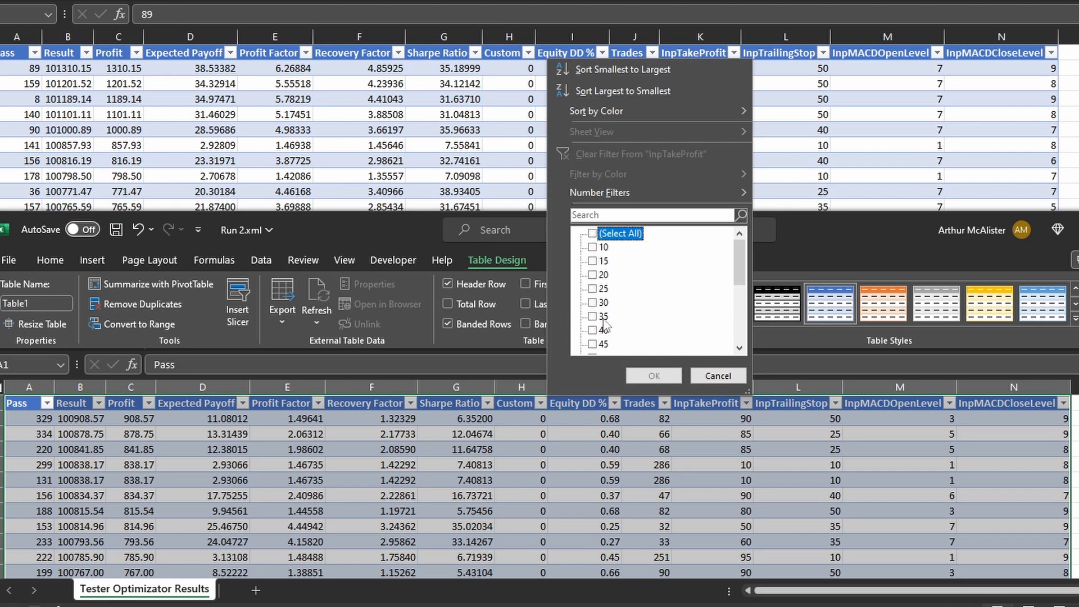
pyautogui.click(592, 314)
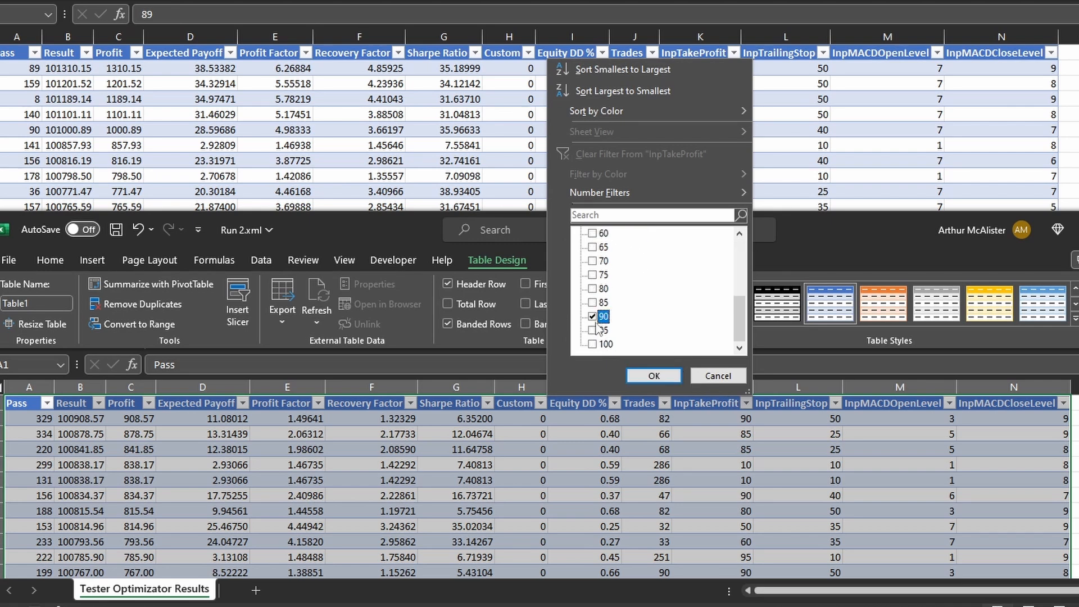
pyautogui.click(652, 375)
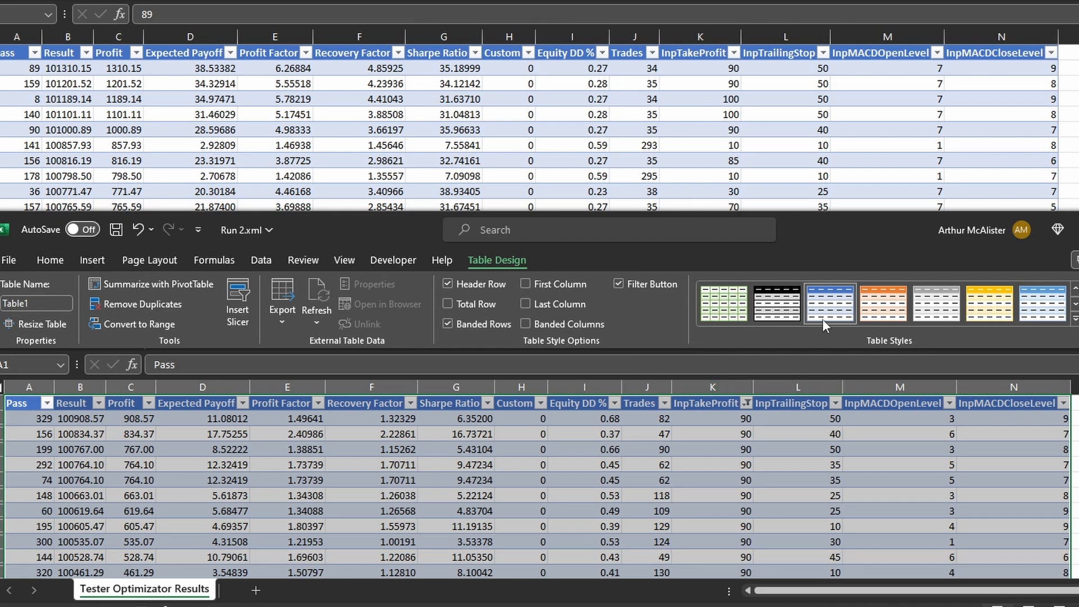
# - Narrow it further to InpTrailingStop 50 and check a remaining pass's open level
pyautogui.click(829, 402)
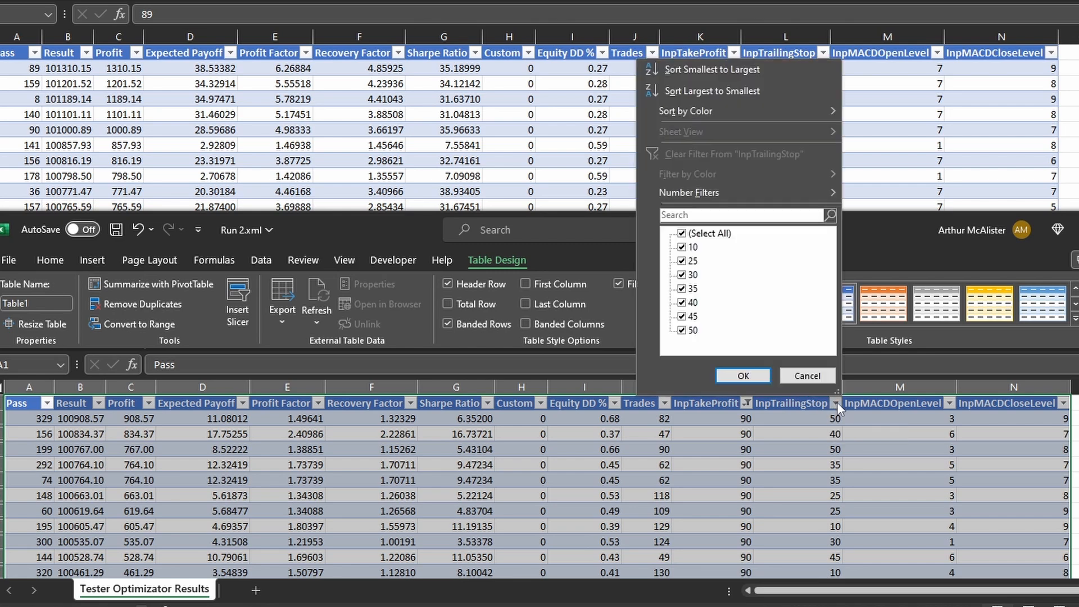
pyautogui.click(681, 234)
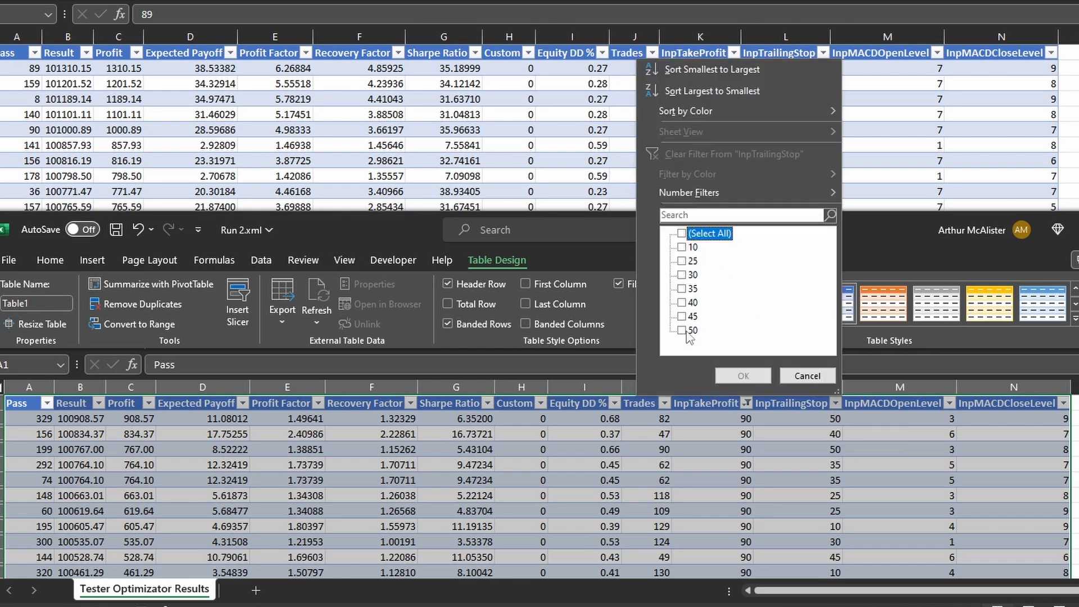
pyautogui.click(742, 375)
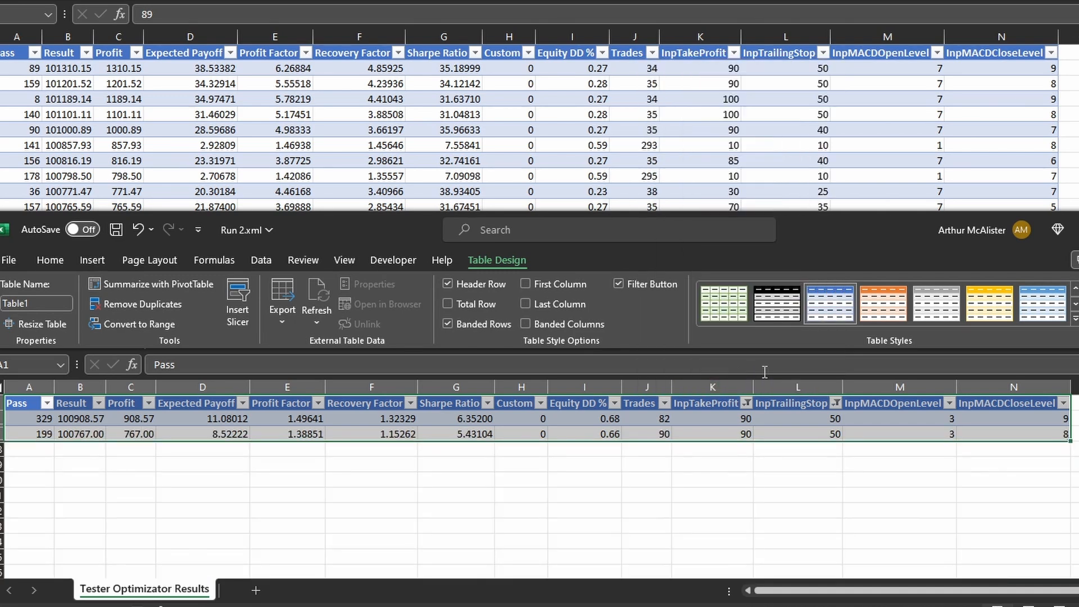
pyautogui.moveTo(924, 451)
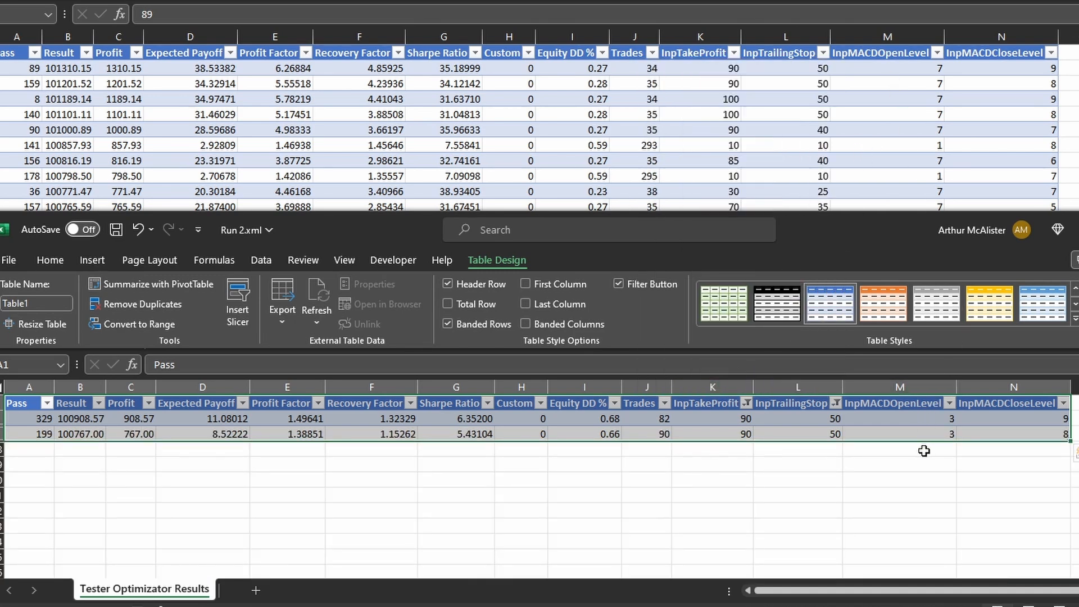
pyautogui.click(900, 419)
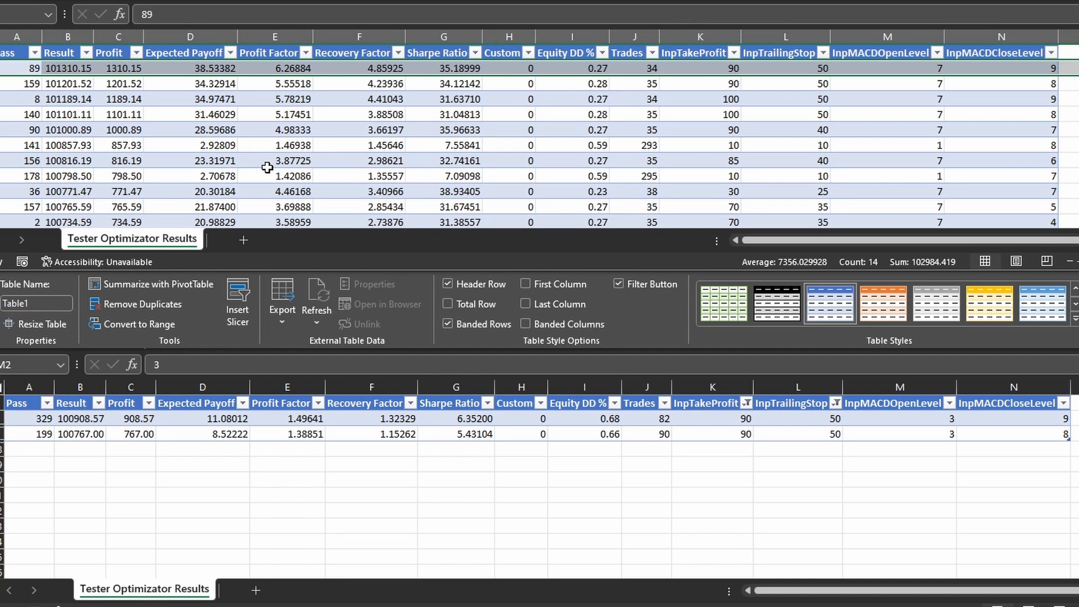
pyautogui.moveTo(267, 67)
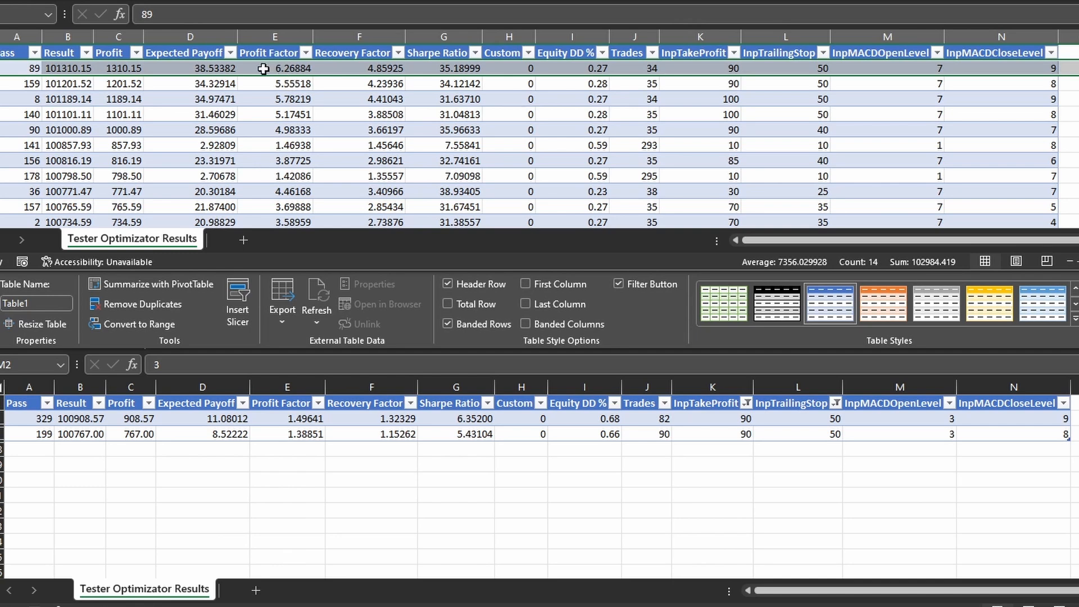
pyautogui.moveTo(369, 465)
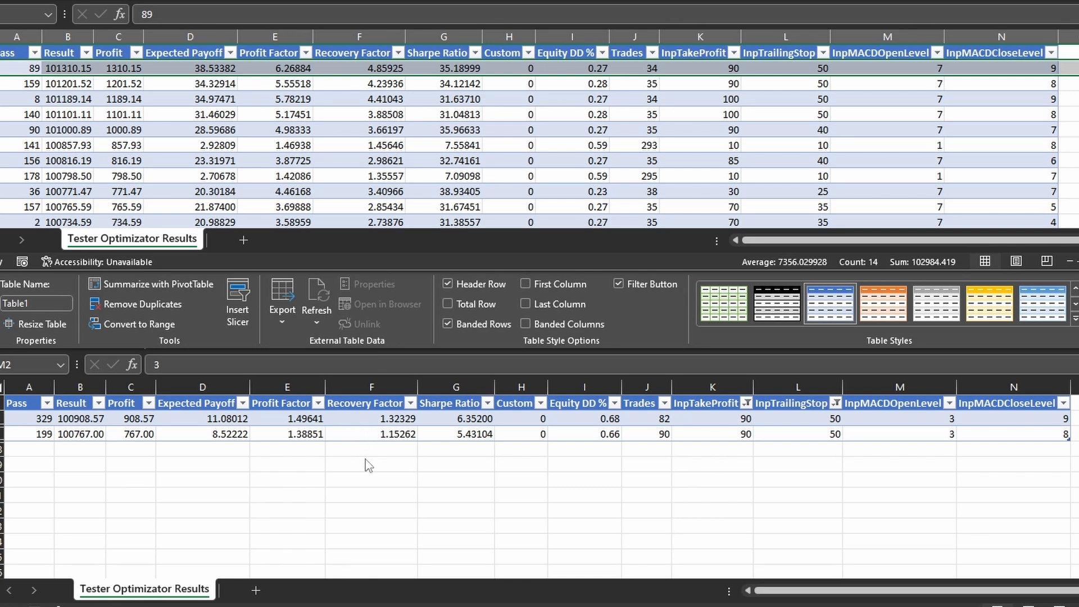
pyautogui.moveTo(366, 457)
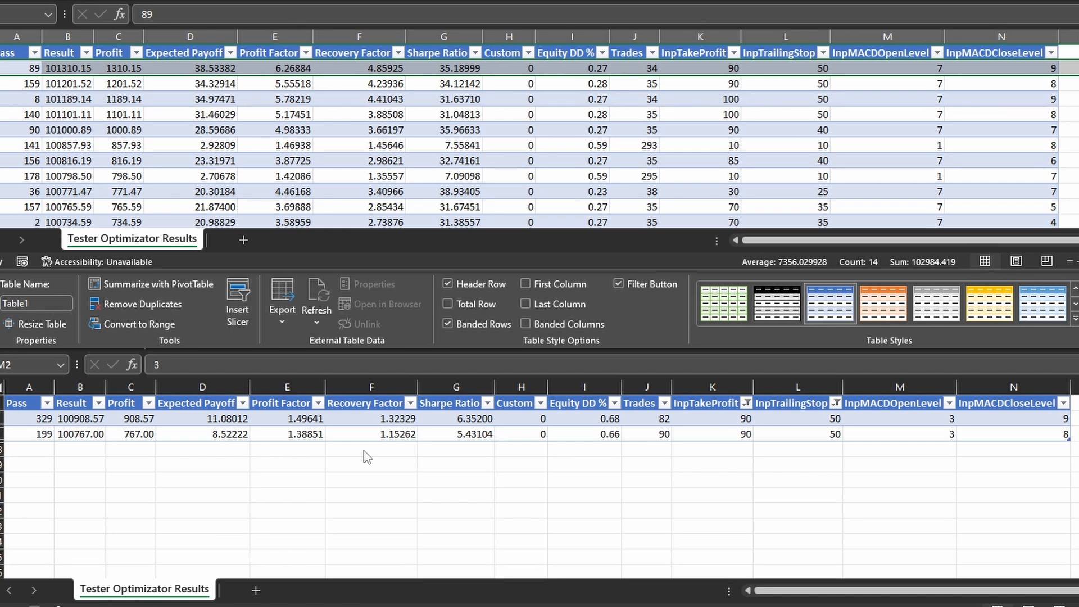
pyautogui.moveTo(1066, 72)
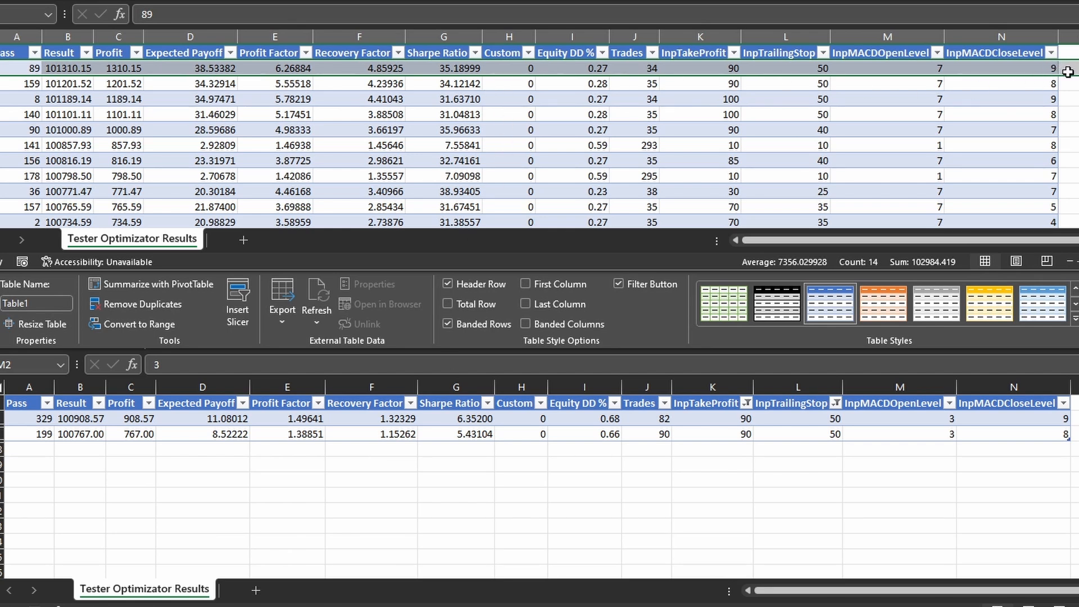
# - Highlight the first-run best profit 1310.15 and its parameters 90, 50, 7, 9
pyautogui.click(191, 67)
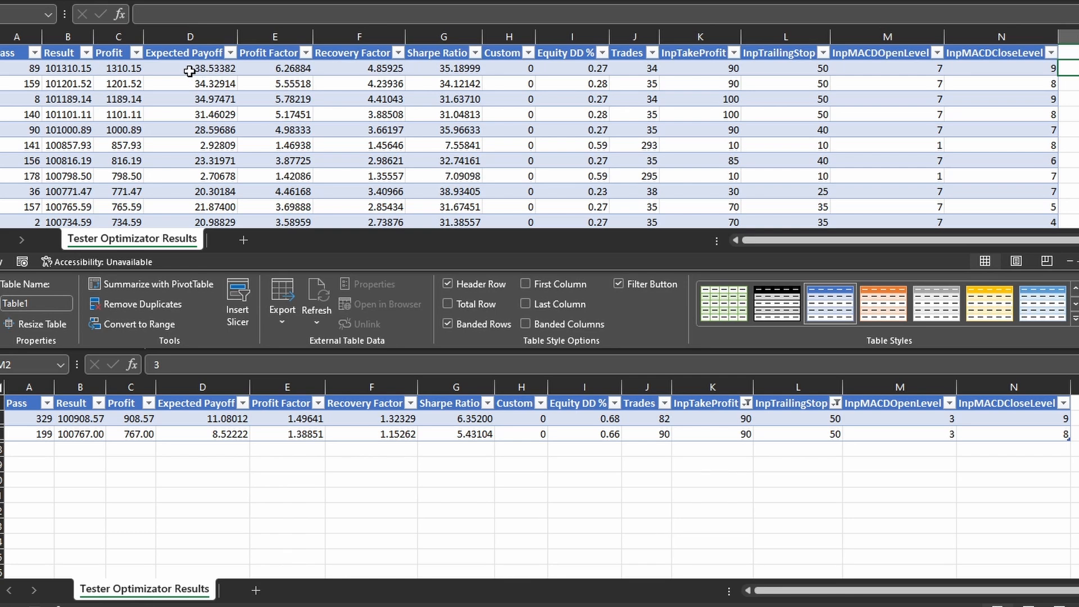
pyautogui.click(119, 67)
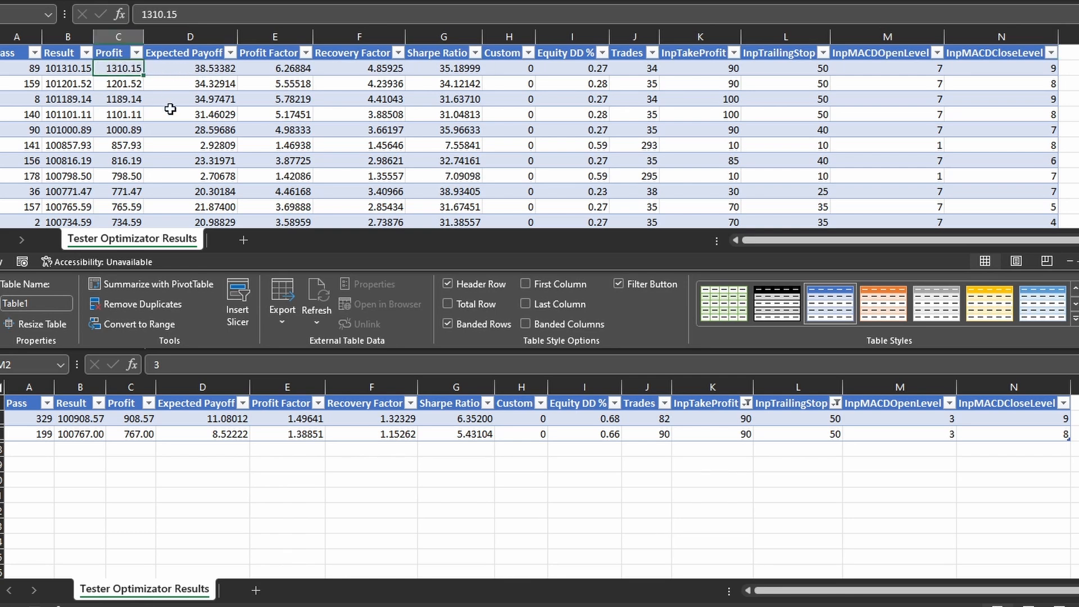
pyautogui.moveTo(117, 68)
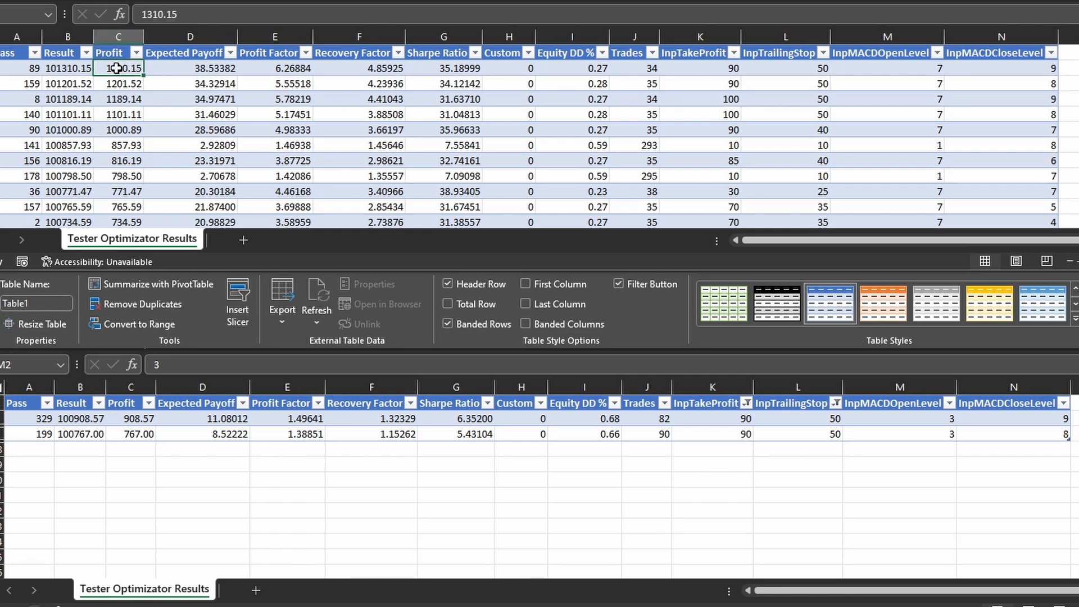
pyautogui.moveTo(250, 470)
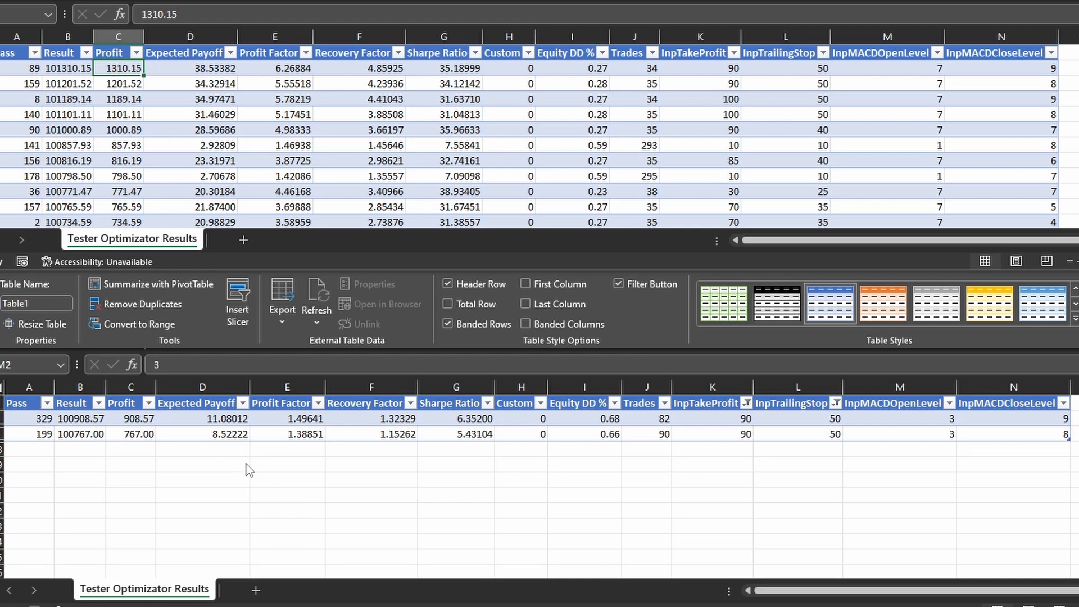
pyautogui.moveTo(309, 191)
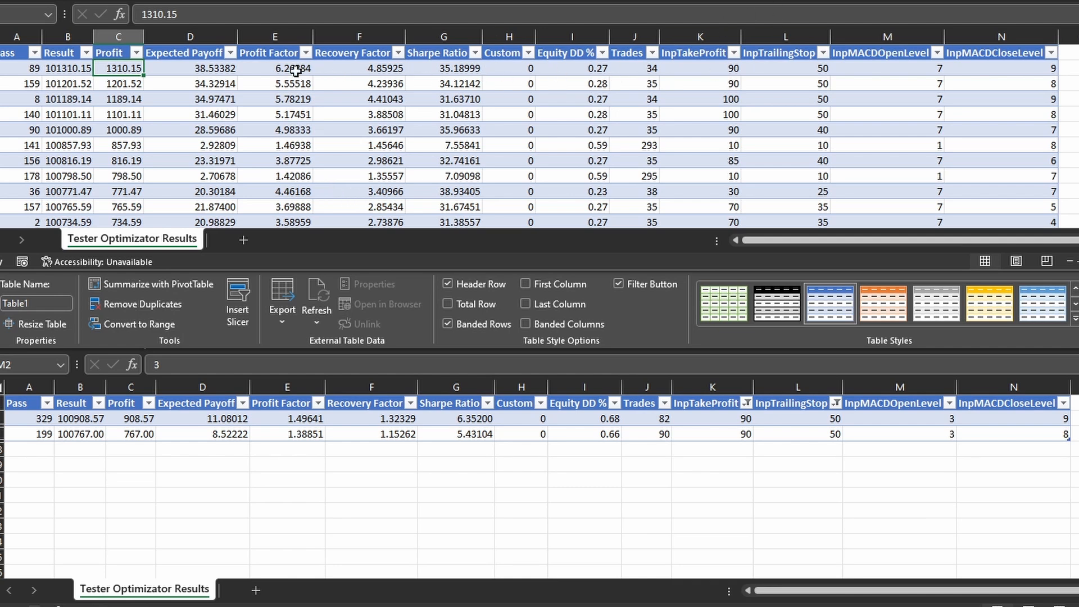
pyautogui.moveTo(667, 53)
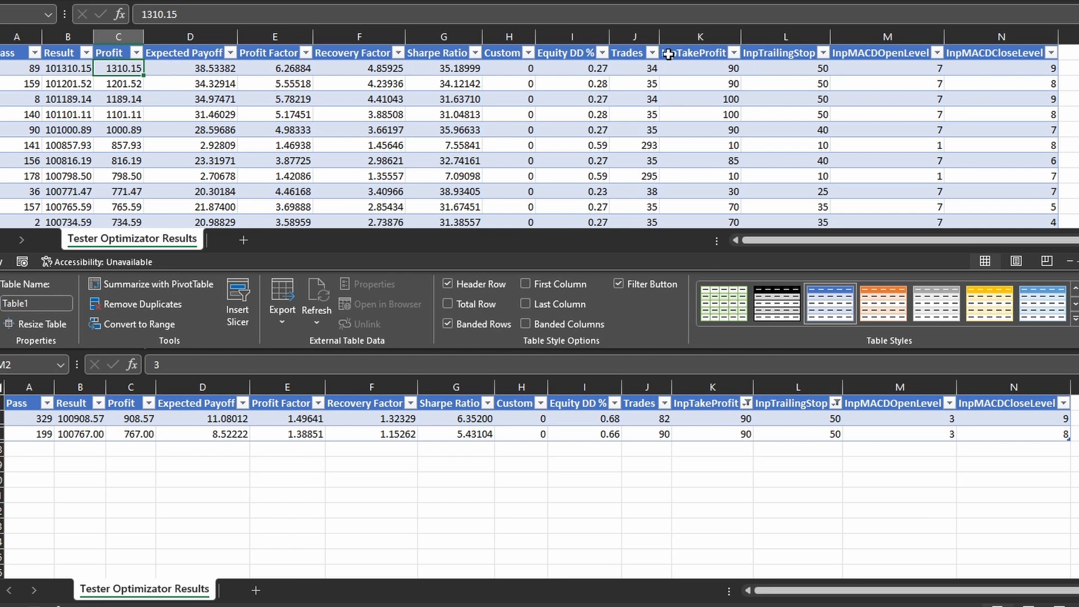
pyautogui.click(699, 68)
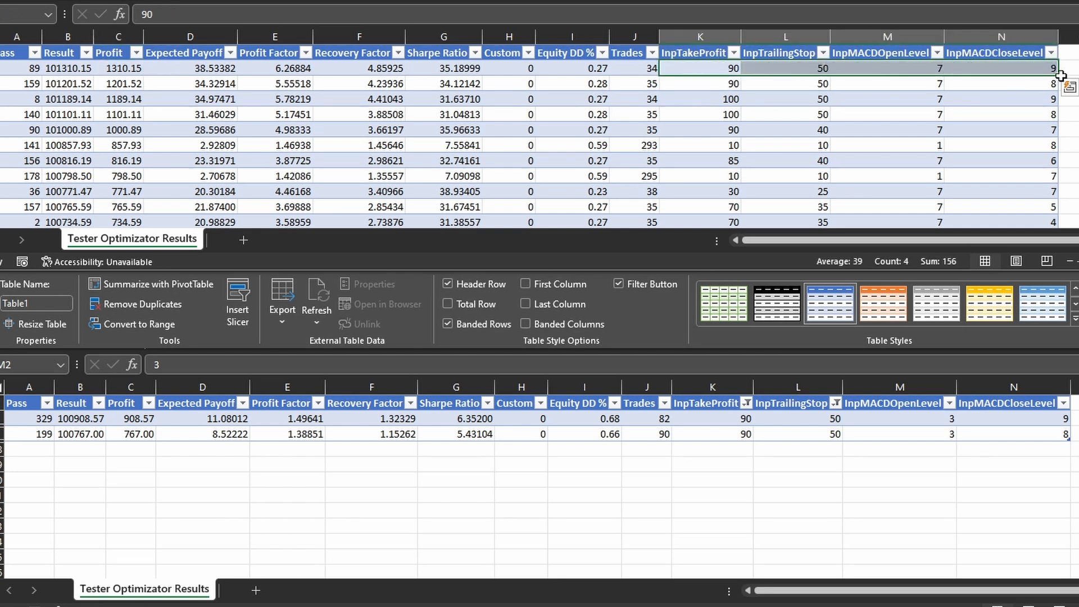
# - Set Optimization to Disabled in the tester and show the expert's Inputs
pyautogui.click(234, 595)
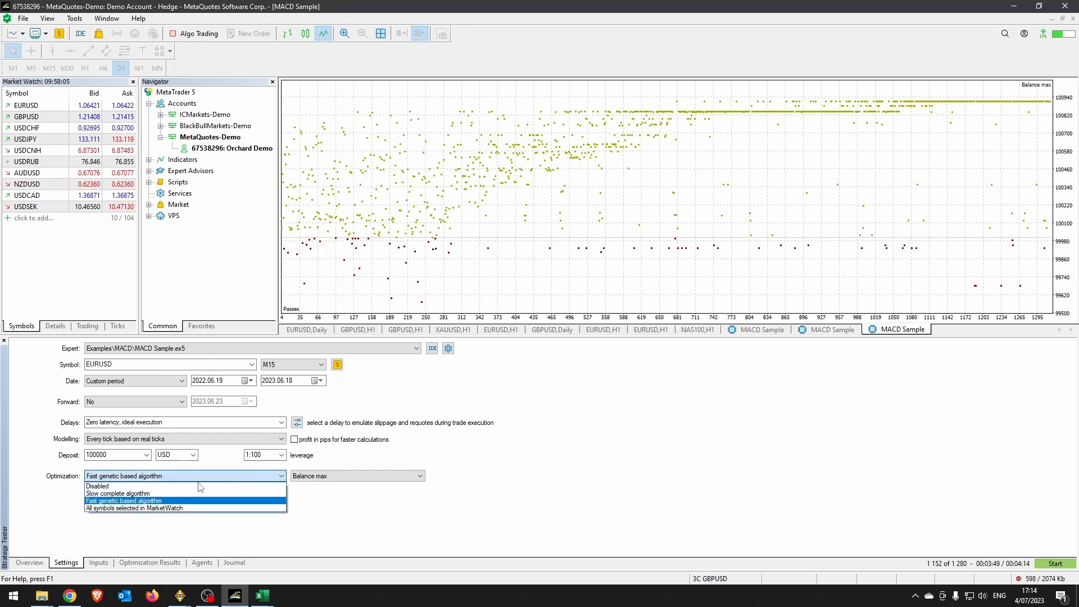
pyautogui.click(96, 485)
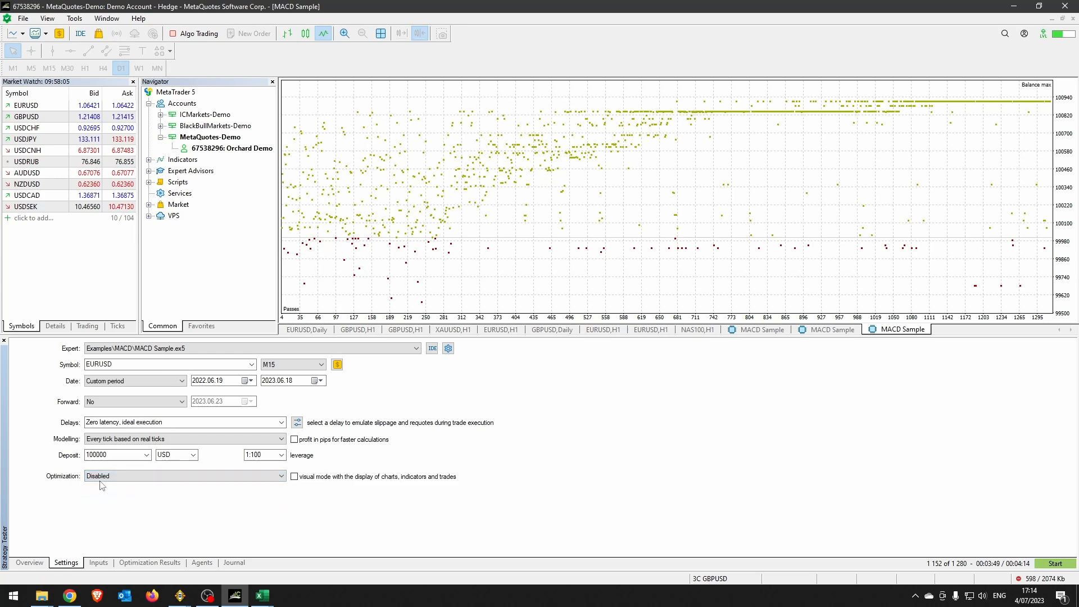
pyautogui.moveTo(373, 471)
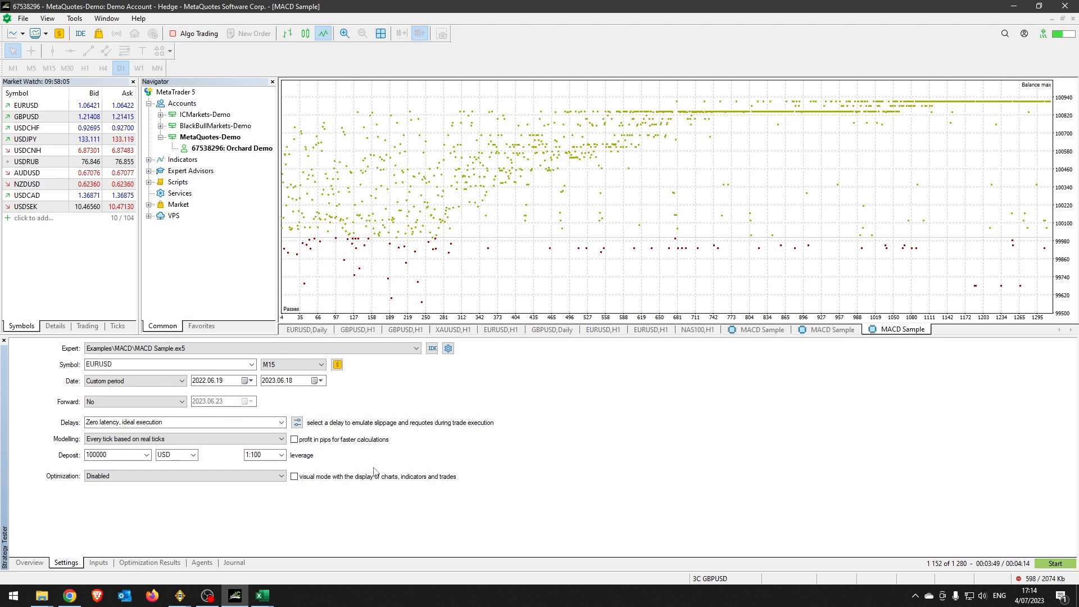
pyautogui.click(98, 562)
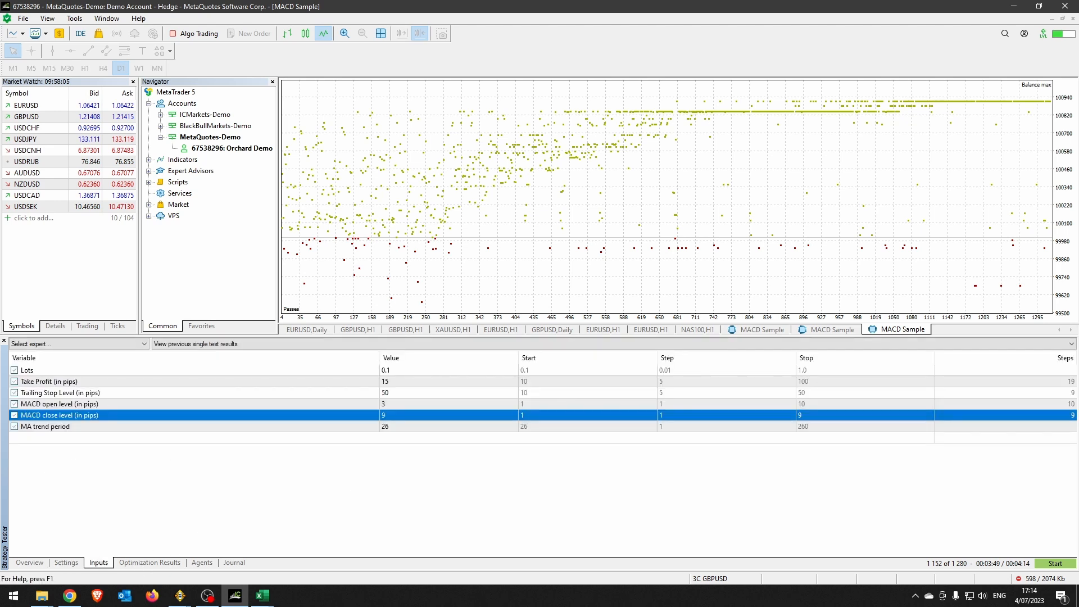
# - Enter Take Profit 90, Trailing Stop 50, MACD open 7 and MACD close 9 as input values
pyautogui.click(261, 595)
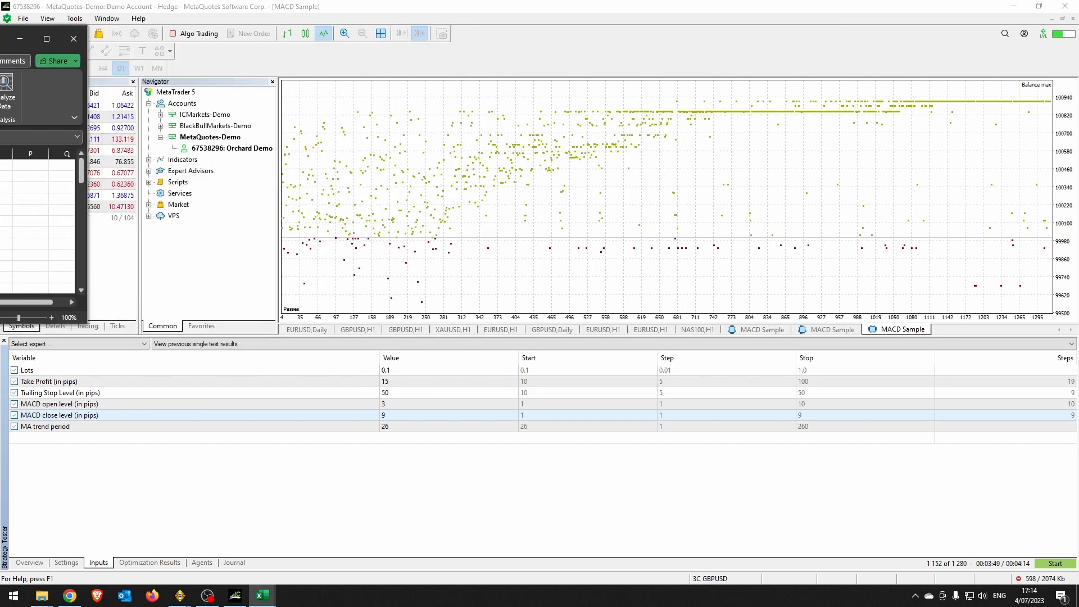
pyautogui.click(448, 381)
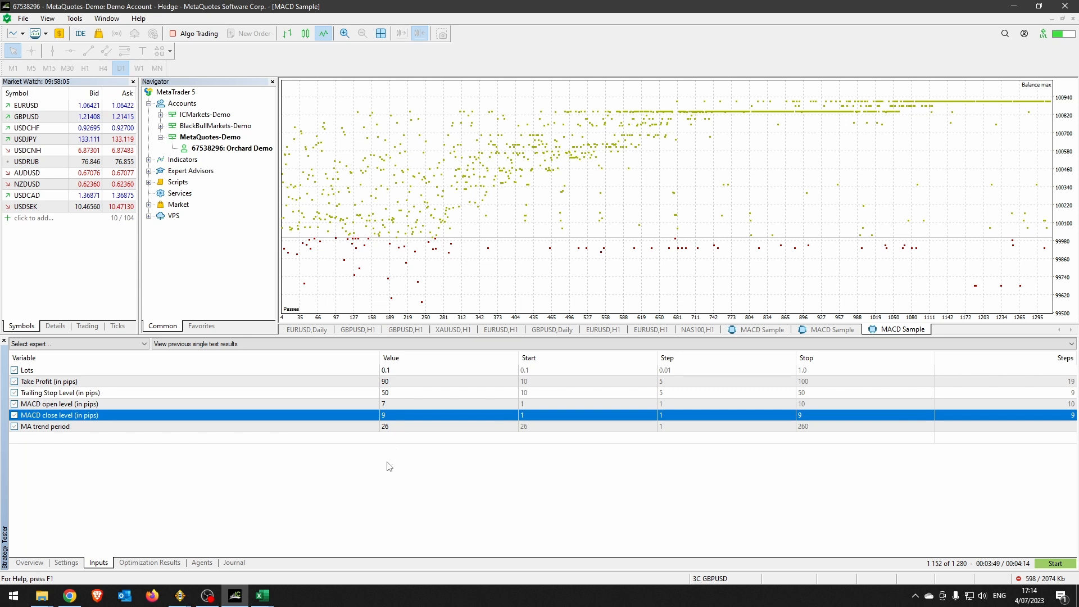
pyautogui.click(390, 403)
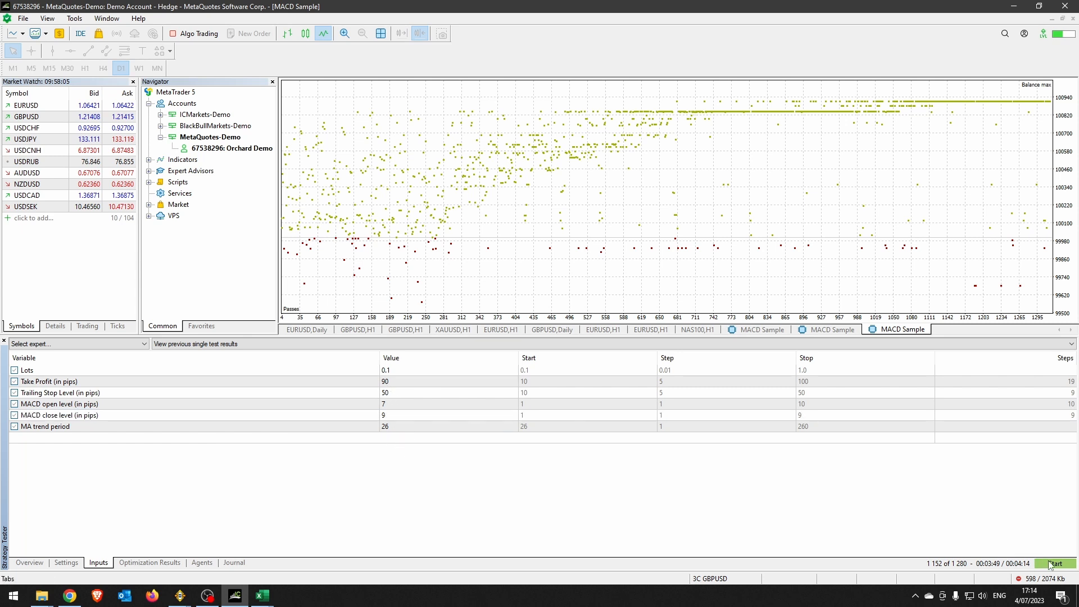
# - Run the single backtest, review its graph and report (net profit 1 247.02), and confirm the 2022.06.19–2023.06.18 period
pyautogui.click(1056, 563)
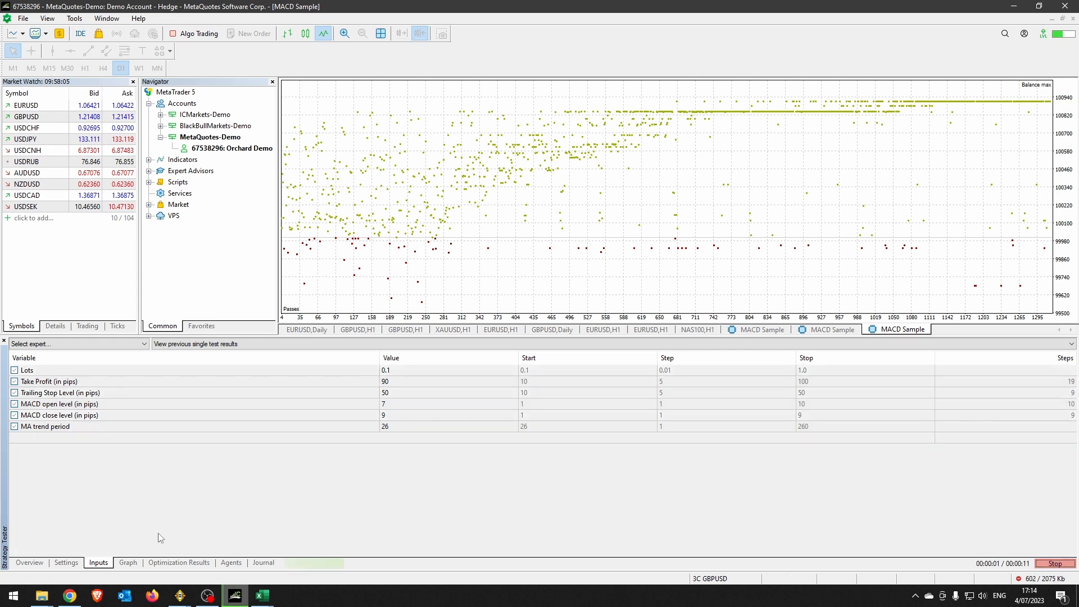
pyautogui.click(127, 562)
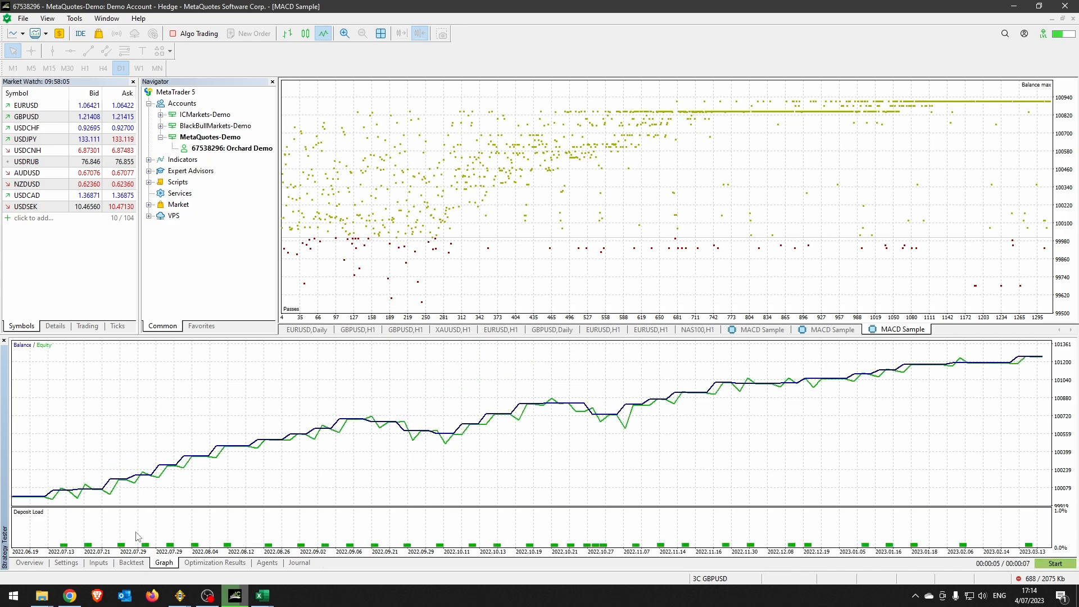
pyautogui.moveTo(134, 563)
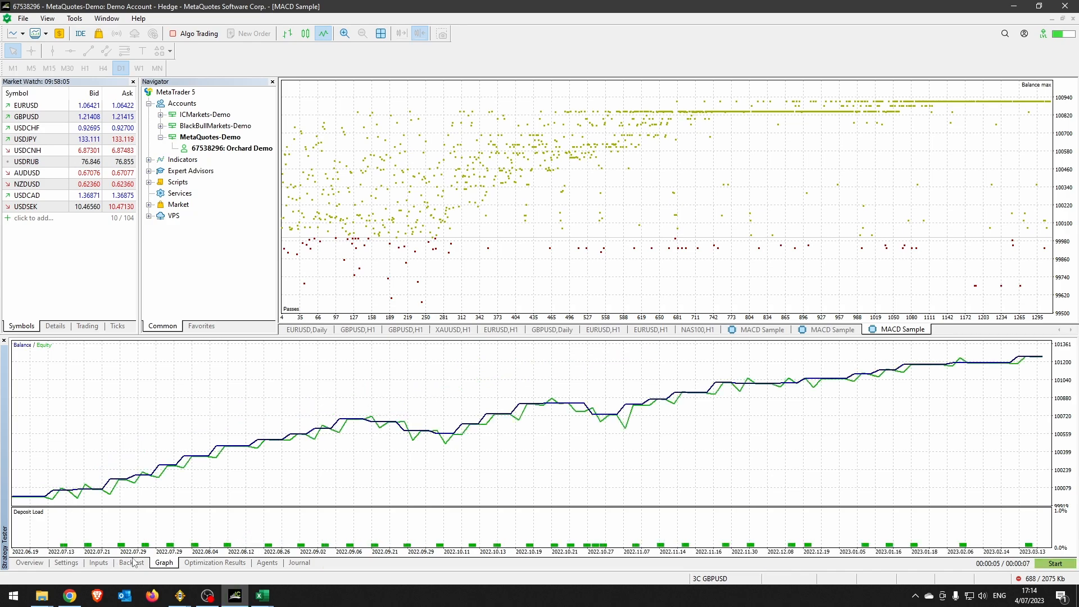
pyautogui.click(130, 562)
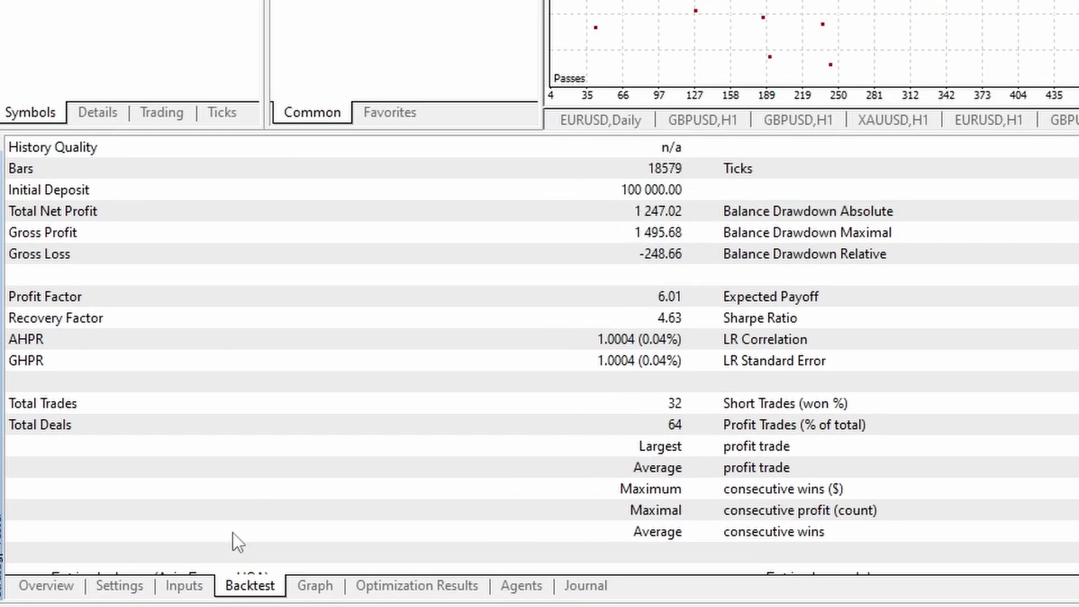
pyautogui.click(118, 586)
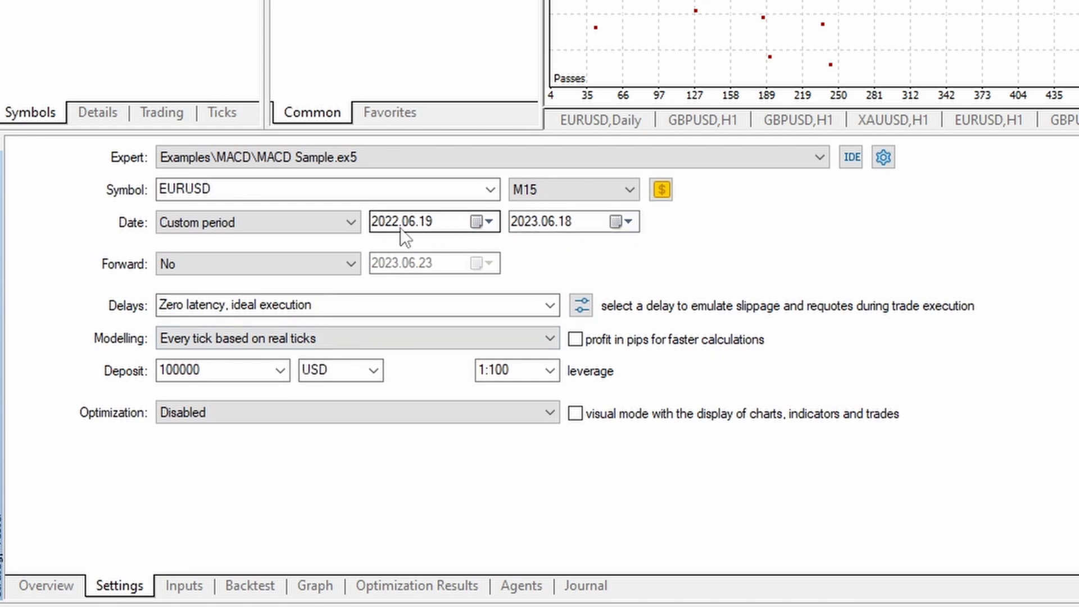
pyautogui.moveTo(547, 268)
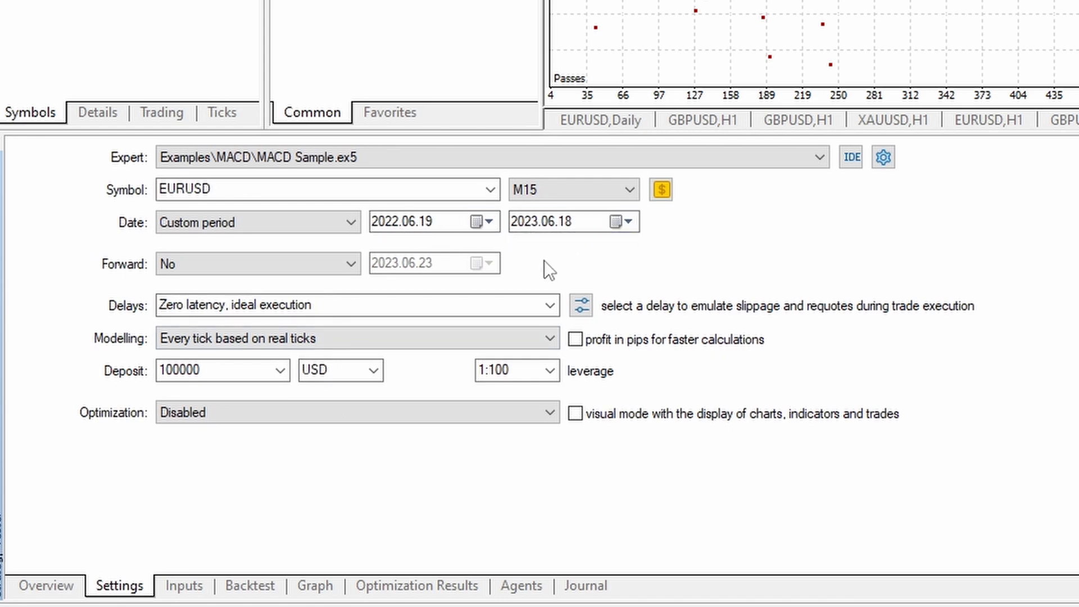
pyautogui.click(250, 585)
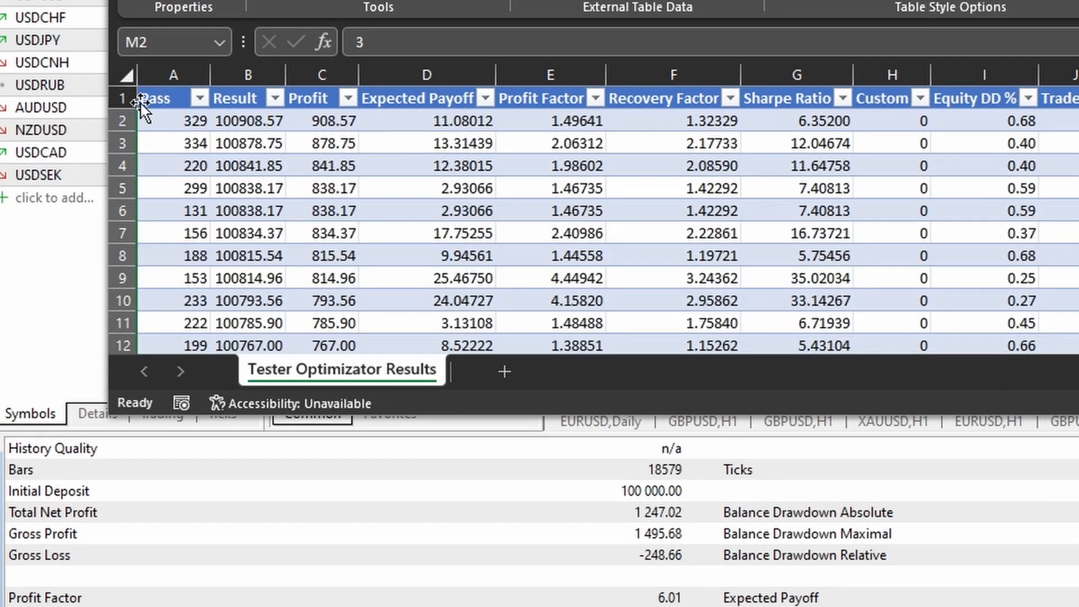
# - Select the top second-run row and its best profit of 908.57 for comparison
pyautogui.click(173, 120)
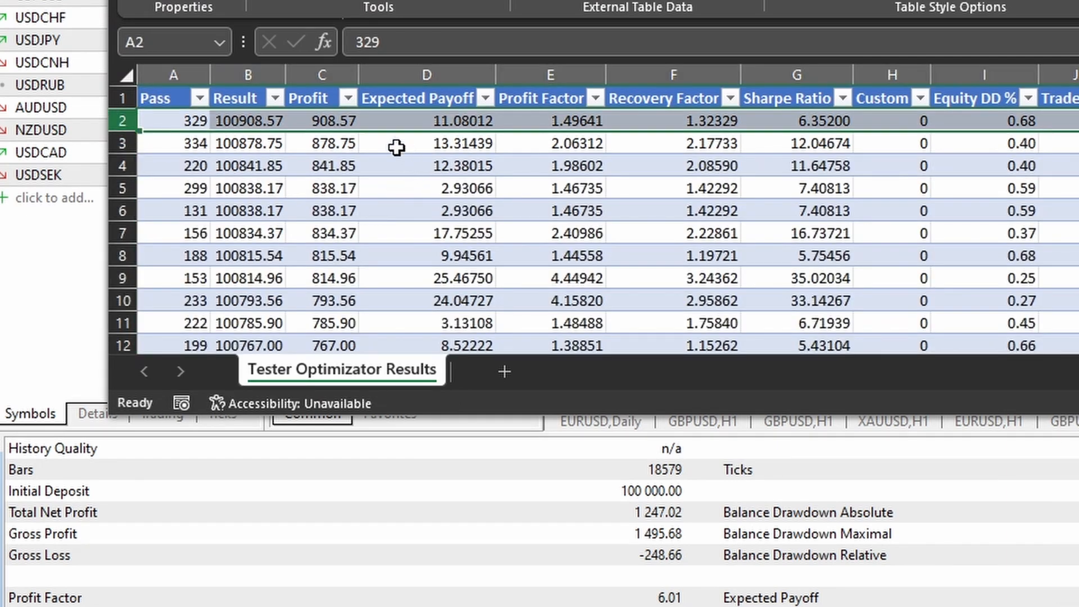
pyautogui.click(321, 120)
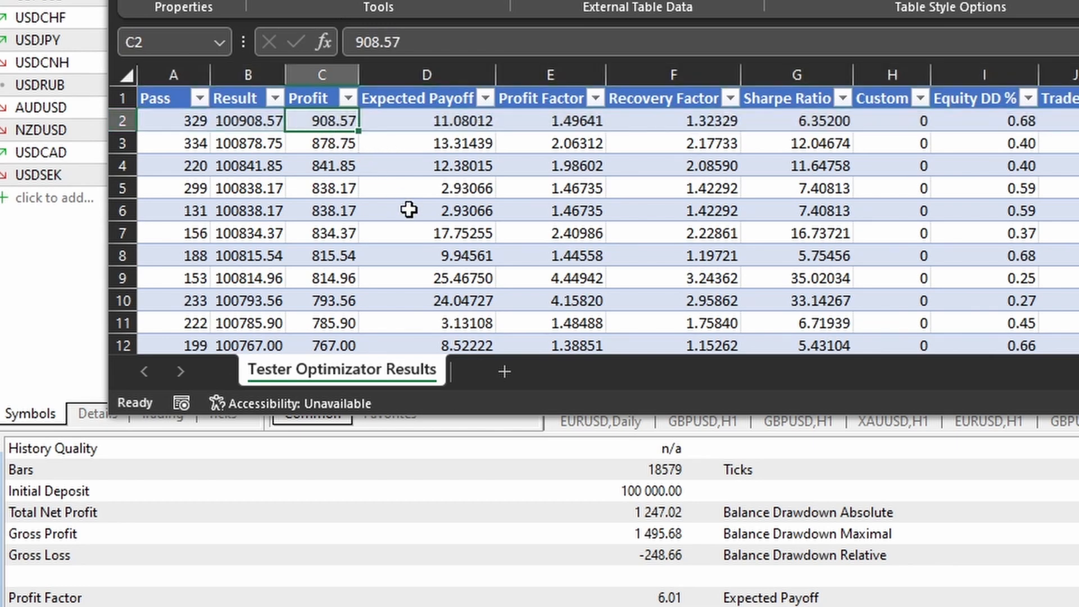
pyautogui.moveTo(612, 498)
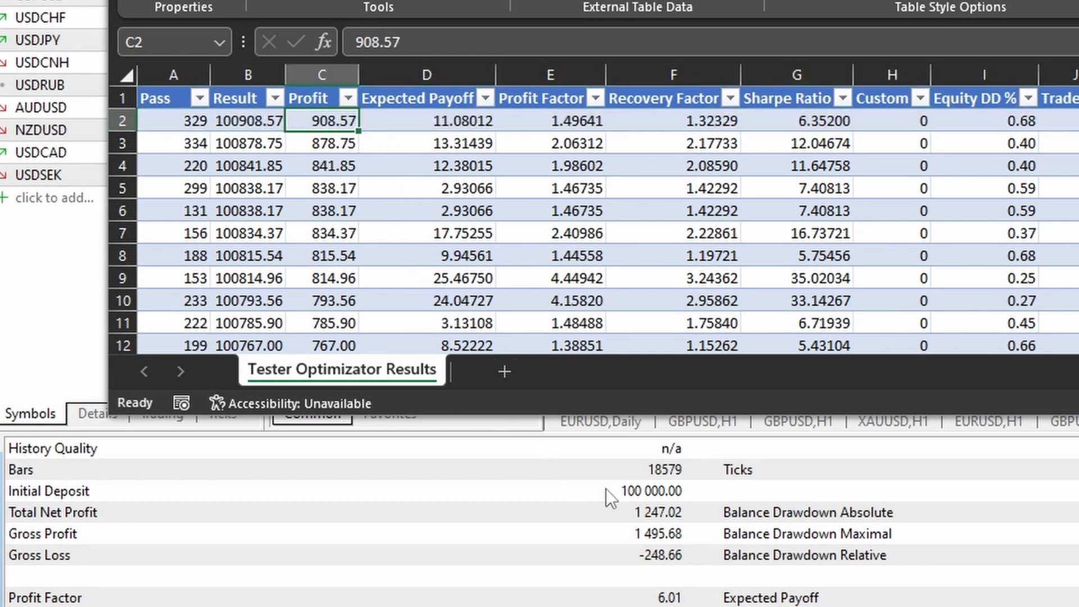
pyautogui.moveTo(797, 231)
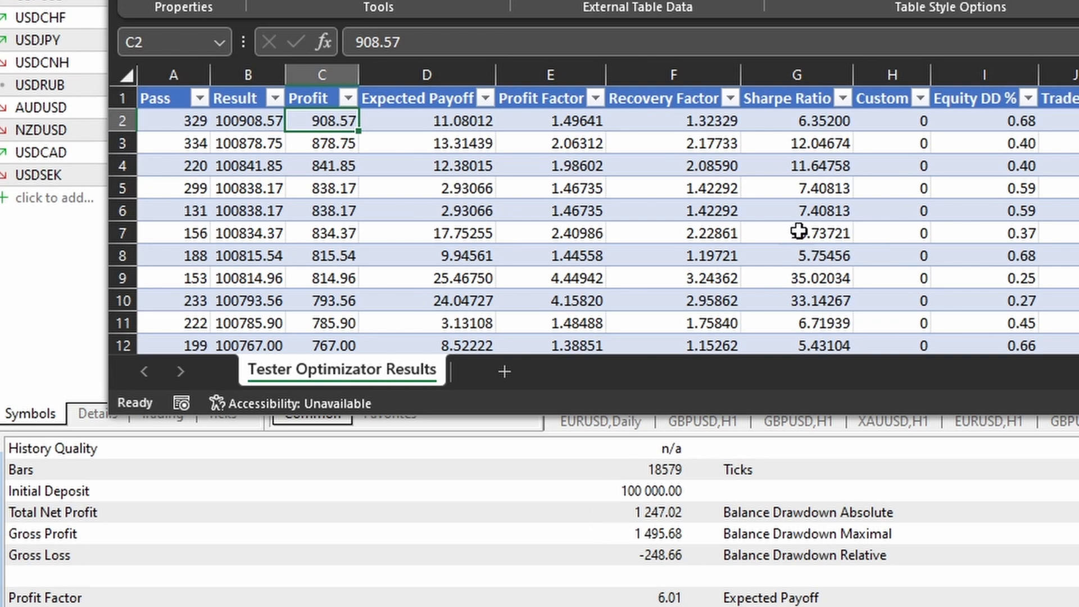
pyautogui.moveTo(680, 489)
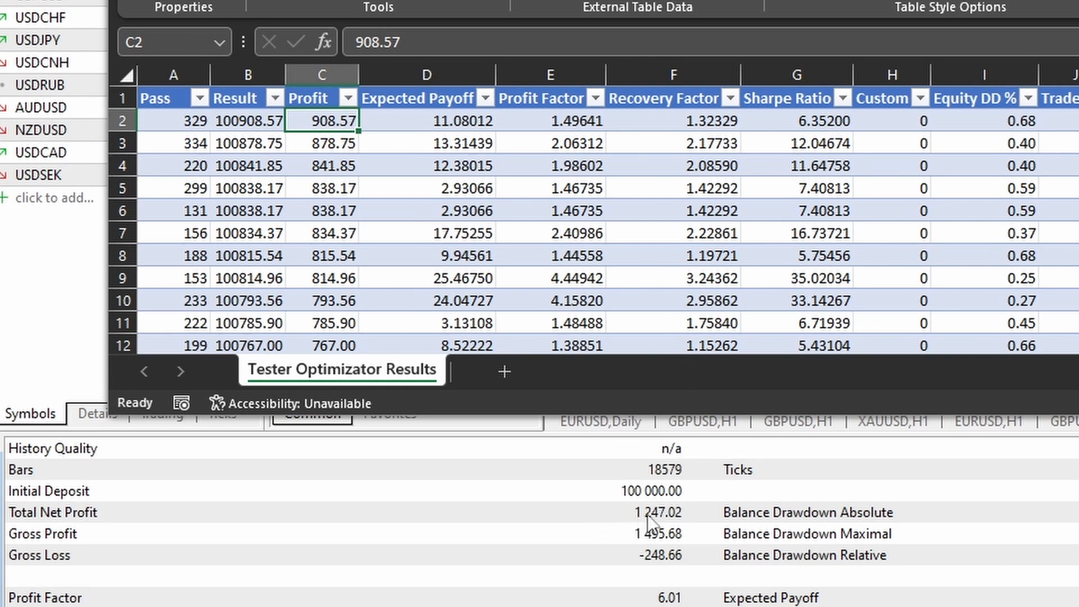
pyautogui.moveTo(661, 529)
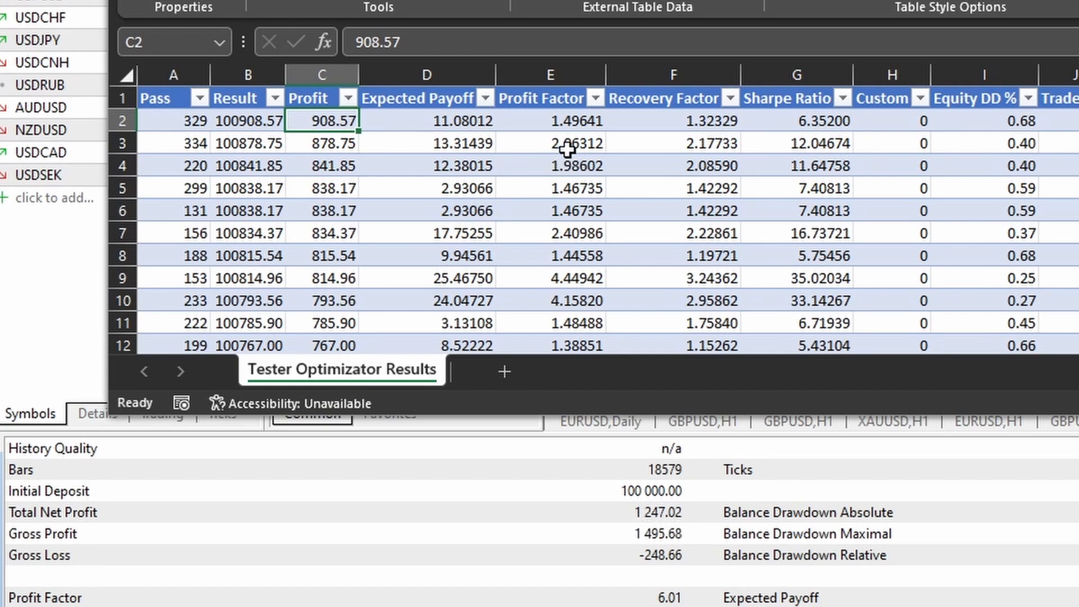
pyautogui.moveTo(719, 219)
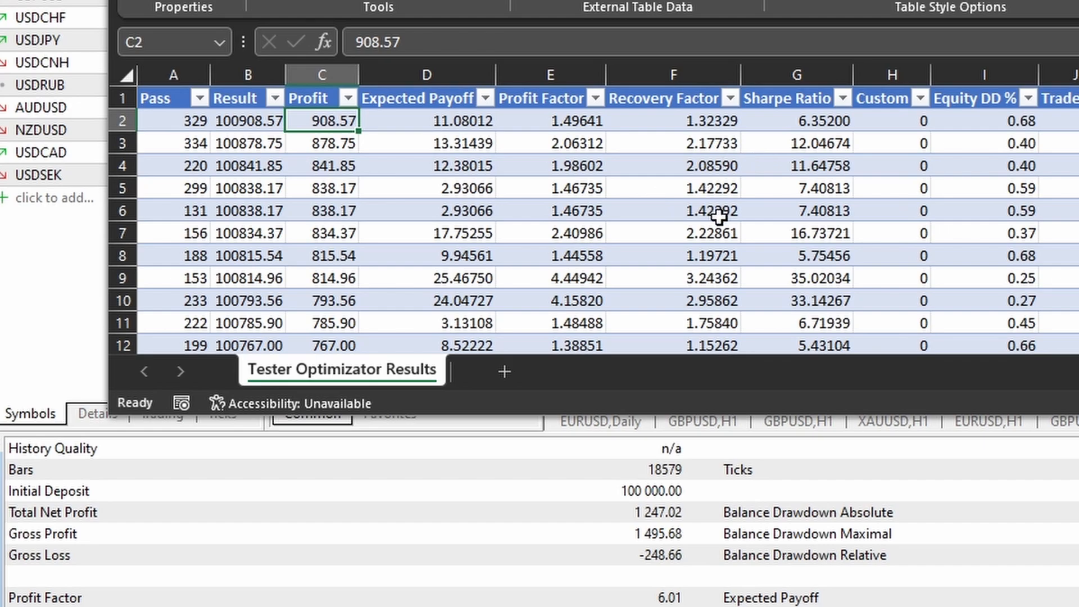
# - Choose 'Fast genetic based algorithm' in the tester's Optimization setting
pyautogui.click(118, 591)
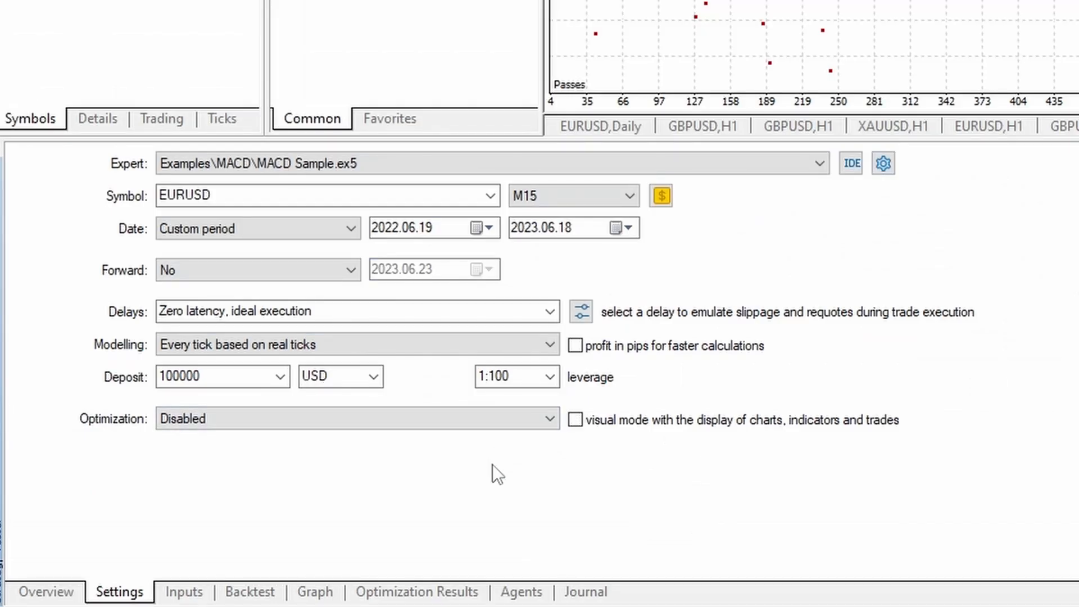
pyautogui.click(554, 418)
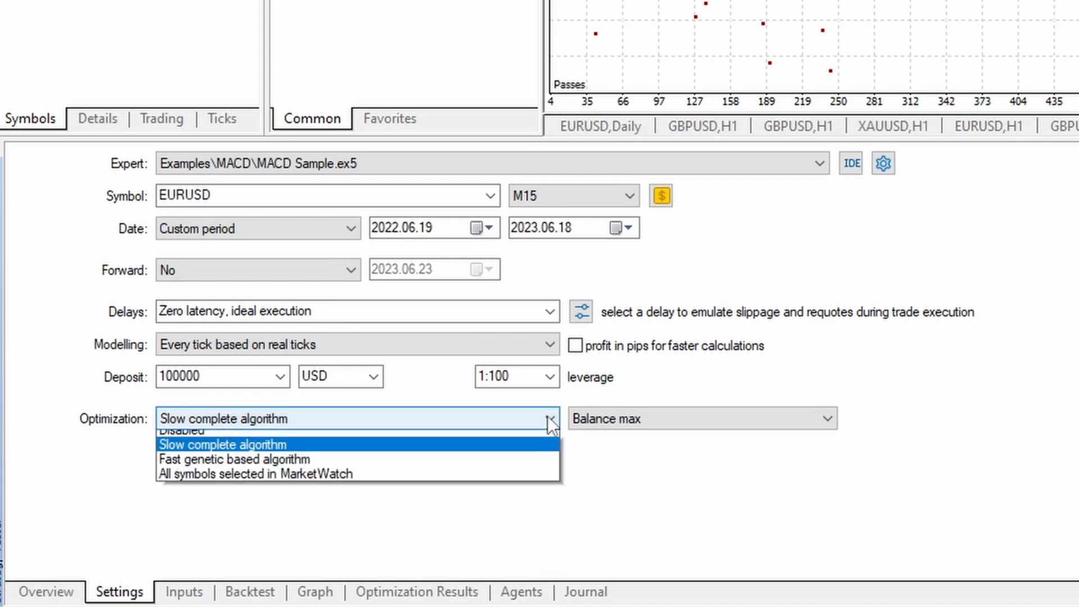
pyautogui.click(234, 459)
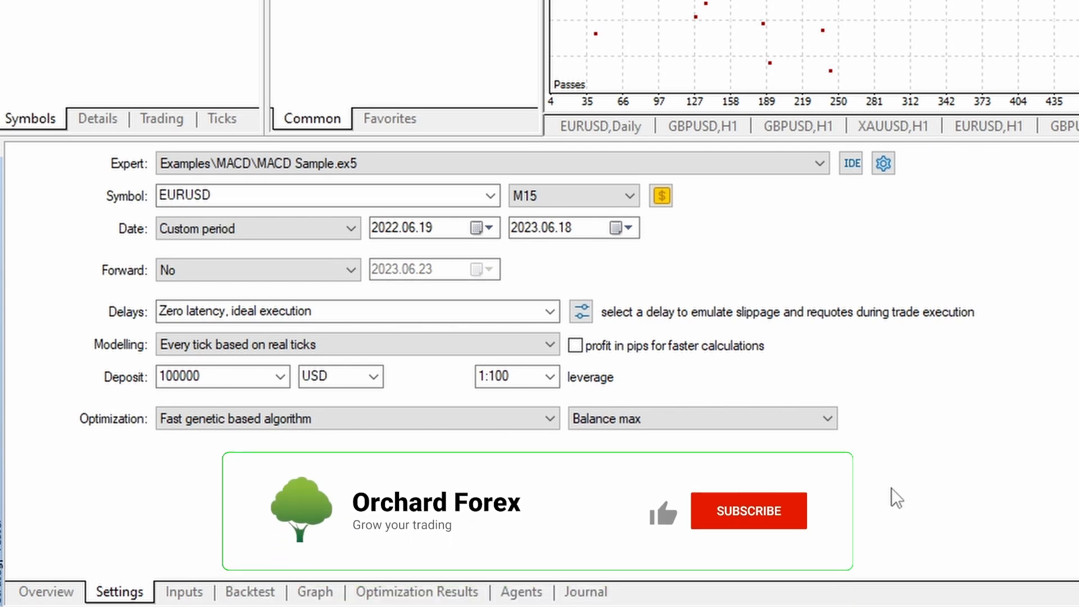
pyautogui.moveTo(674, 516)
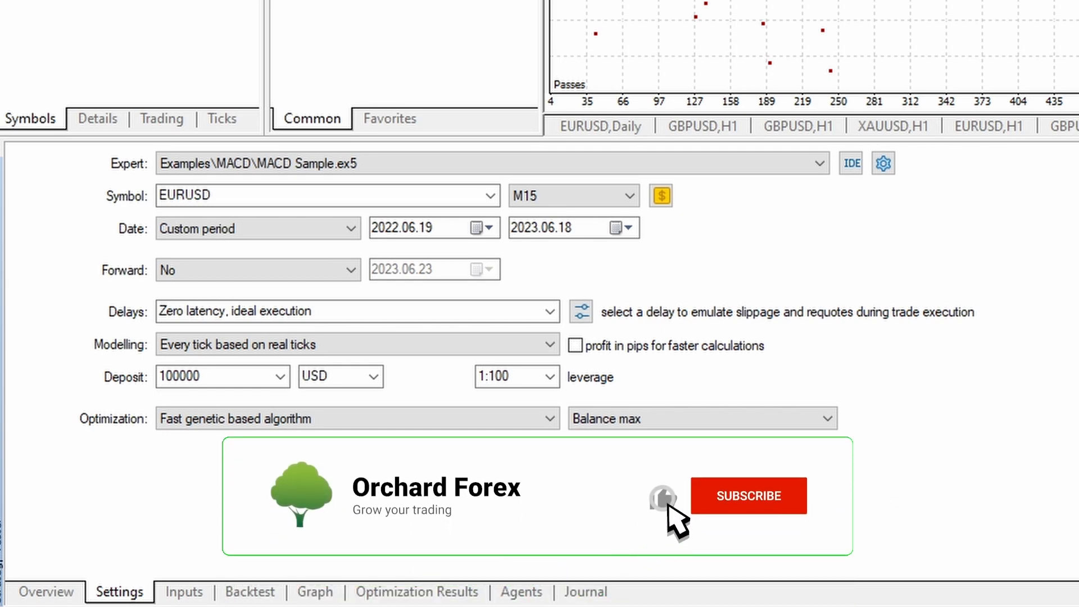
pyautogui.click(748, 496)
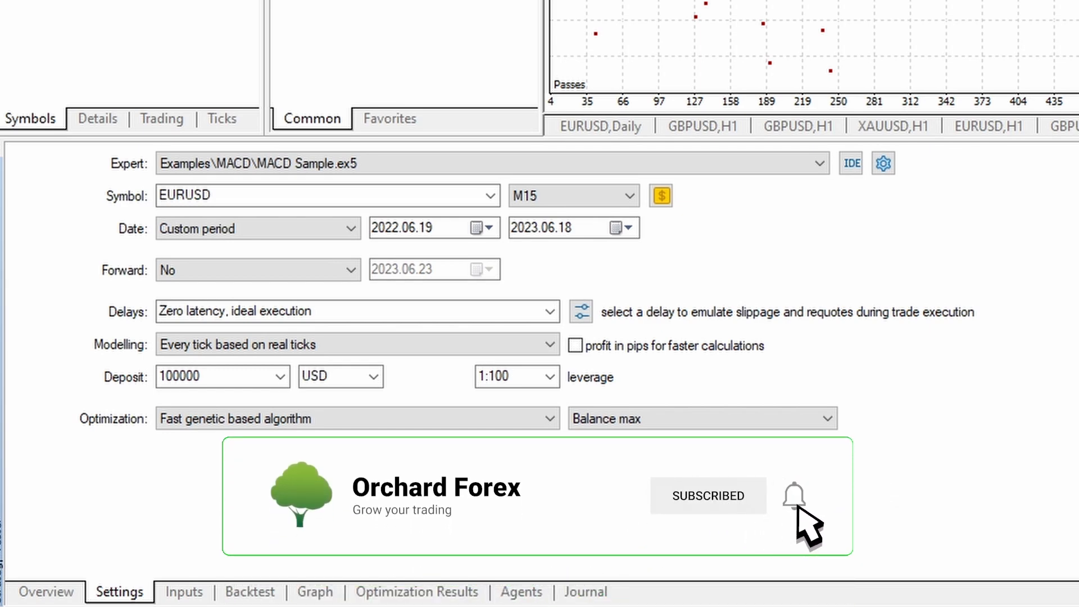
pyautogui.click(795, 493)
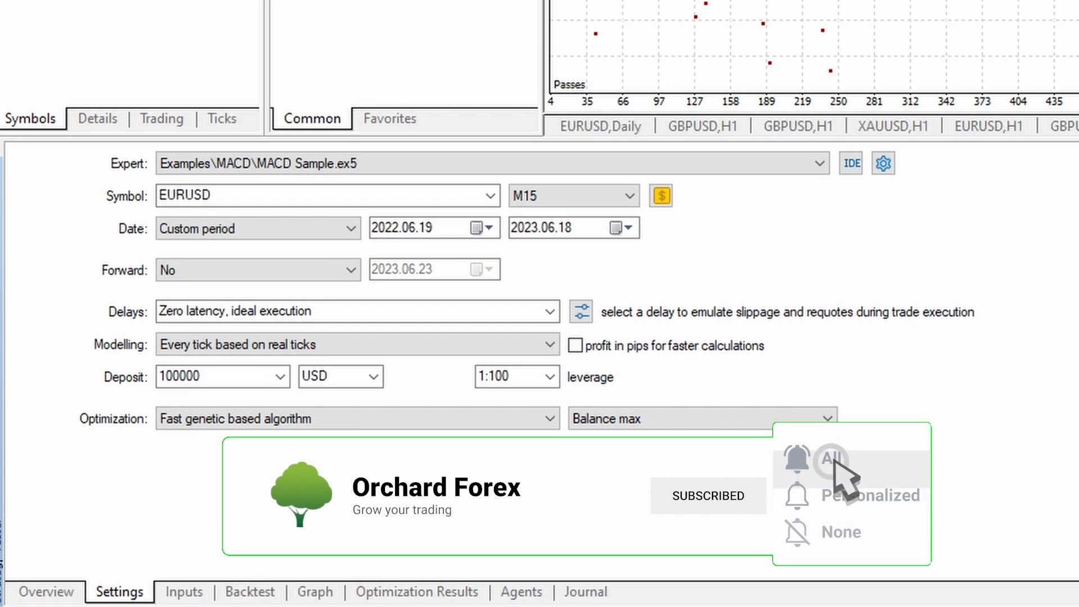